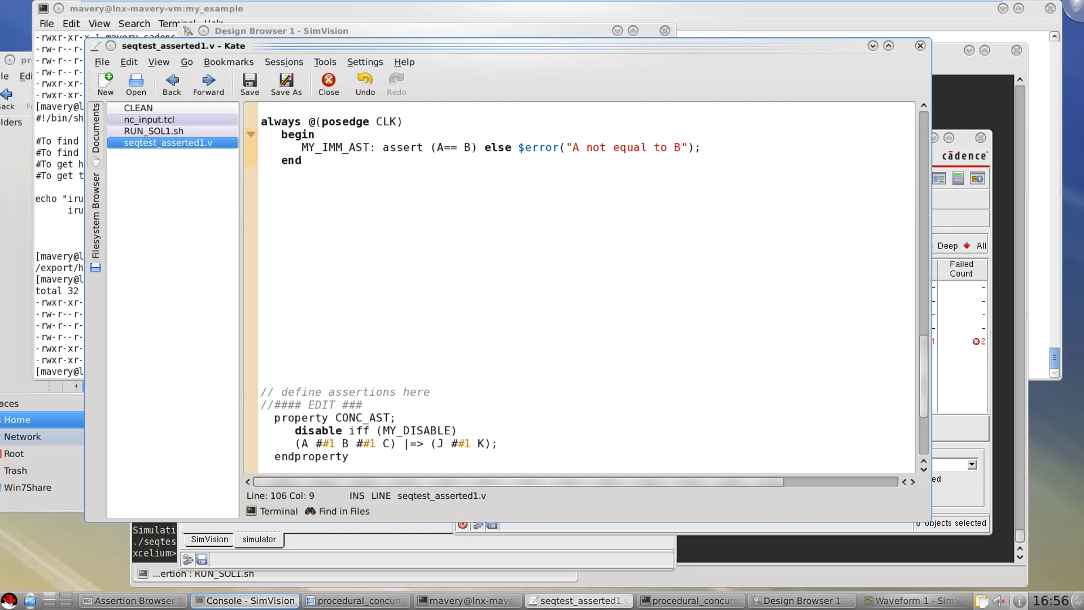
- Place the cursor inside the always block below MY_IMM_AST for the new PROC_CONC_AST_POSEDGE assertion
left_click(316, 160)
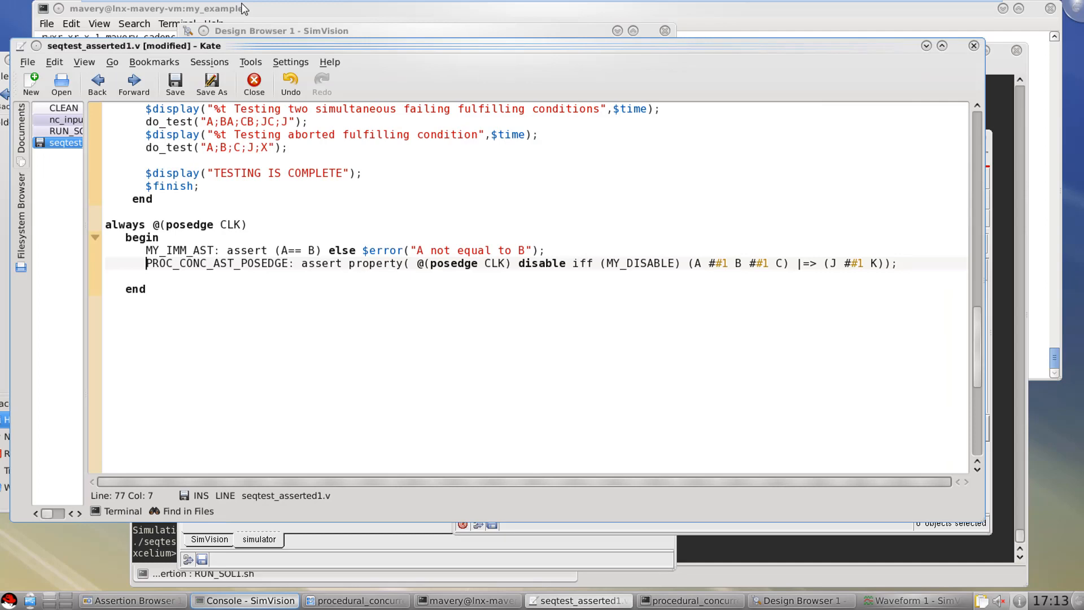
mouse_move(345, 262)
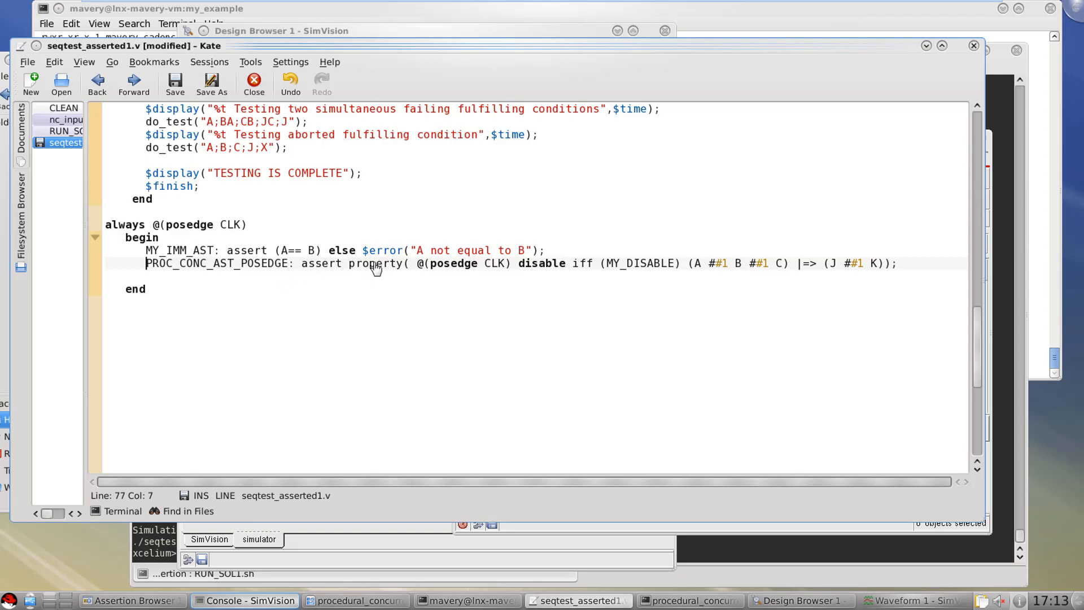
double_click(454, 263)
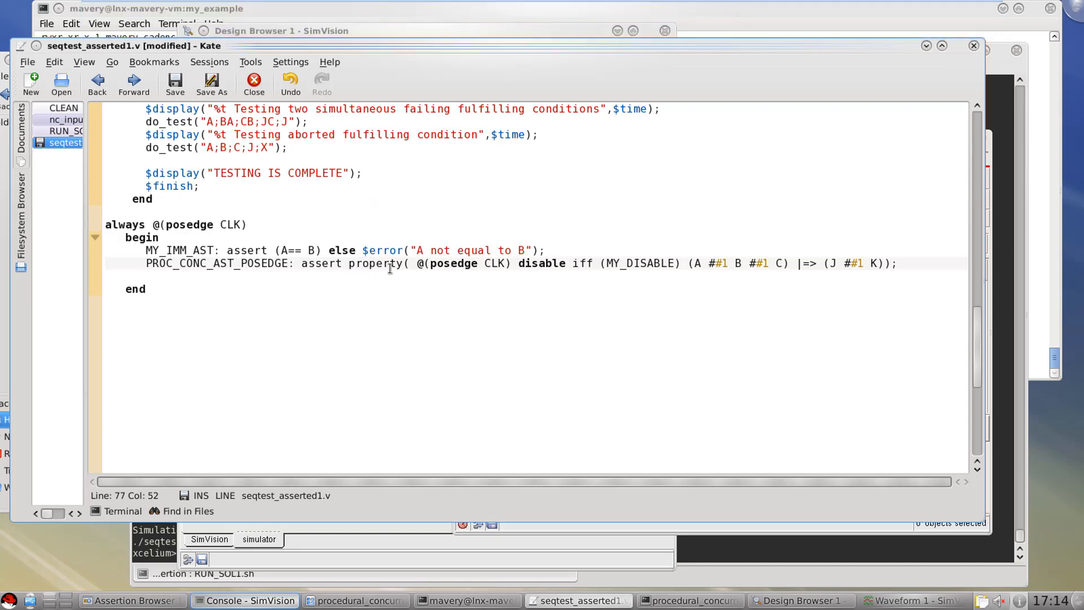
double_click(375, 263)
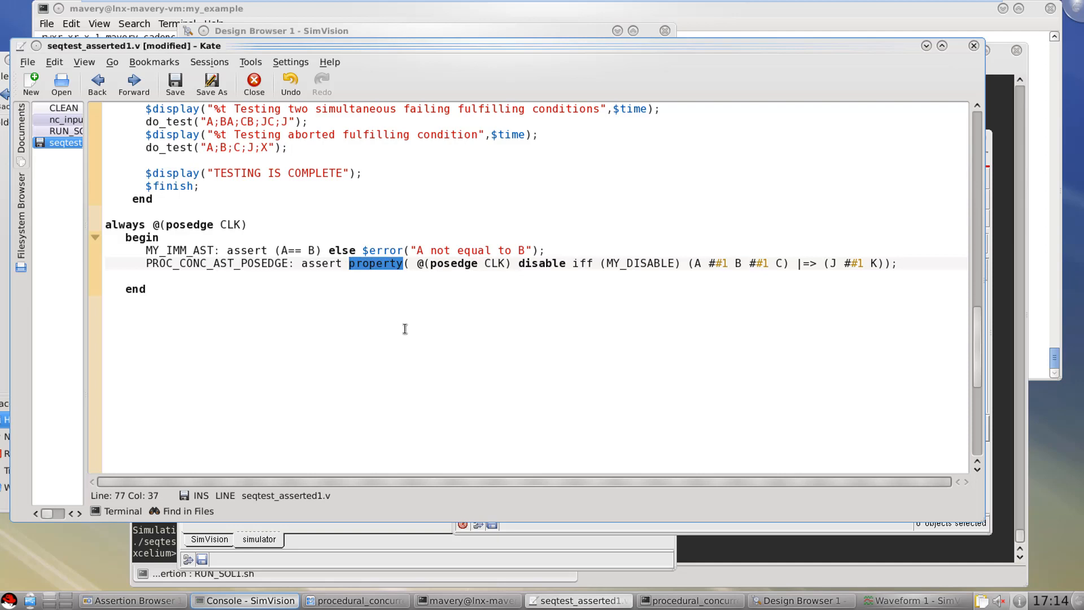
mouse_move(365, 282)
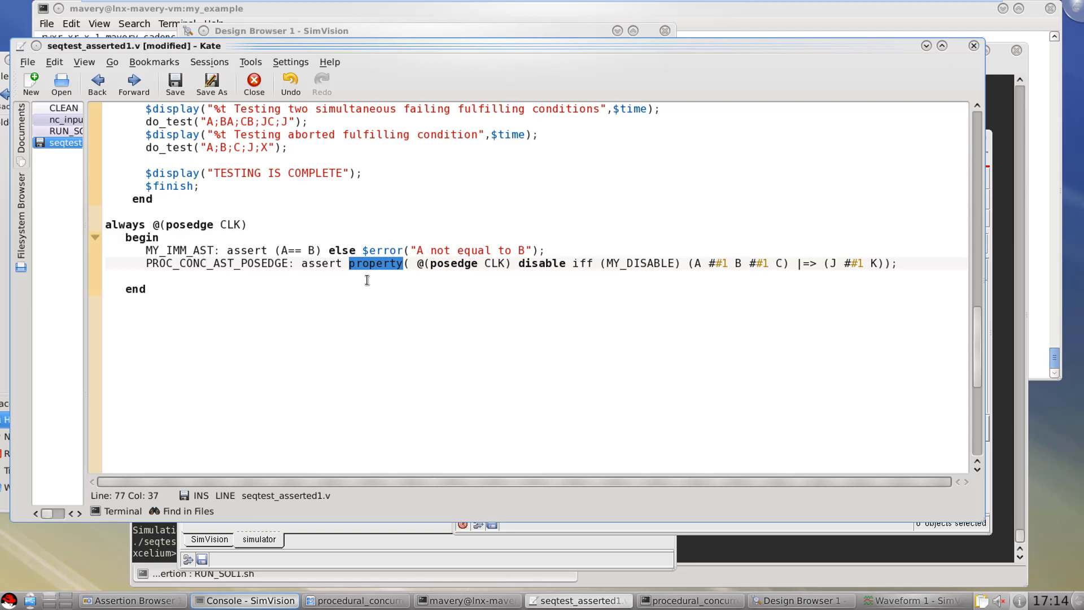
mouse_move(359, 271)
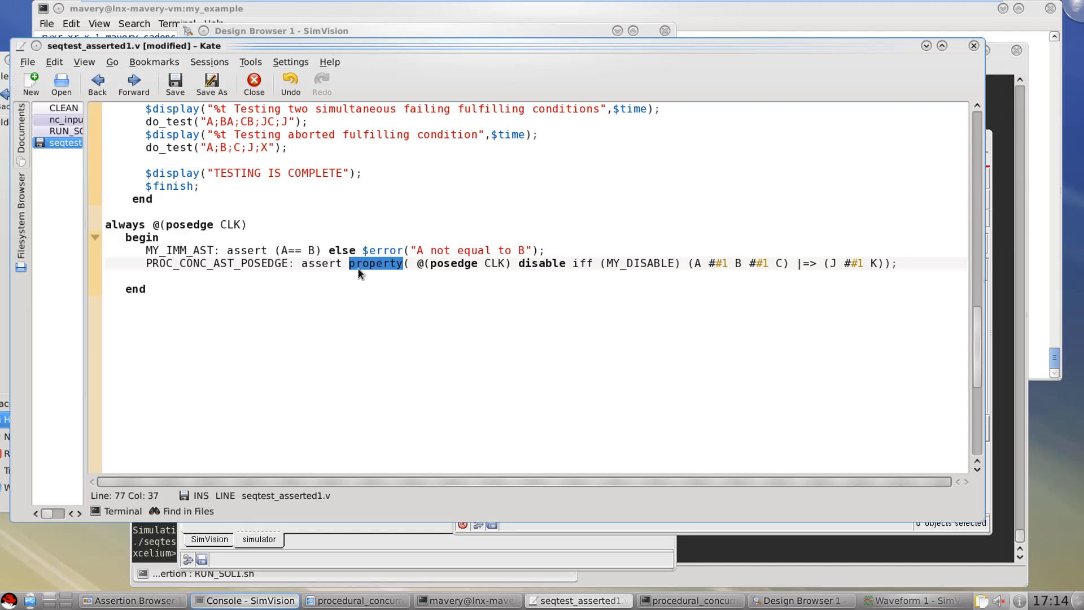
mouse_move(277, 250)
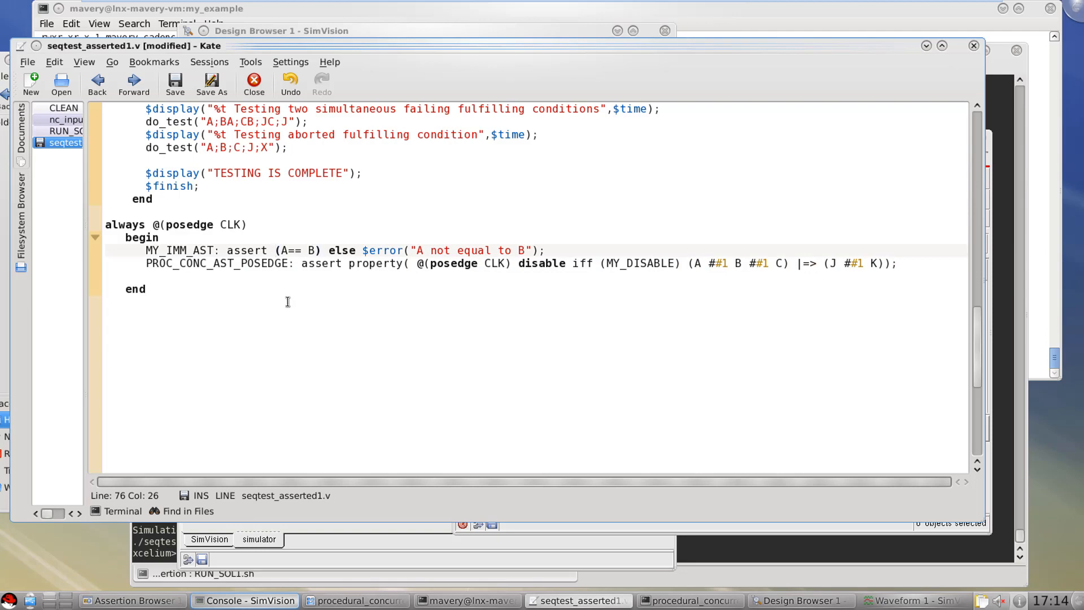
mouse_move(277, 218)
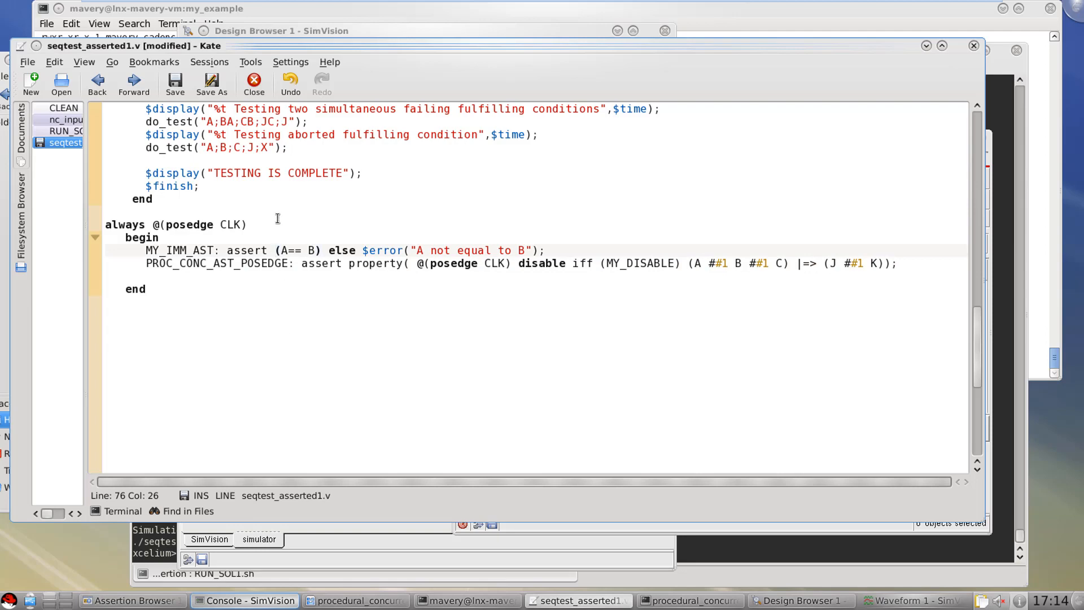
- Insert 'property' after assert so MY_IMM_AST reads assert property
type("property")
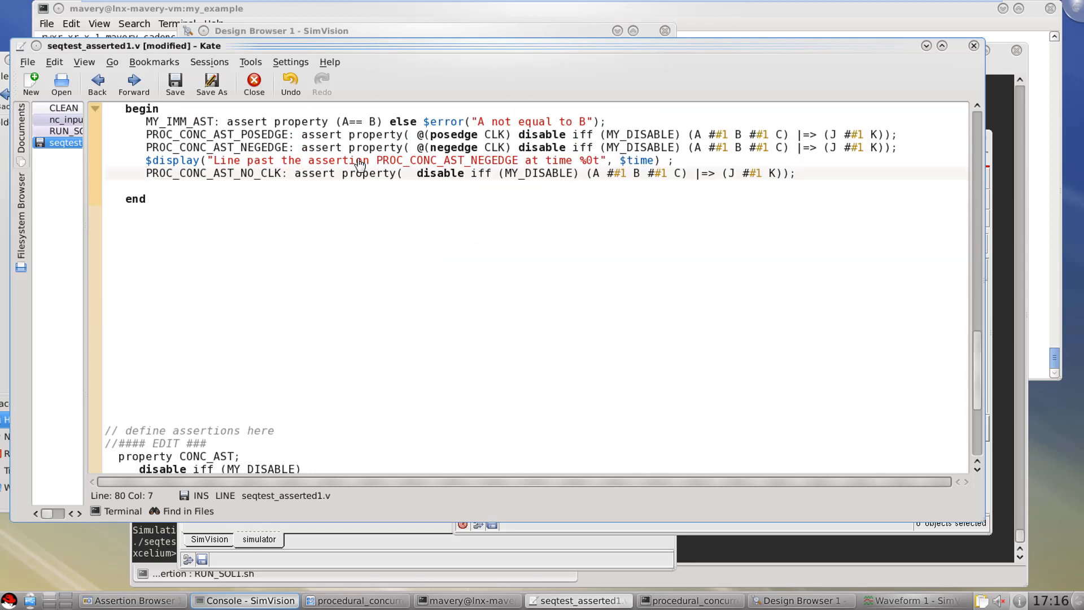
mouse_move(273, 153)
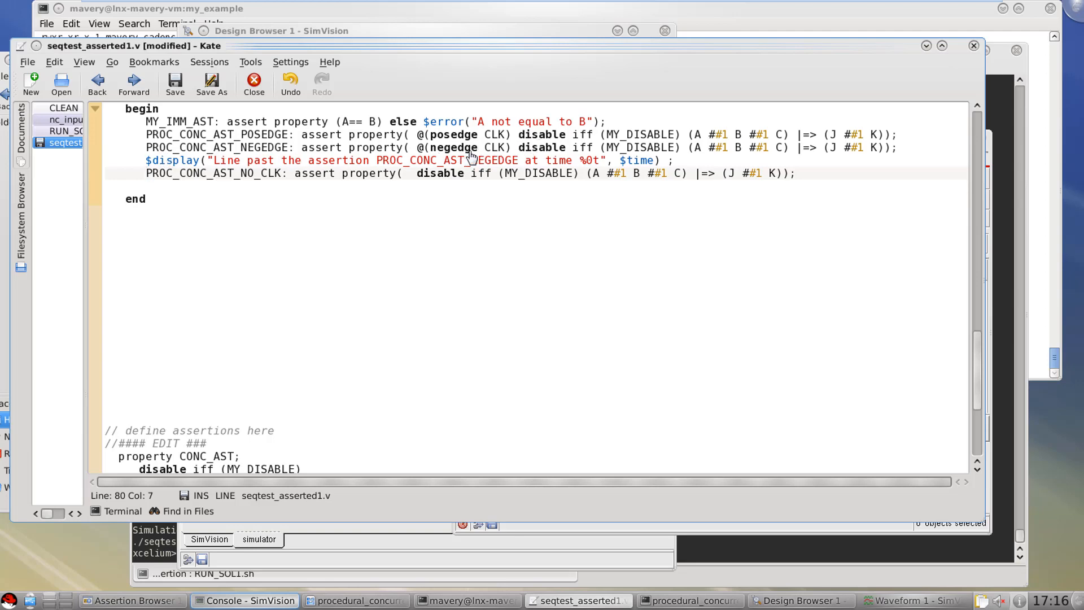
mouse_move(475, 140)
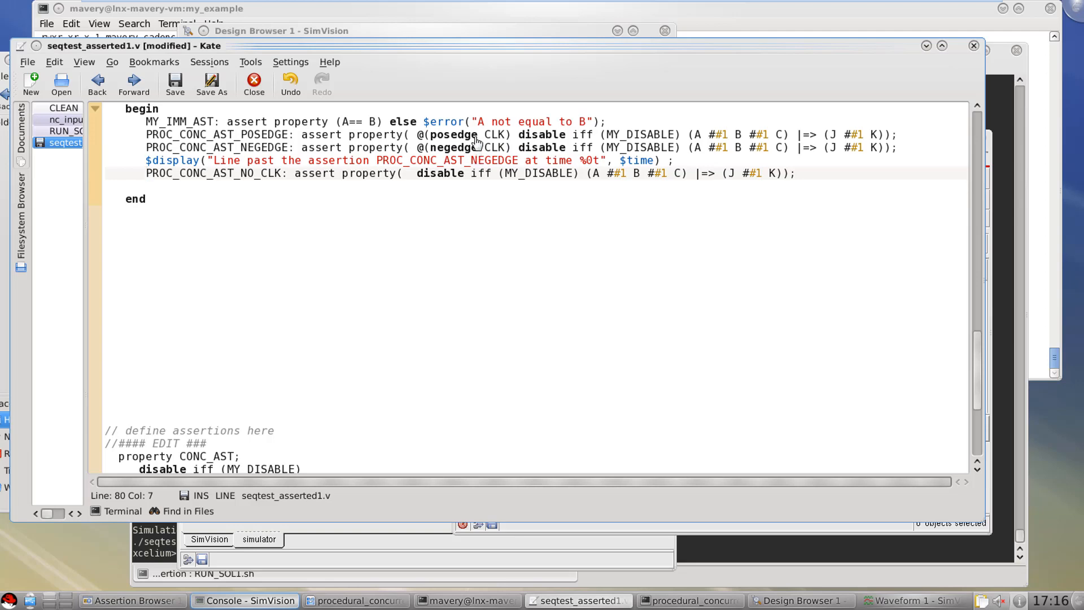
mouse_move(186, 142)
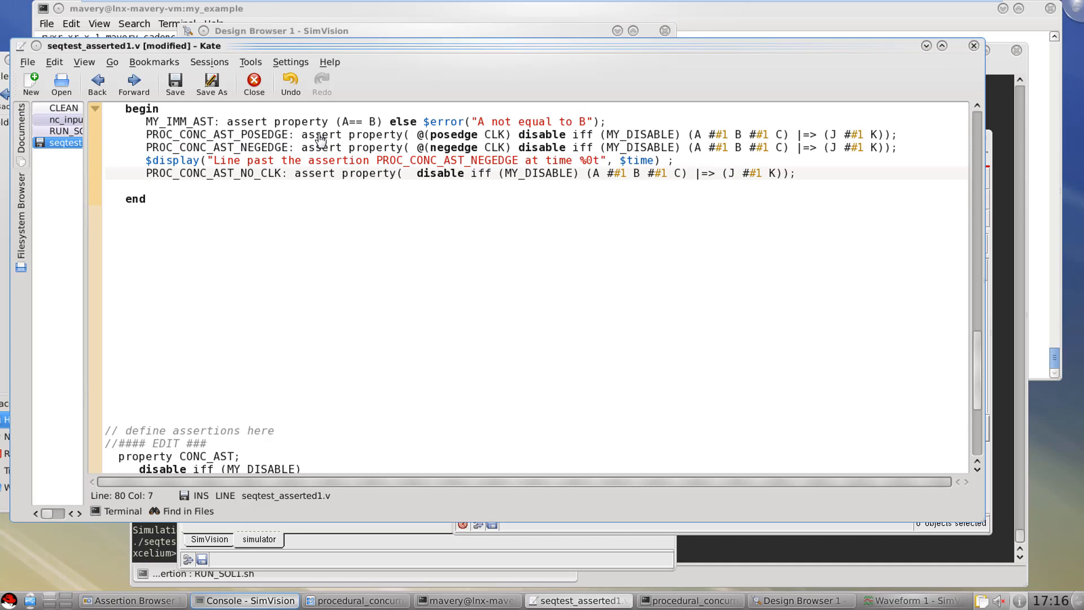
mouse_move(162, 177)
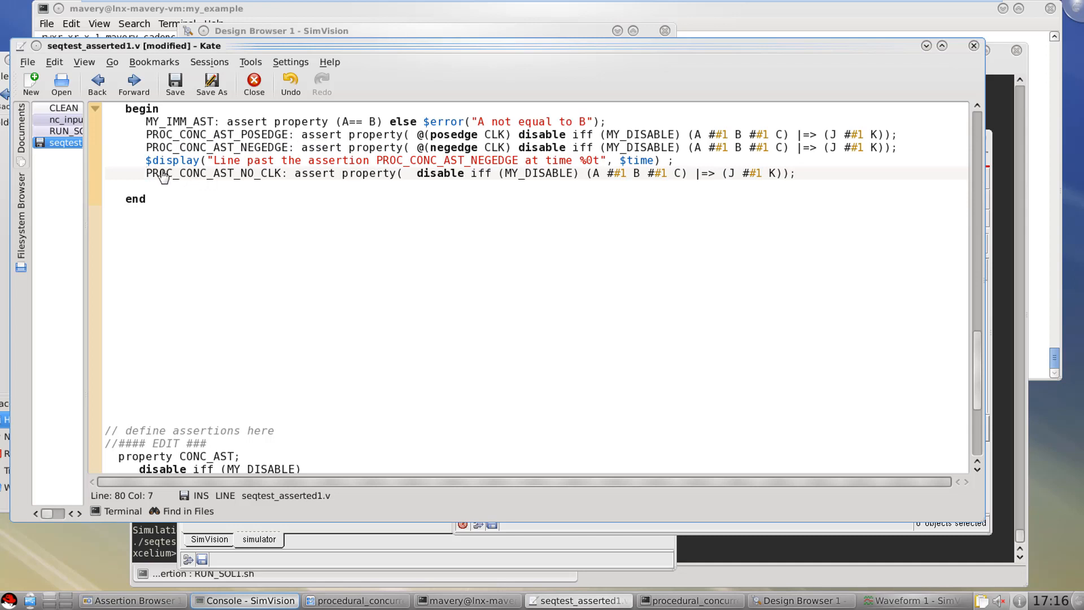
mouse_move(273, 174)
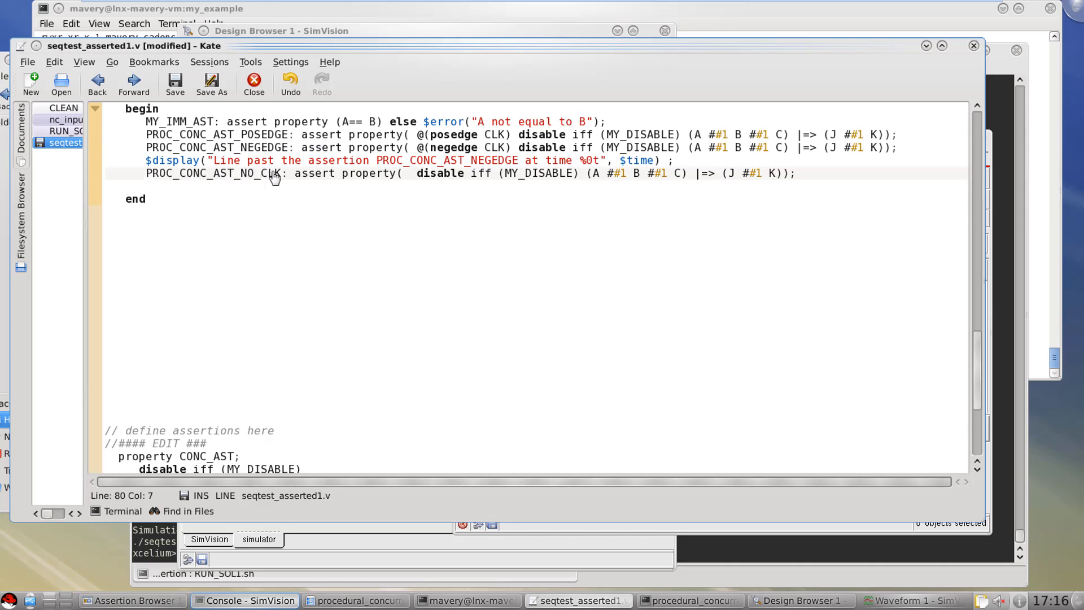
mouse_move(414, 181)
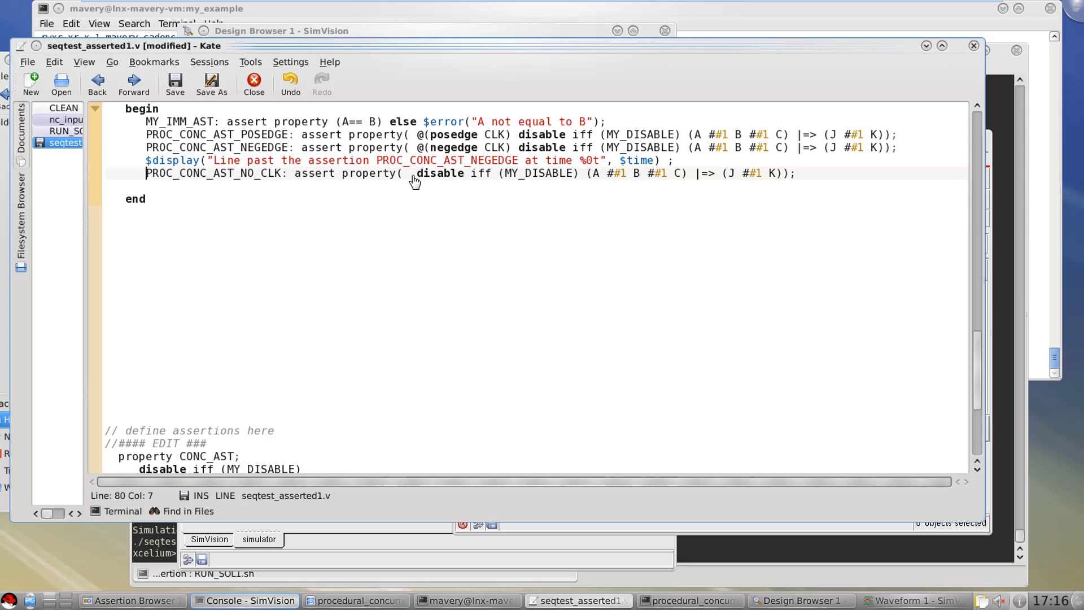
mouse_move(448, 146)
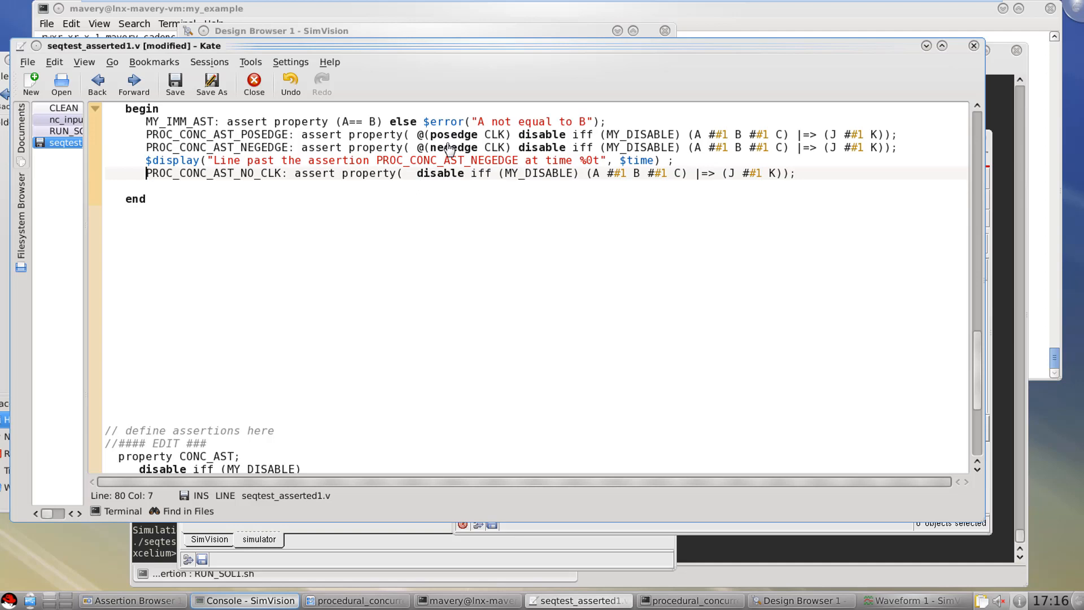
mouse_move(417, 179)
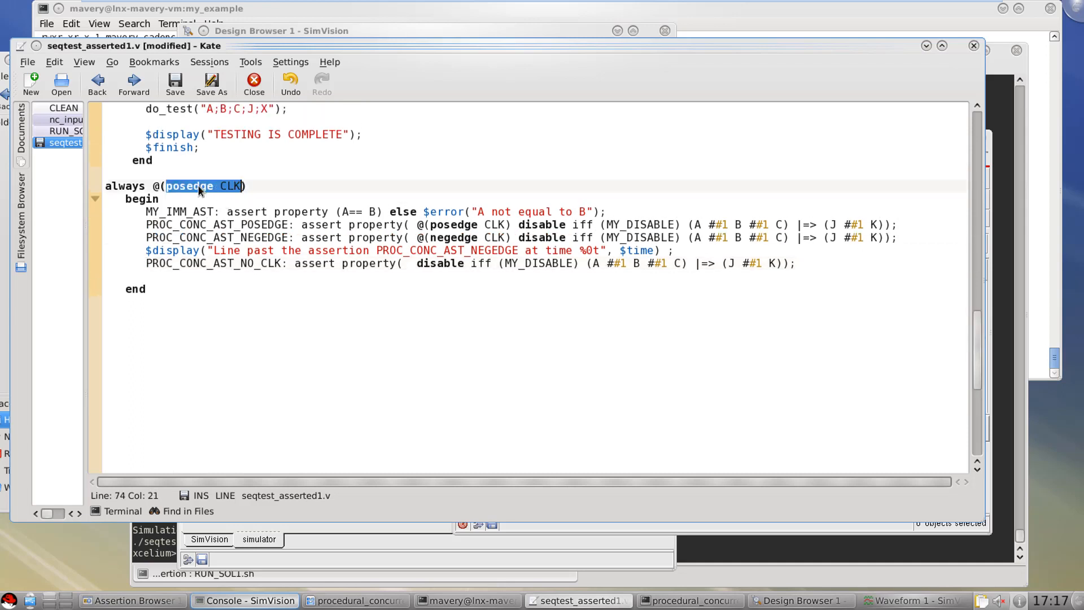
mouse_move(408, 268)
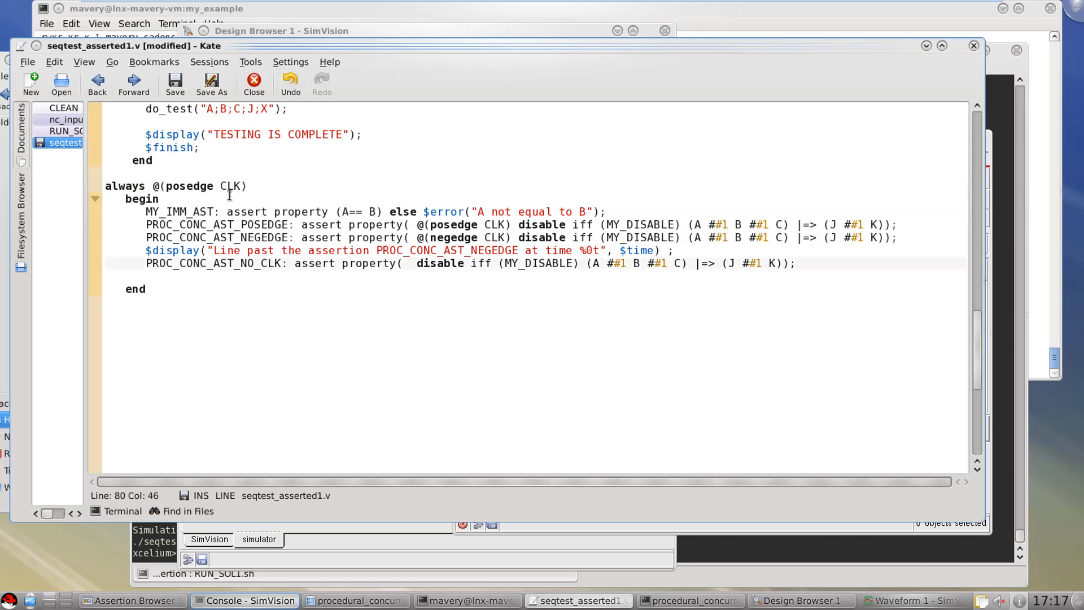
mouse_move(230, 186)
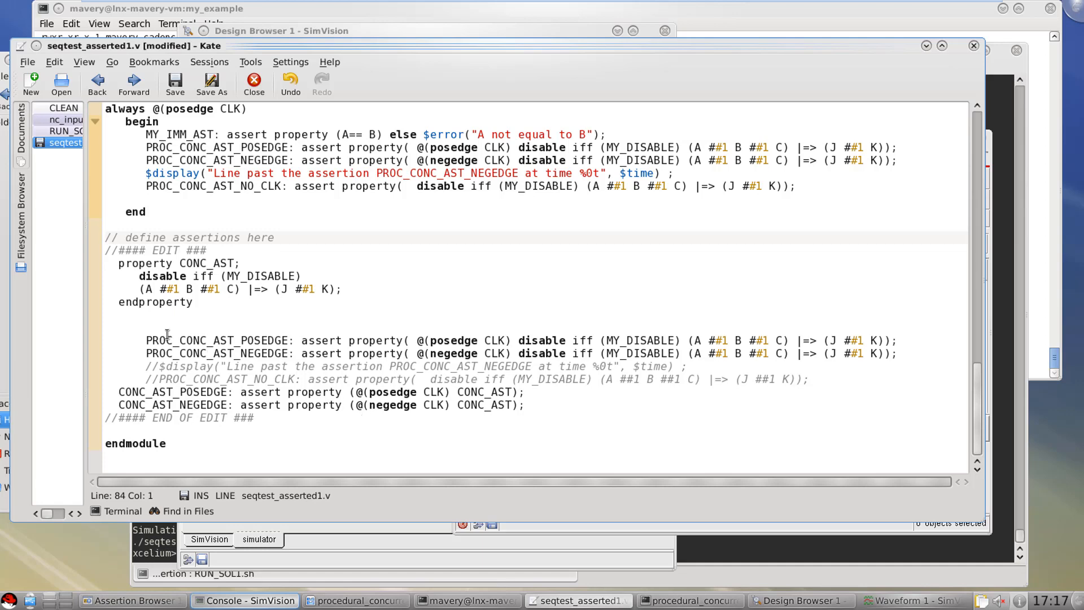
mouse_move(163, 250)
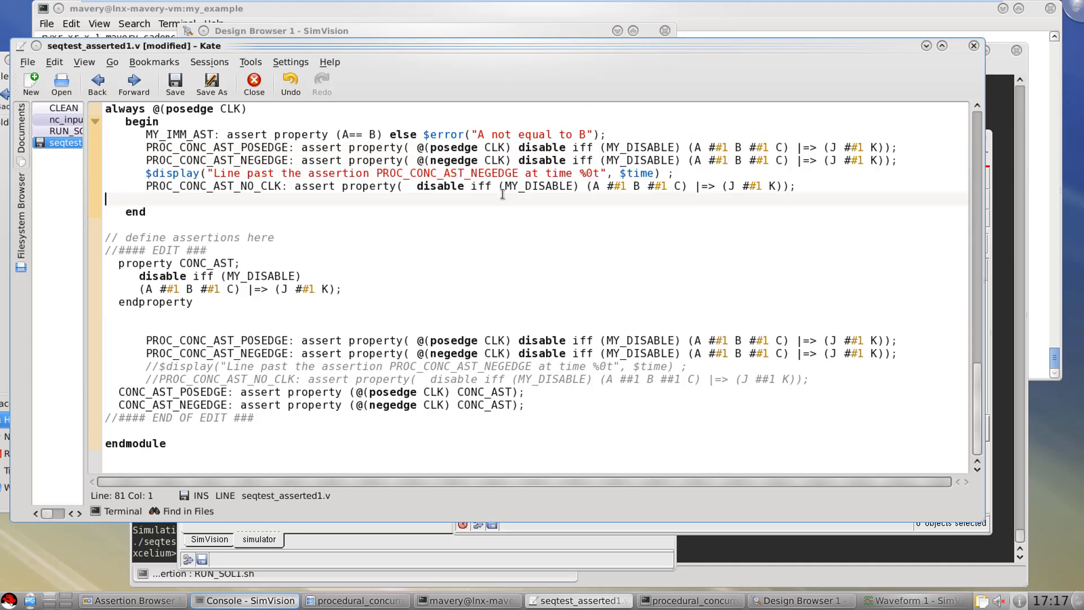
mouse_move(464, 340)
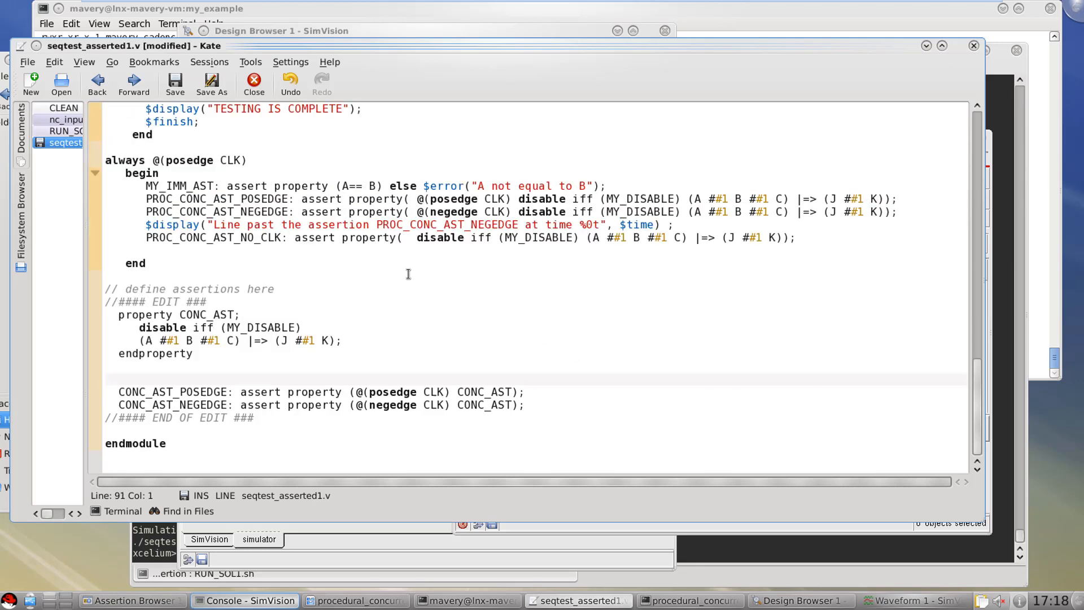
mouse_move(330, 231)
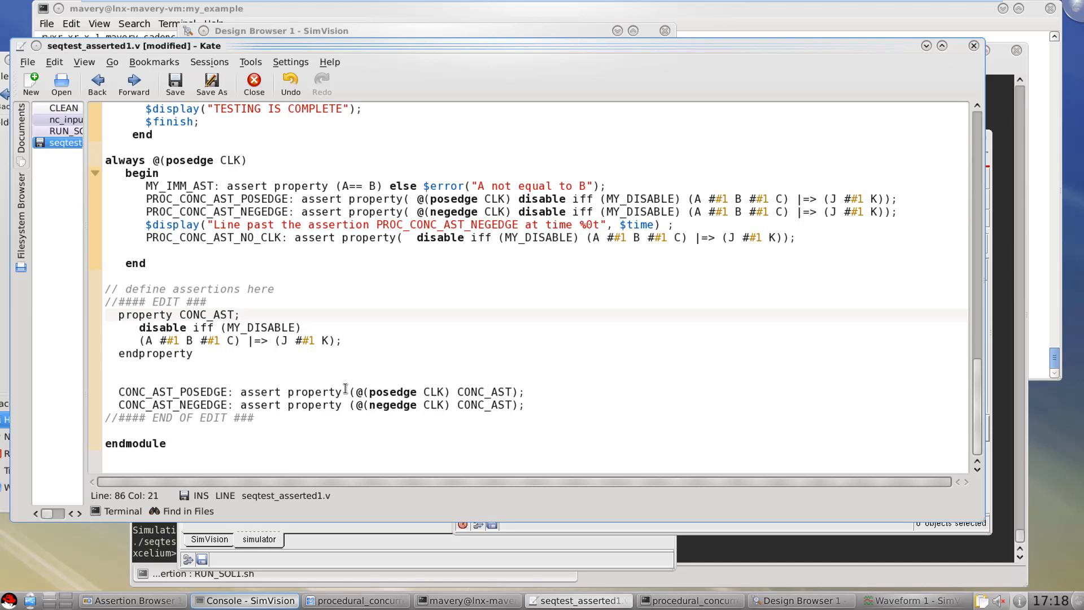
double_click(377, 391)
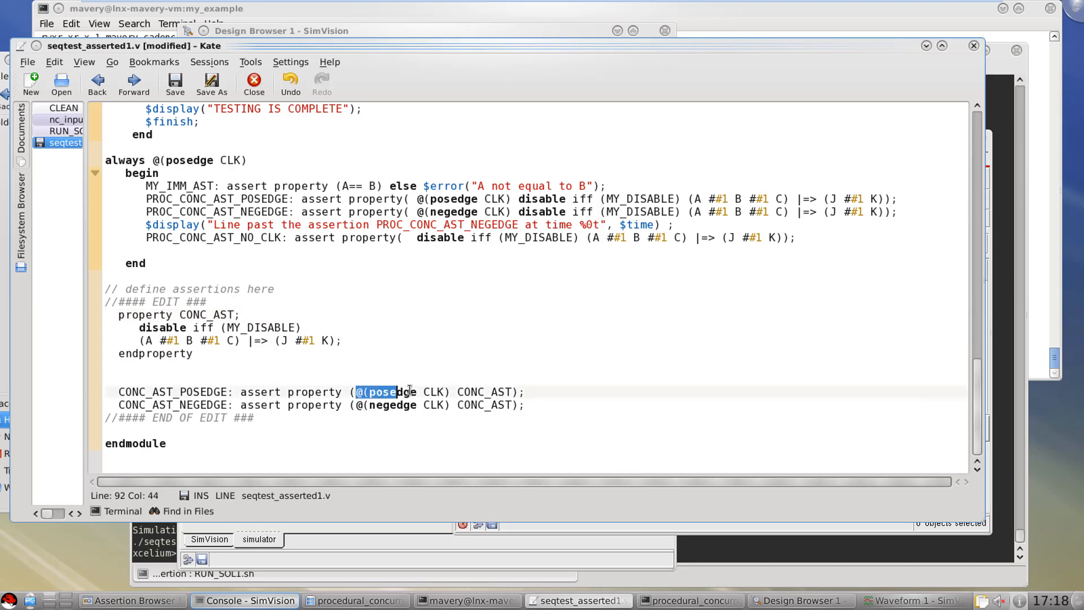
left_click(451, 391)
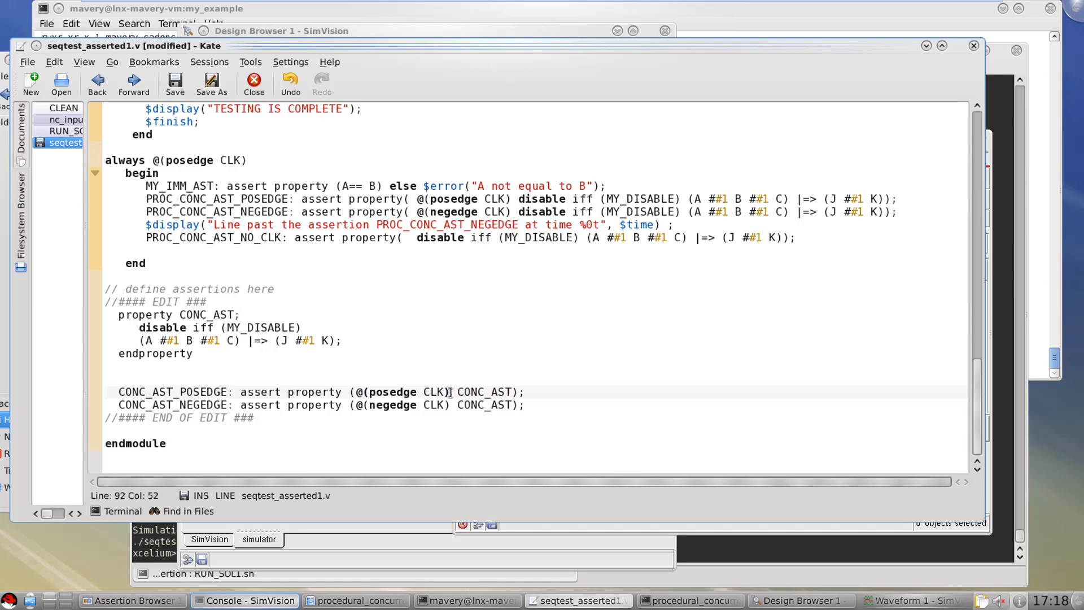
double_click(484, 392)
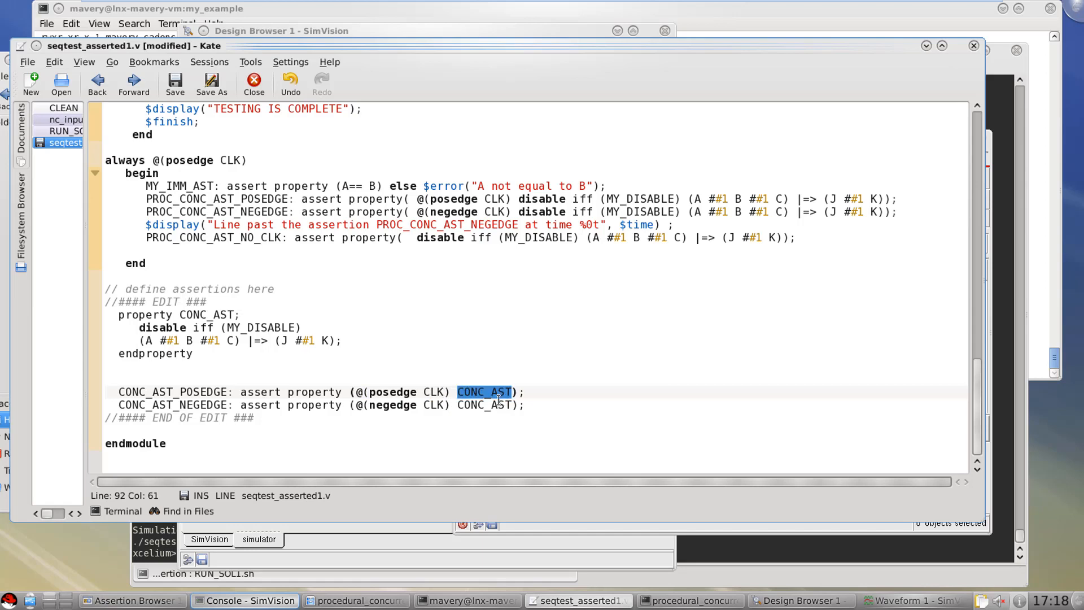
double_click(206, 315)
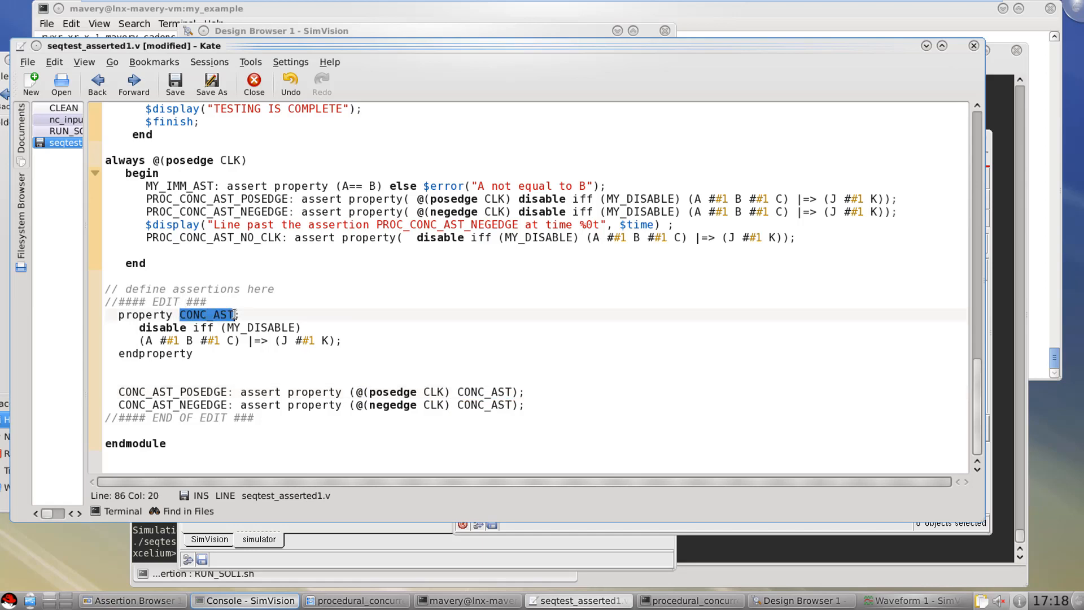
left_click(484, 404)
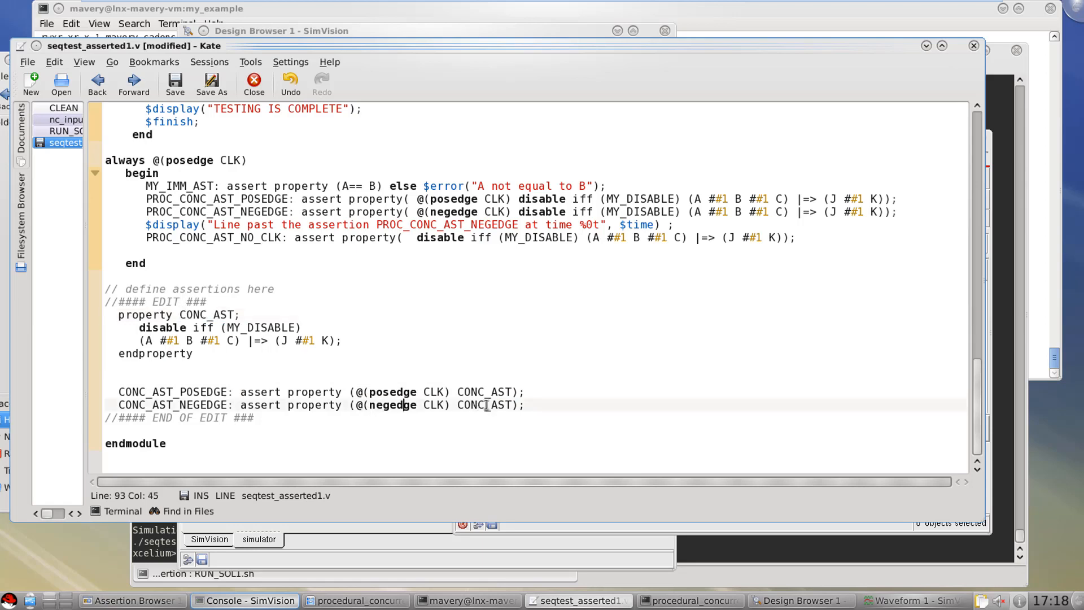
mouse_move(336, 380)
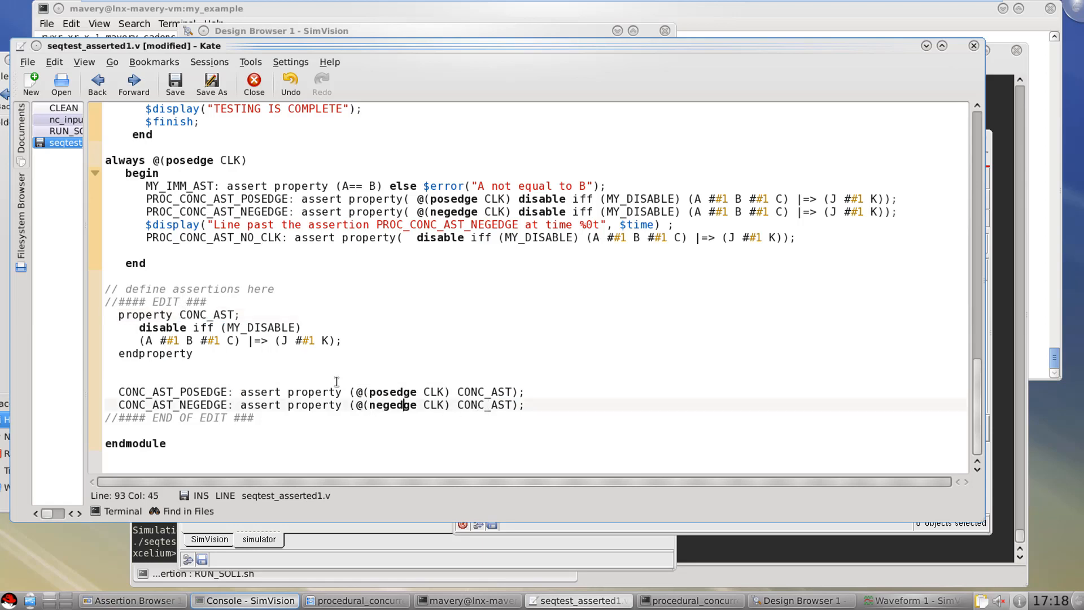
mouse_move(325, 302)
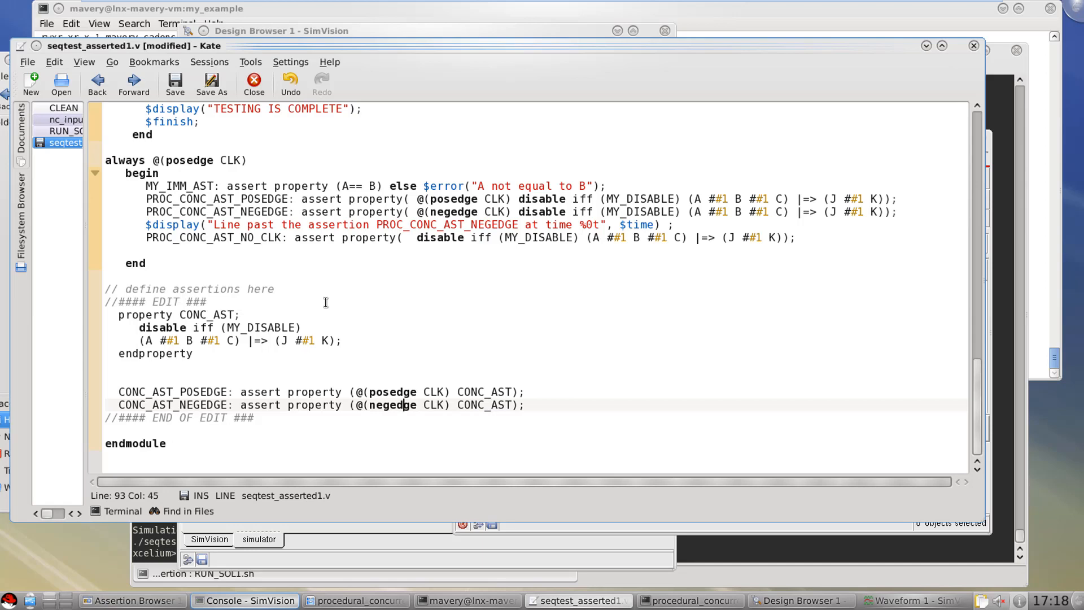
mouse_move(264, 365)
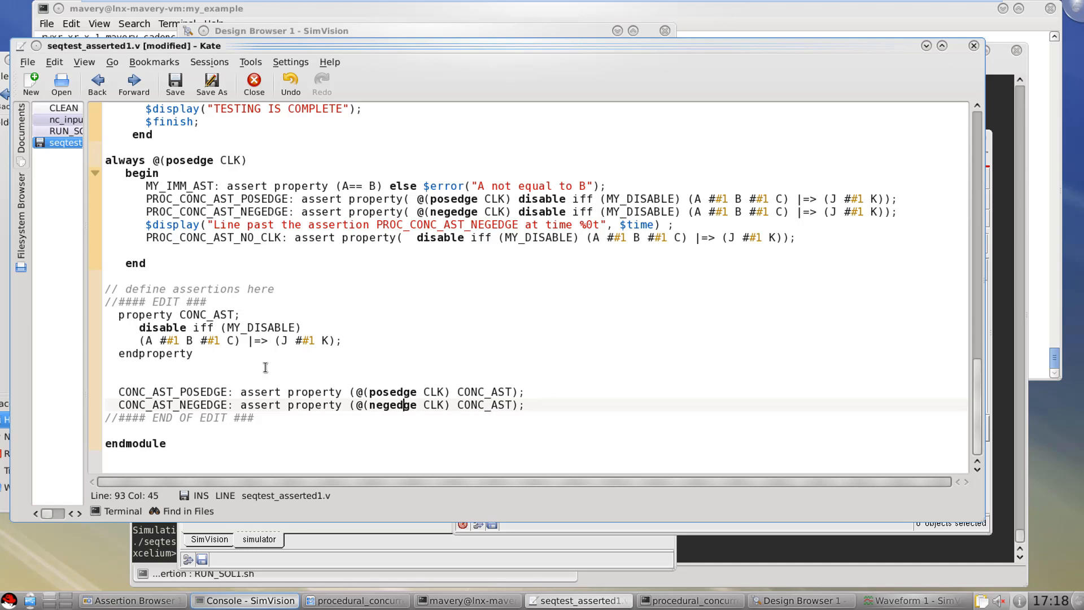
mouse_move(289, 214)
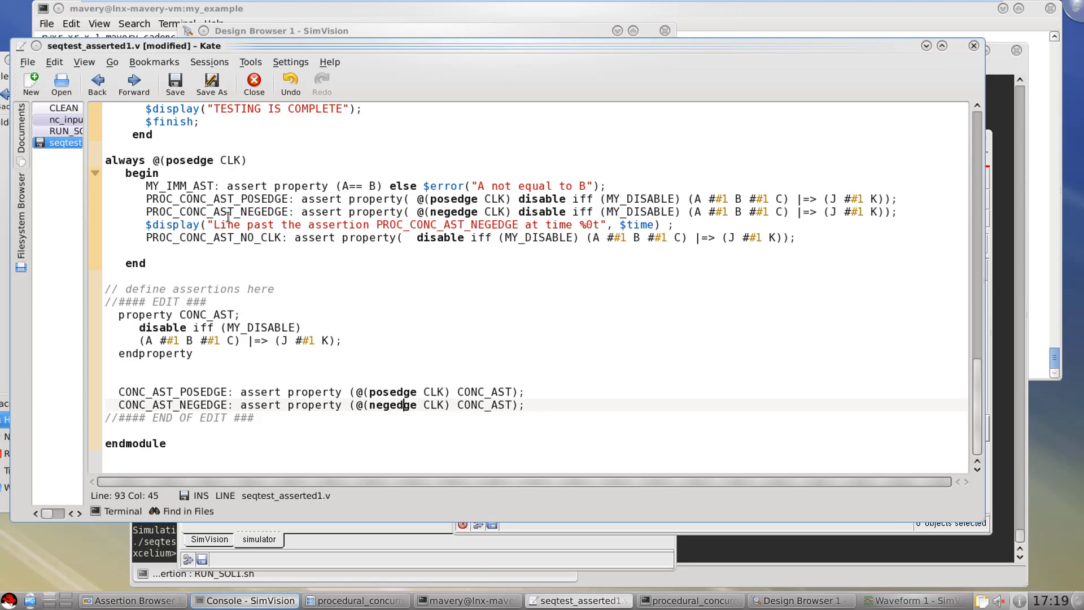
mouse_move(227, 216)
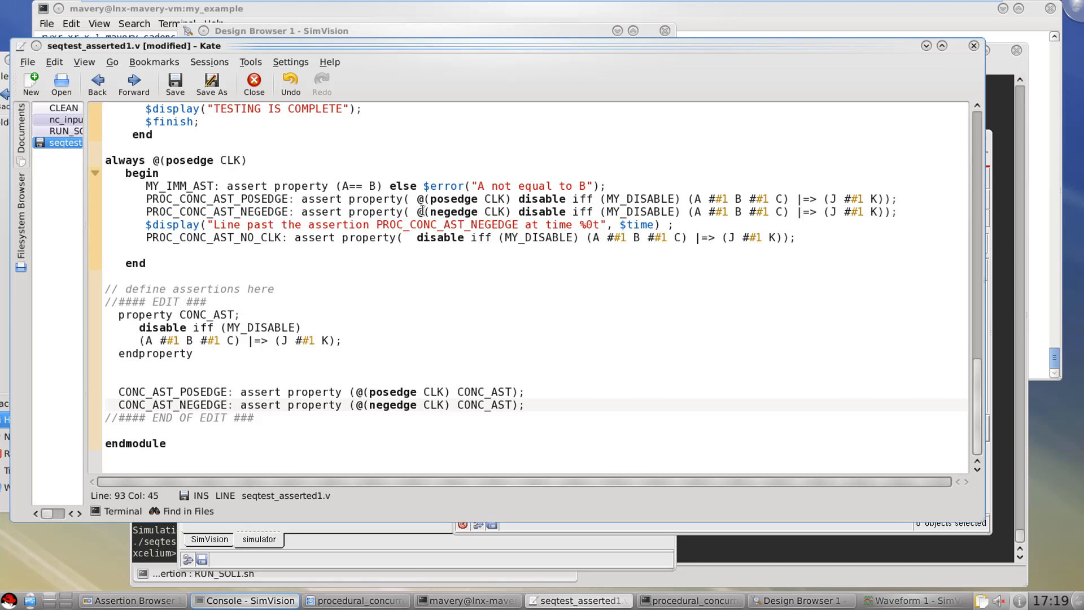
- Compare the negedge, posedge and missing clocks of the procedural and standalone assertions
double_click(469, 211)
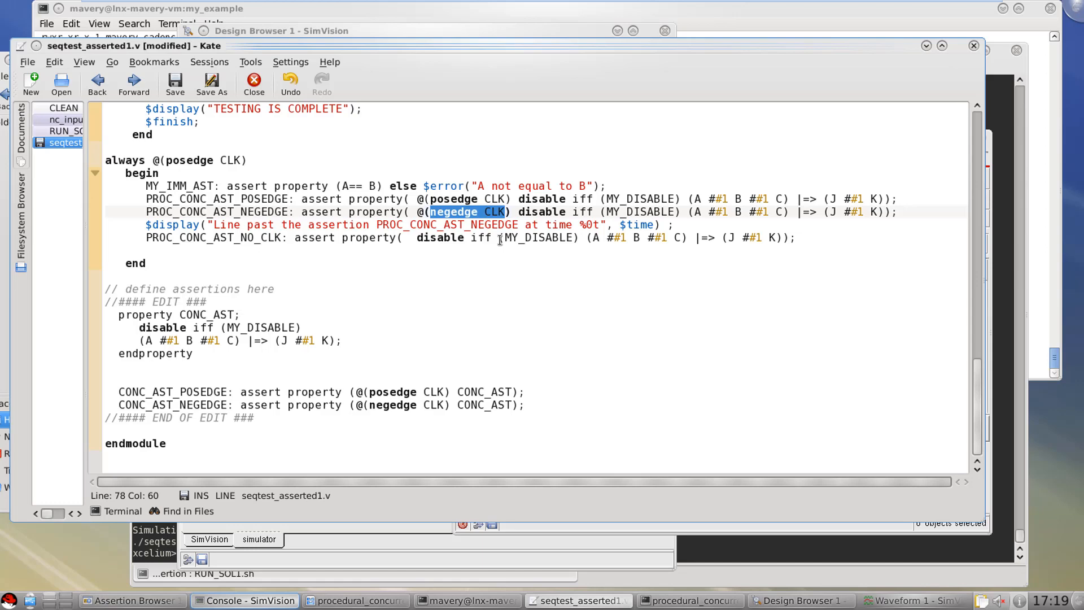
mouse_move(473, 222)
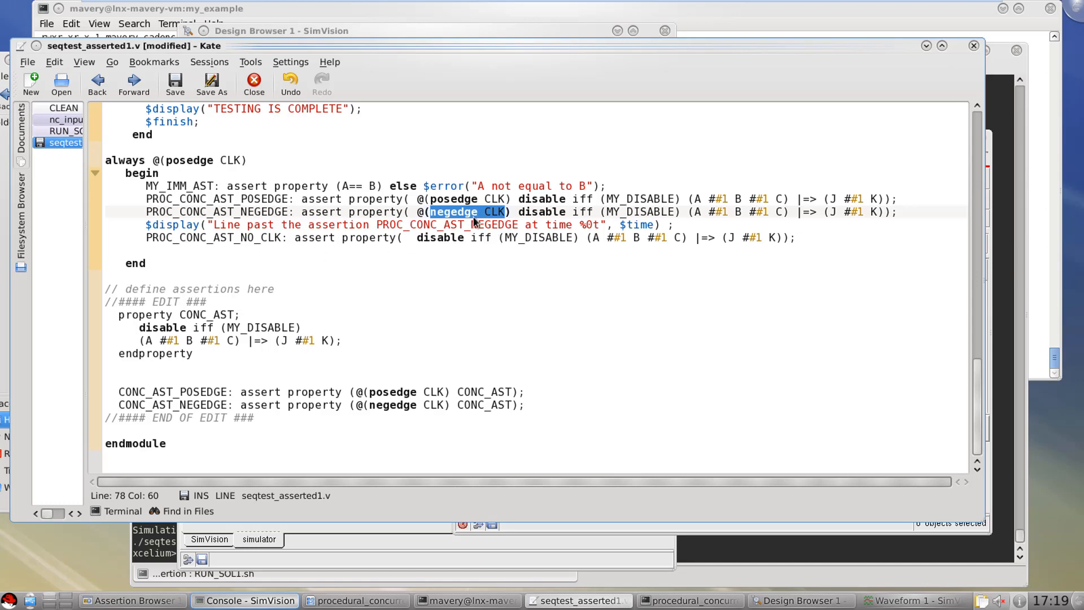
left_click(434, 269)
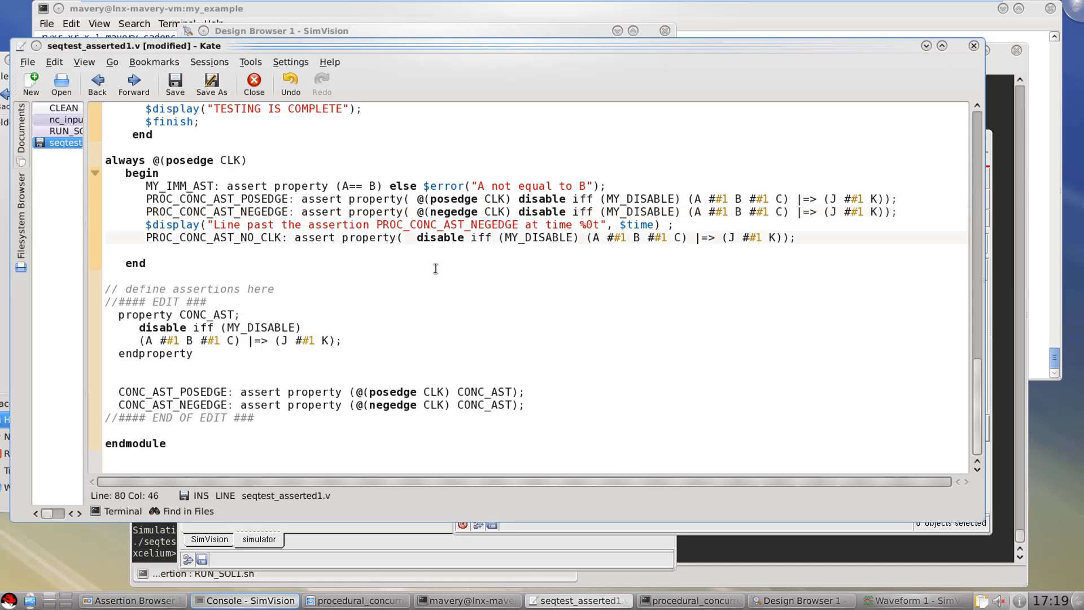
double_click(188, 159)
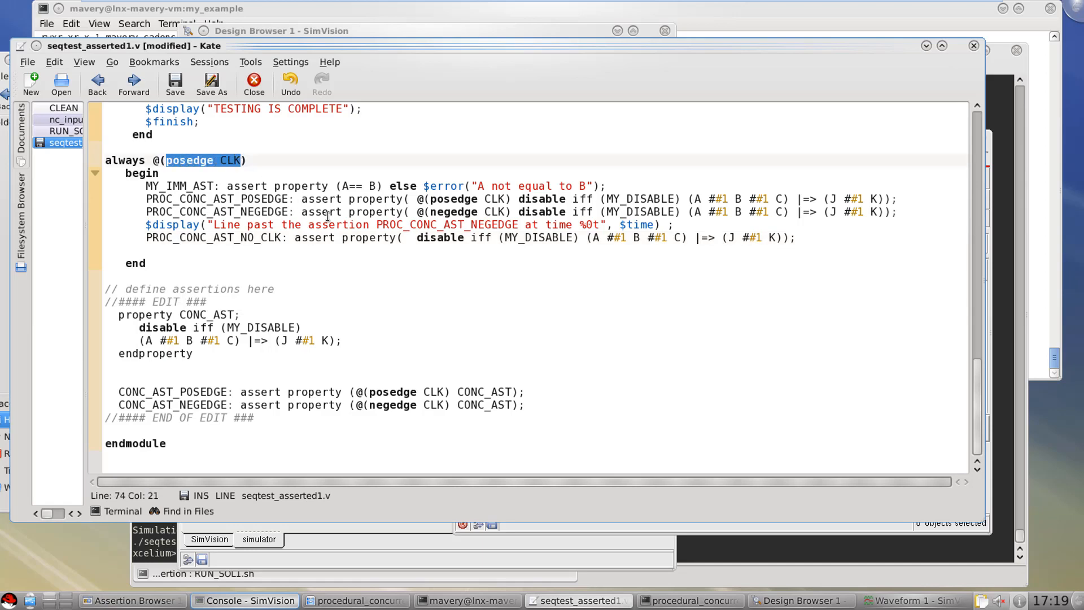
left_click(407, 237)
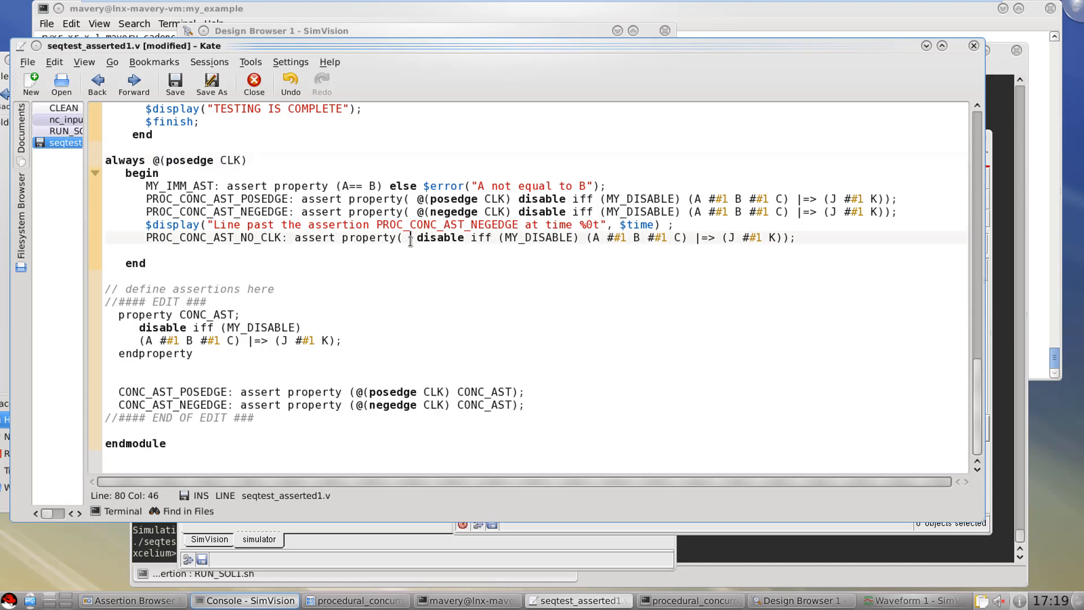
left_click(391, 405)
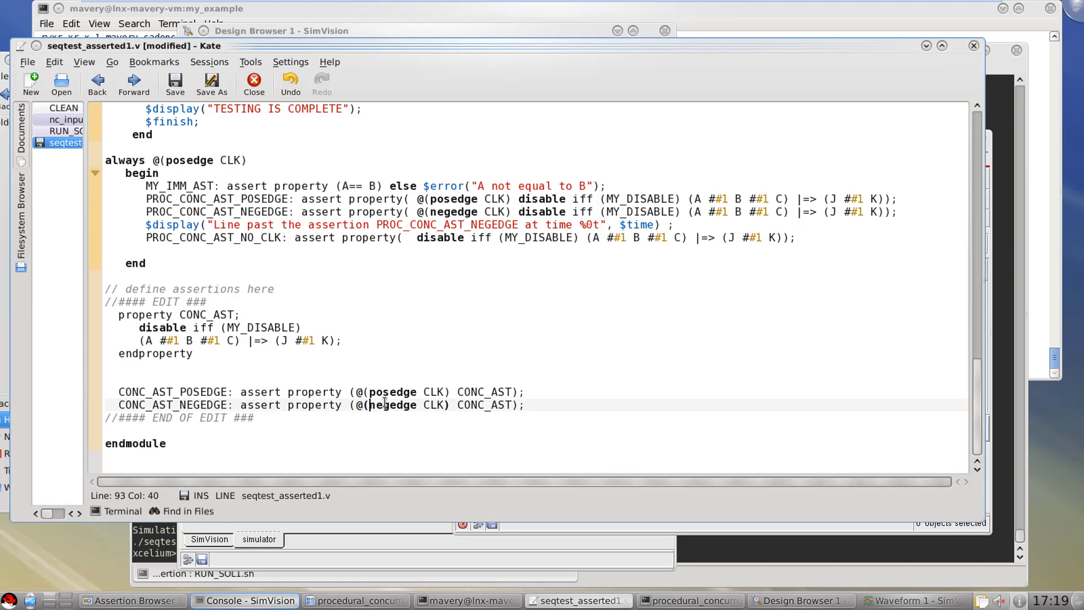
left_click(387, 392)
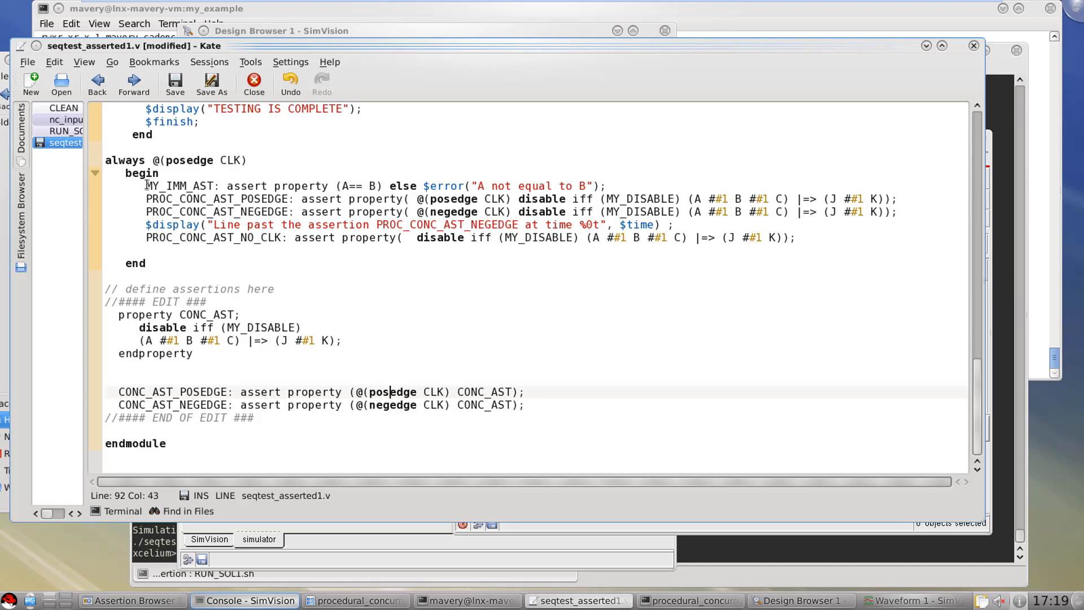
- Select the MY_IMM_AST line and save seqtest_asserted1.v
double_click(302, 186)
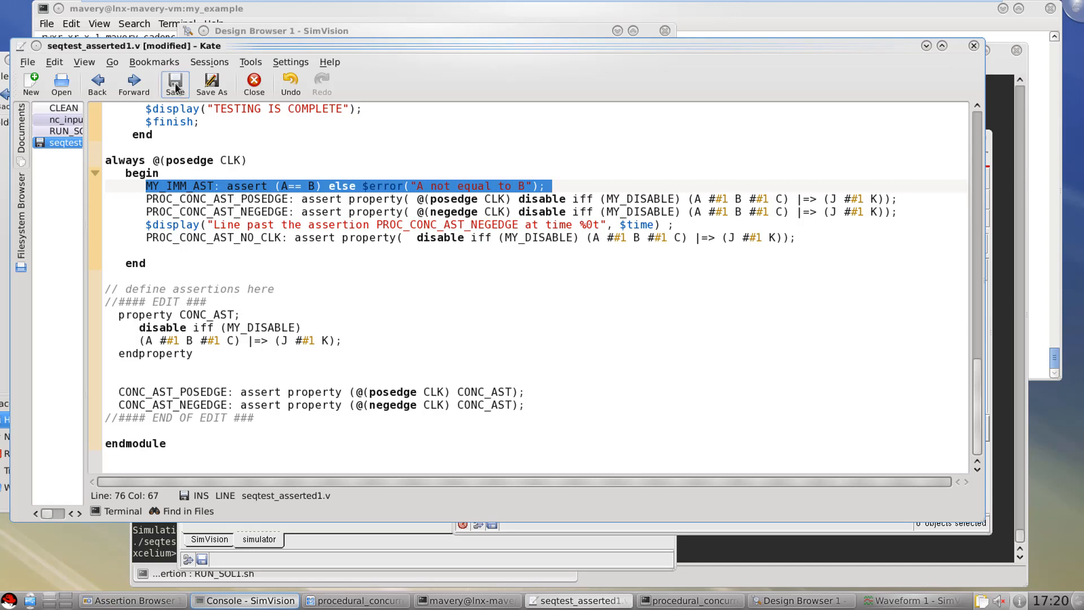
left_click(174, 82)
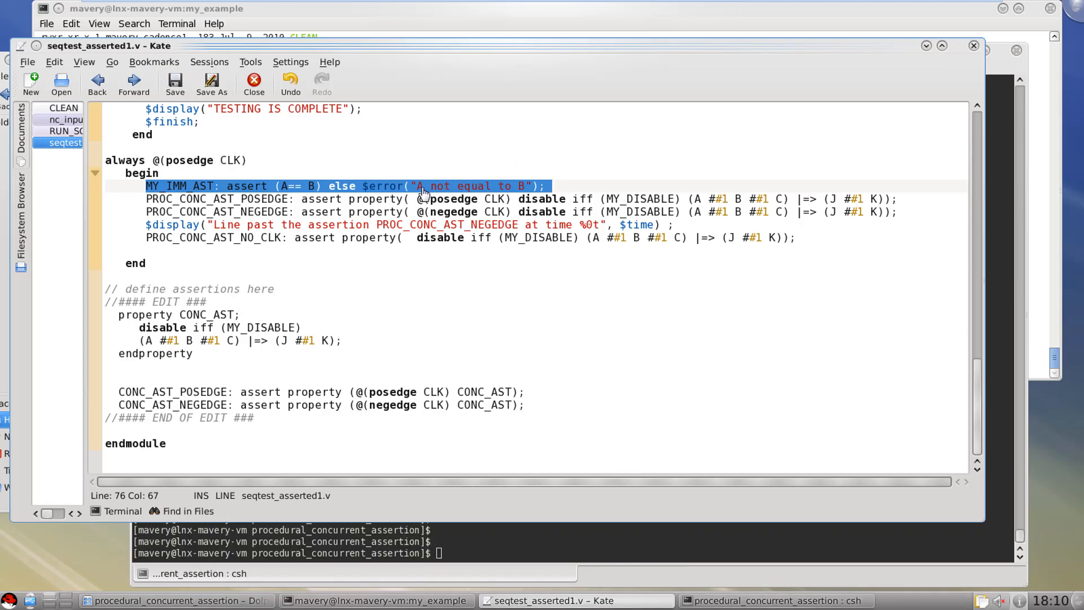
- Paste the immediate assertion outside the always block as MY_IMM_AST2 and move to the terminal
right_click(423, 190)
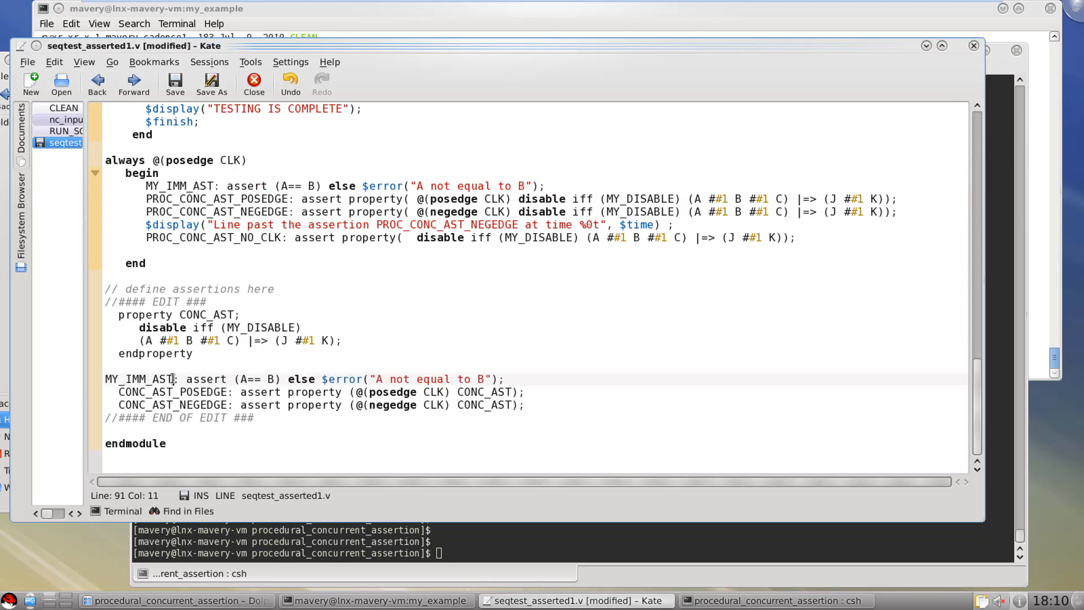
type("2")
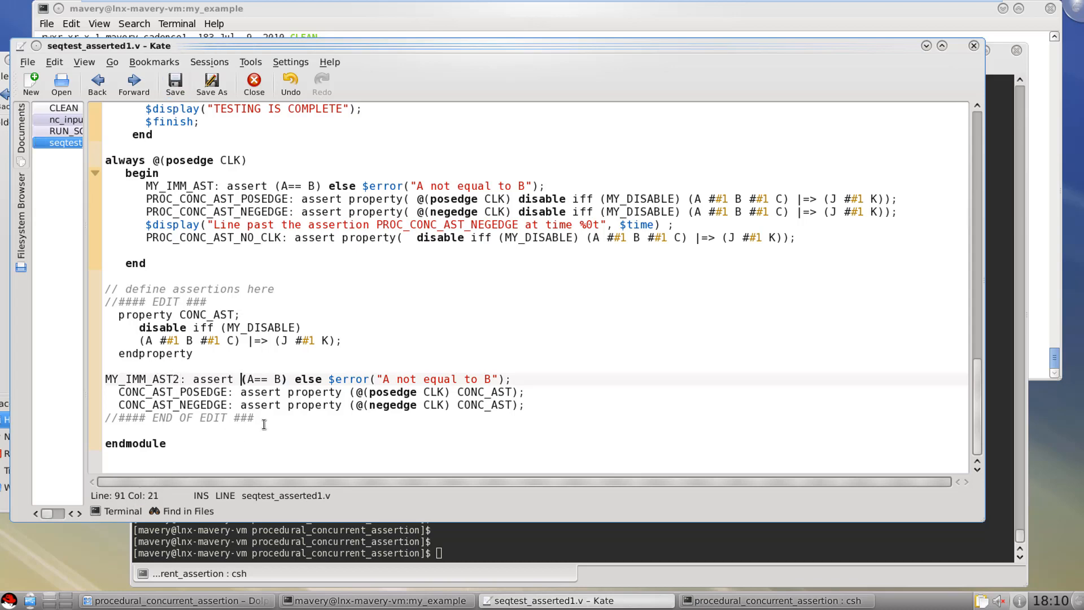
left_click(759, 600)
type("./RUN_SOL1.sh")
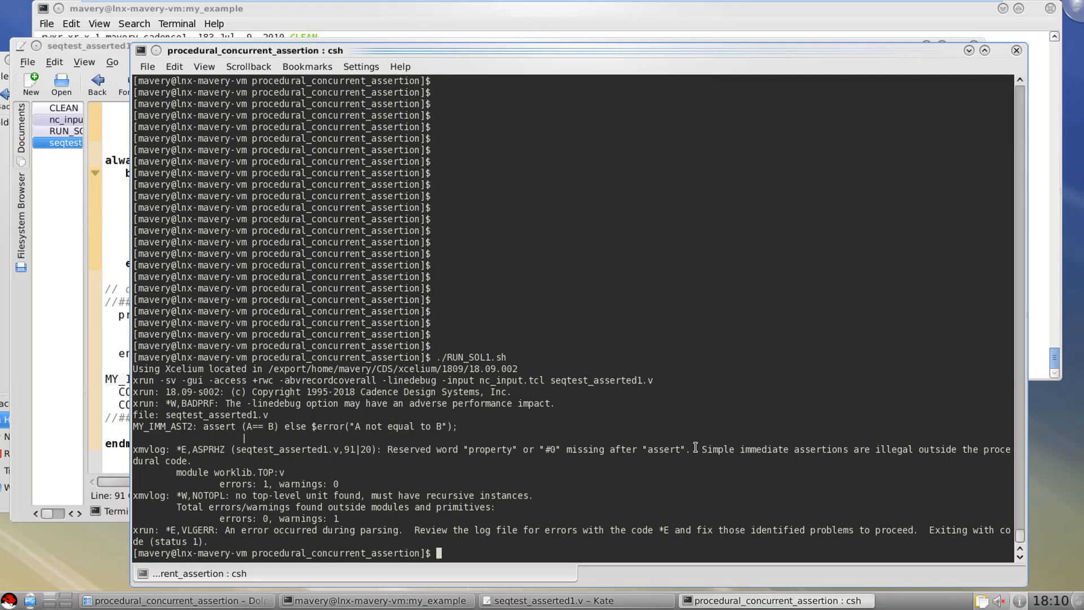
mouse_move(843, 455)
type("./RUN_SOL1.sh")
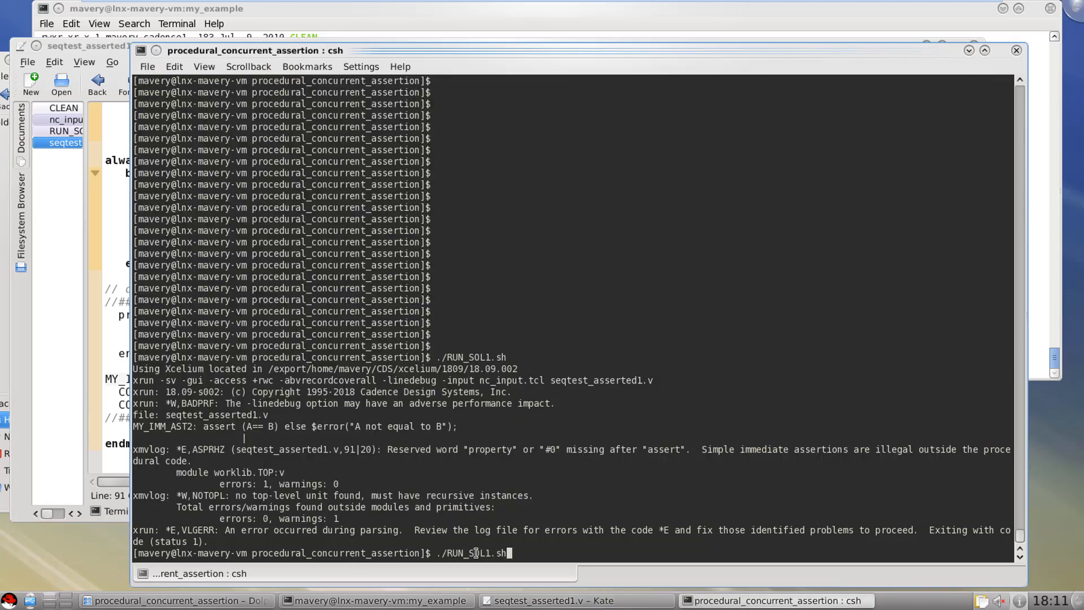
- Rerun ./RUN_SOL1.sh, which reports the assertion clock error, and return to the editor
key("Return")
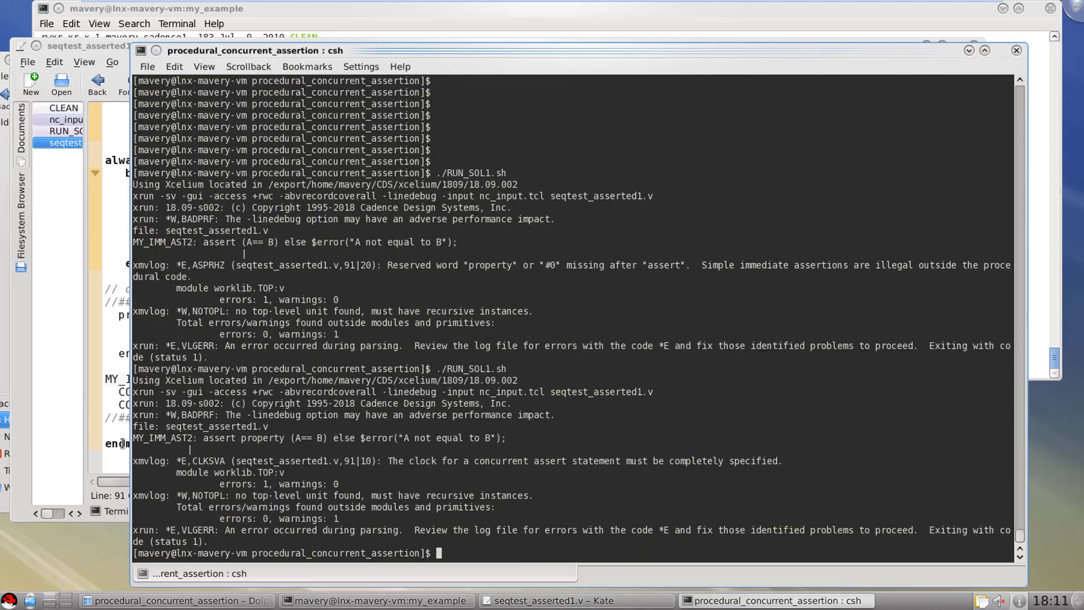
left_click(553, 600)
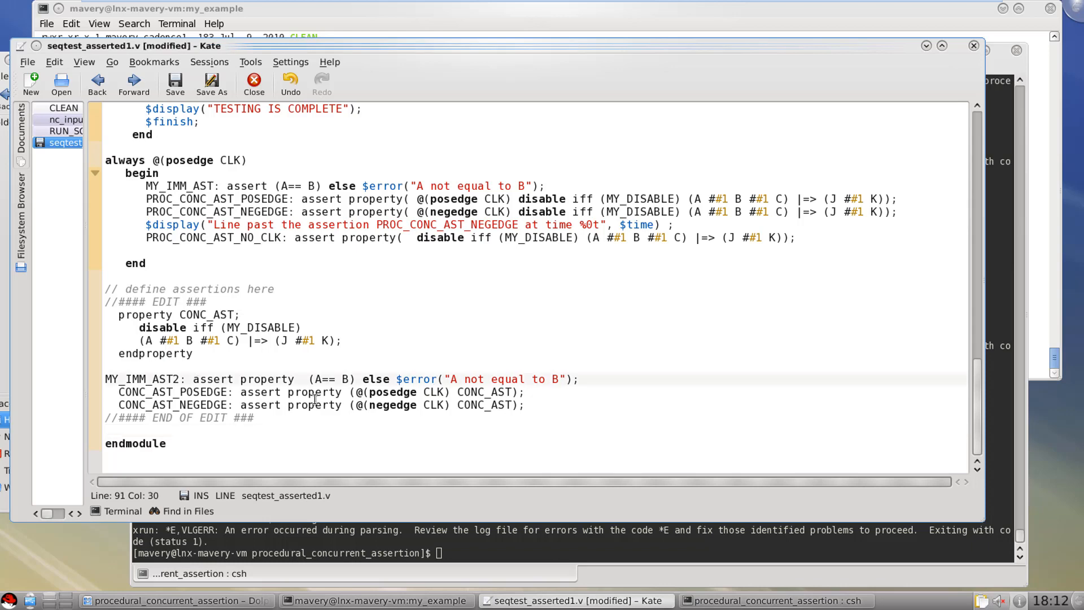
- Wrap MY_IMM_AST2's A==B condition in parentheses clocked with @(posedge CLK)
type("(")
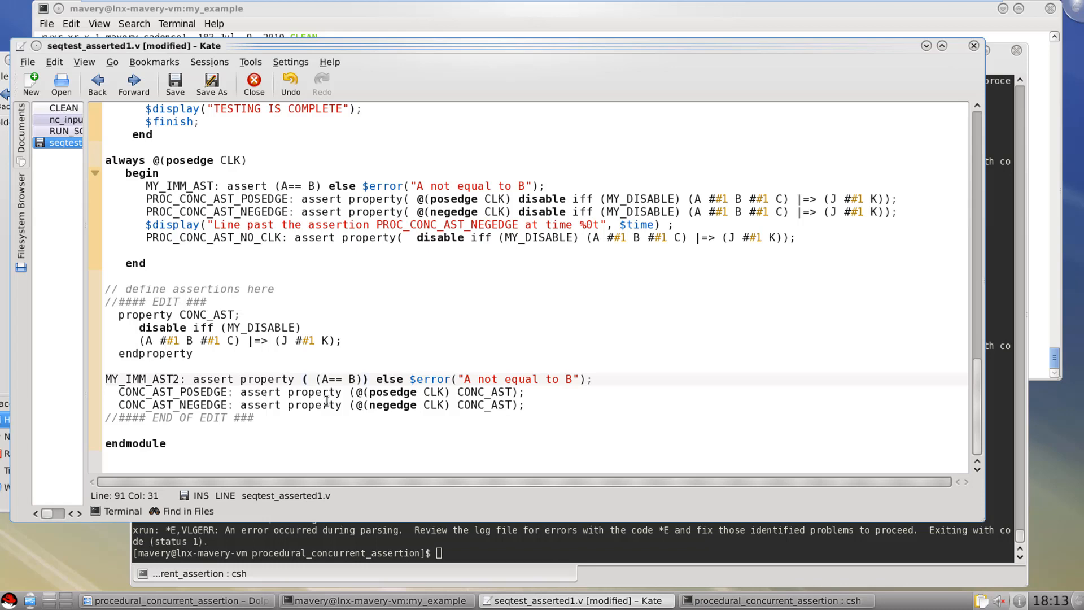
type("@(posedge CLK) |")
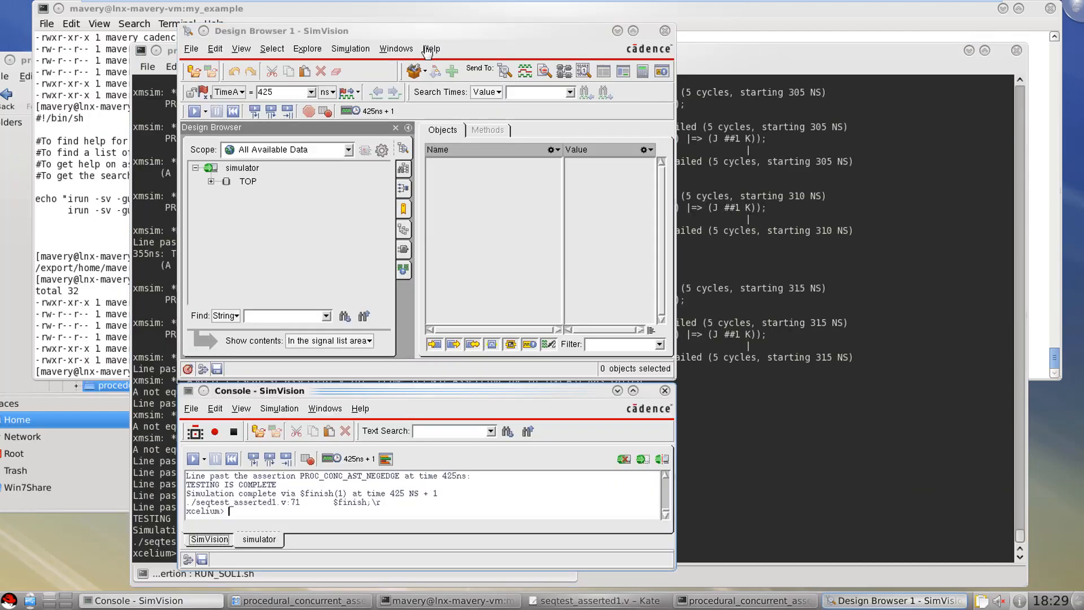
mouse_move(395, 52)
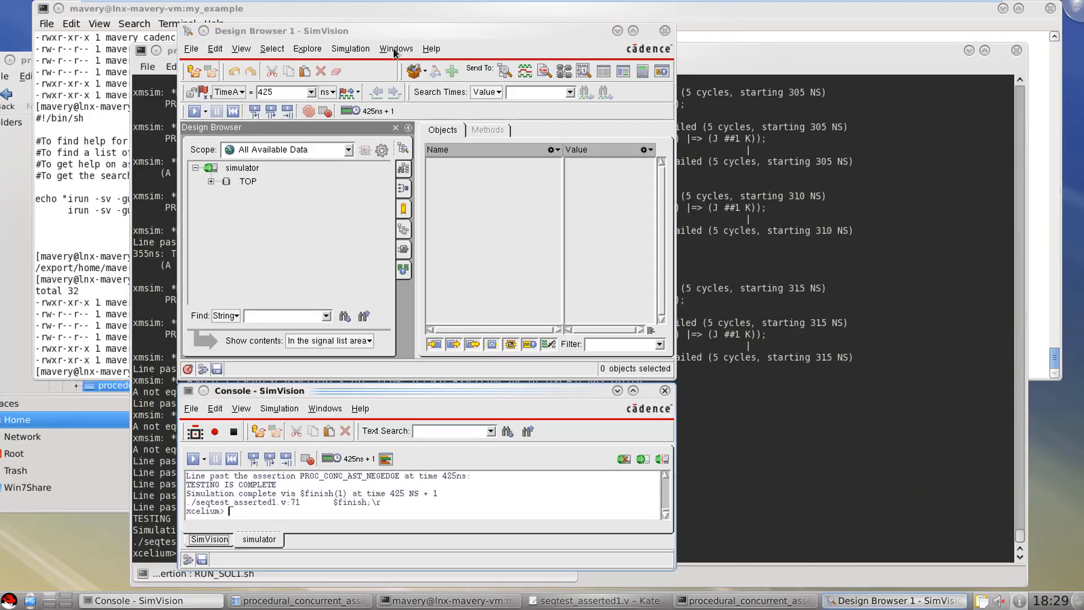
- Launch a new Assertion Browser window and pick MY_IMM_AST2
left_click(396, 48)
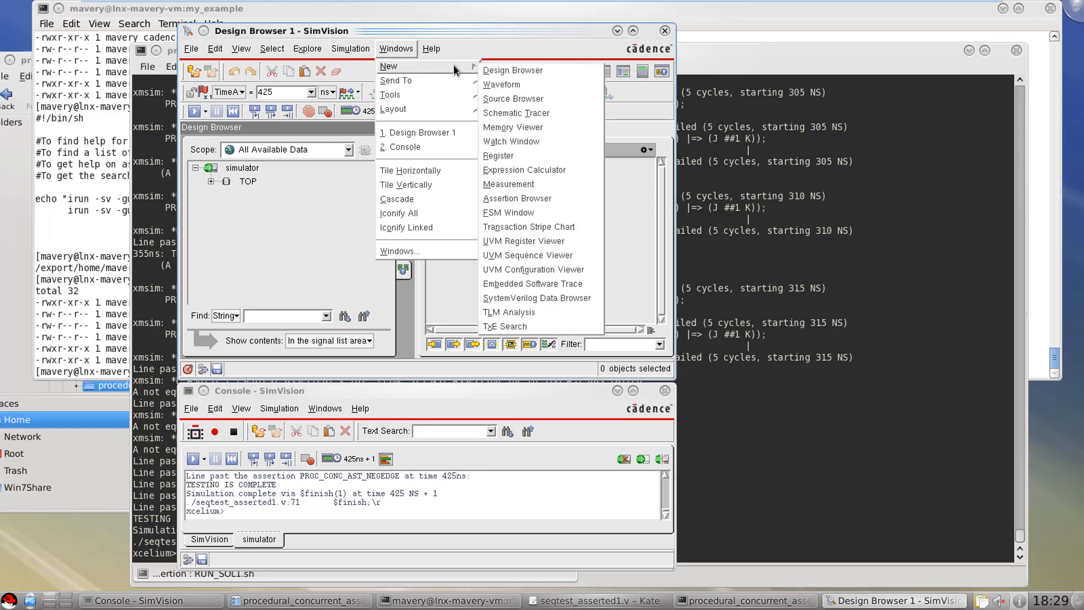
mouse_move(509, 184)
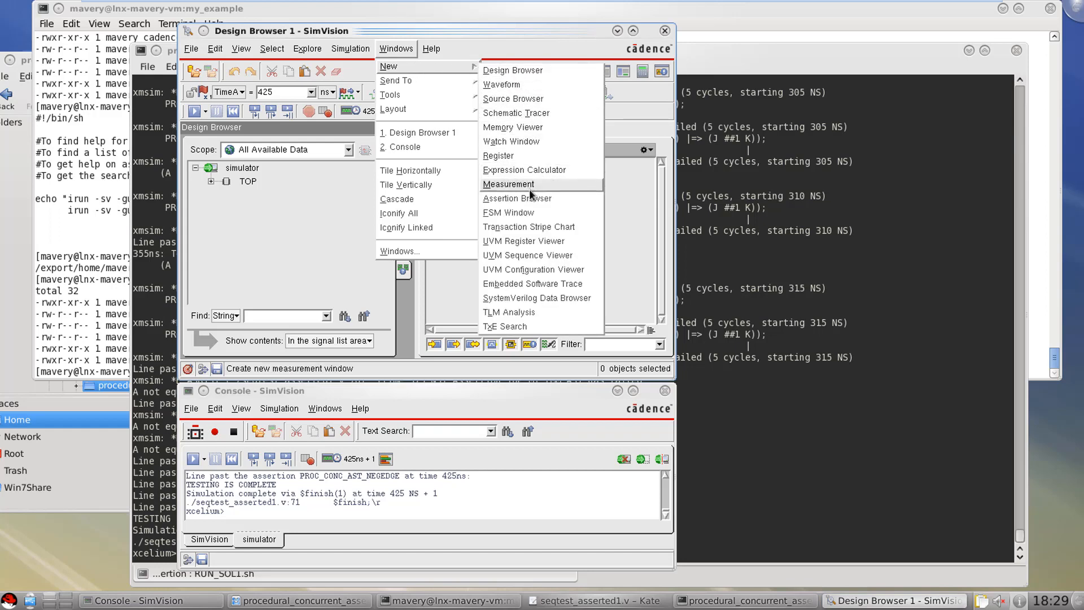
left_click(516, 199)
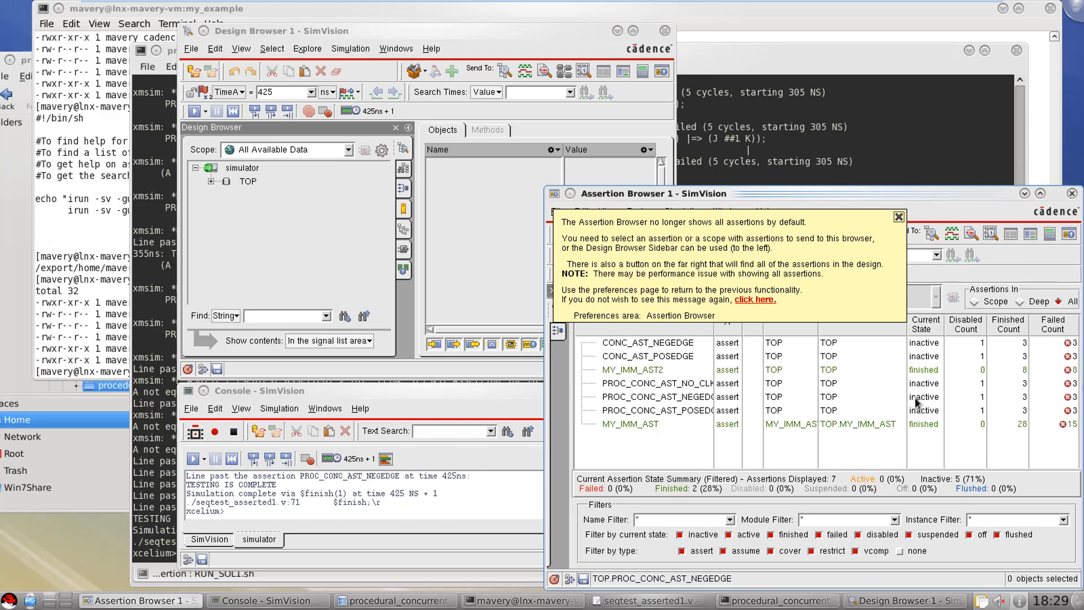
left_click(648, 371)
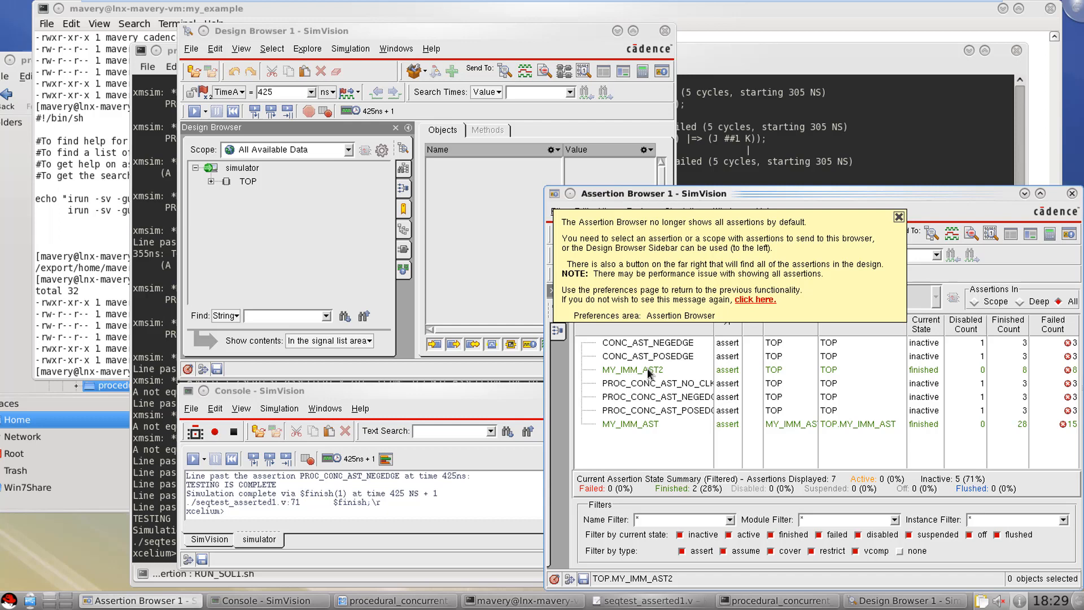
mouse_move(889, 236)
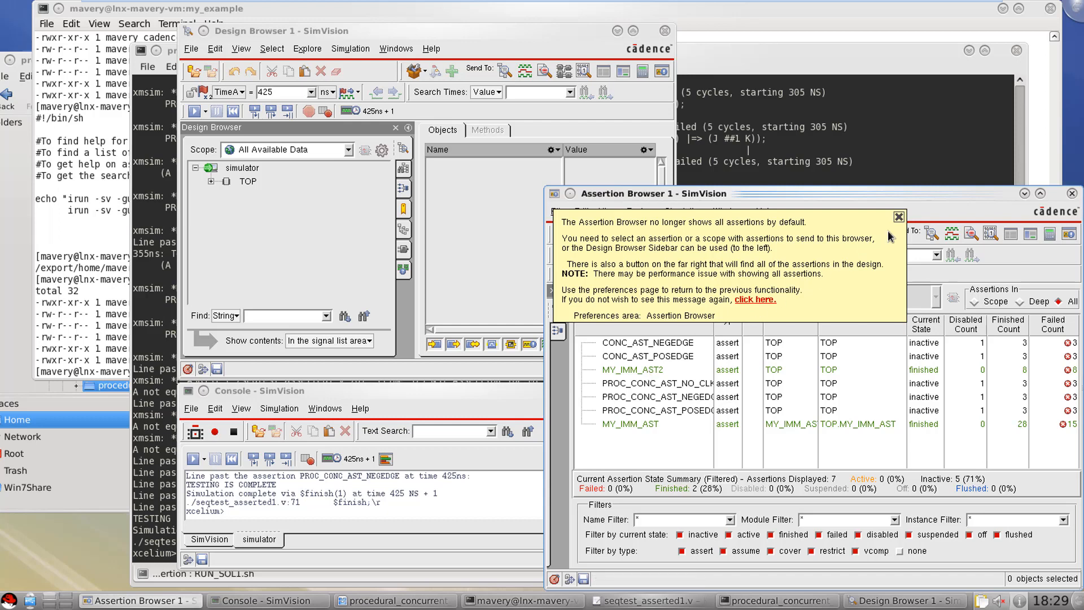
- Select all seven assertions starting from CONC_AST_NEGEDGE and bring up their actions menu
left_click(899, 217)
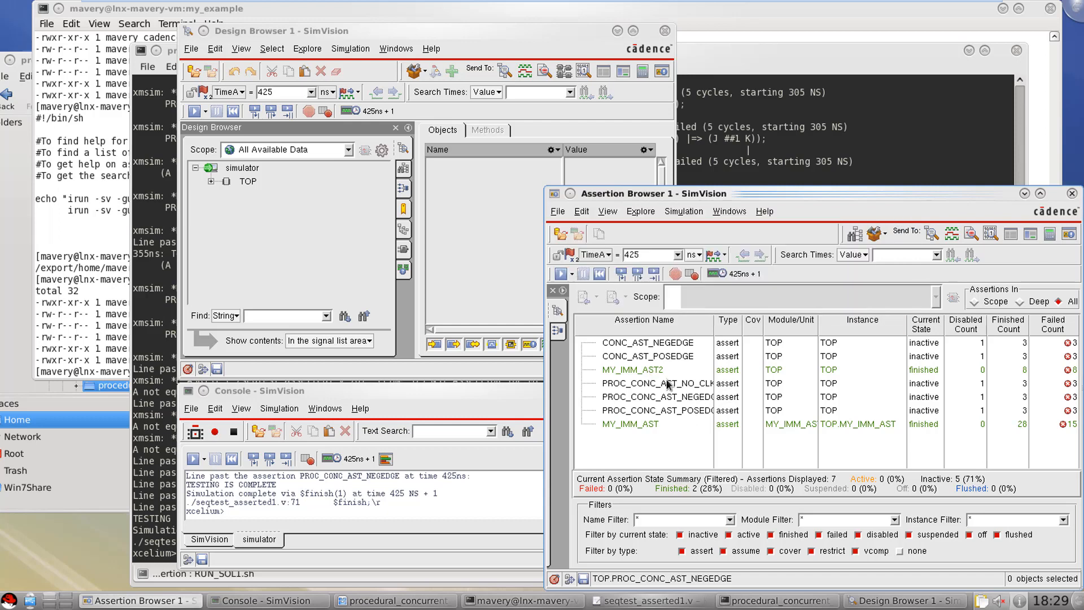
left_click(648, 342)
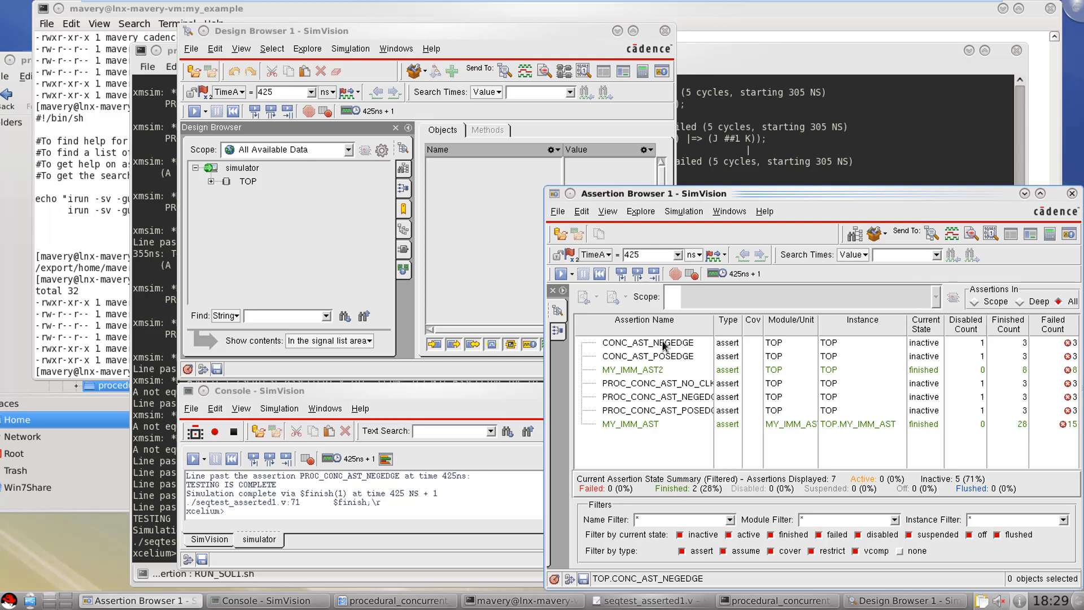
left_click(647, 343)
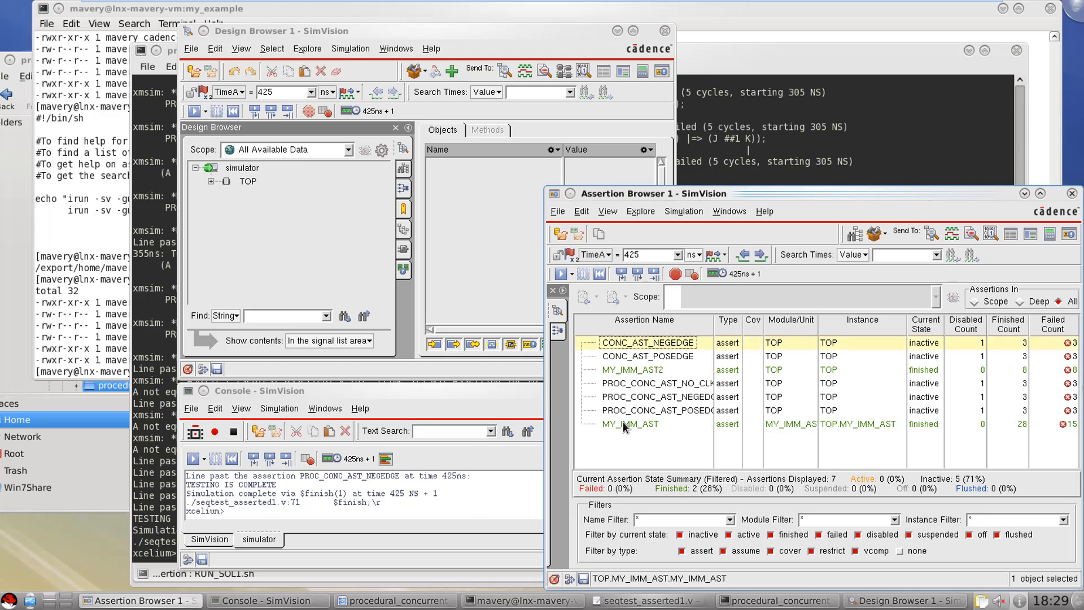
right_click(629, 423)
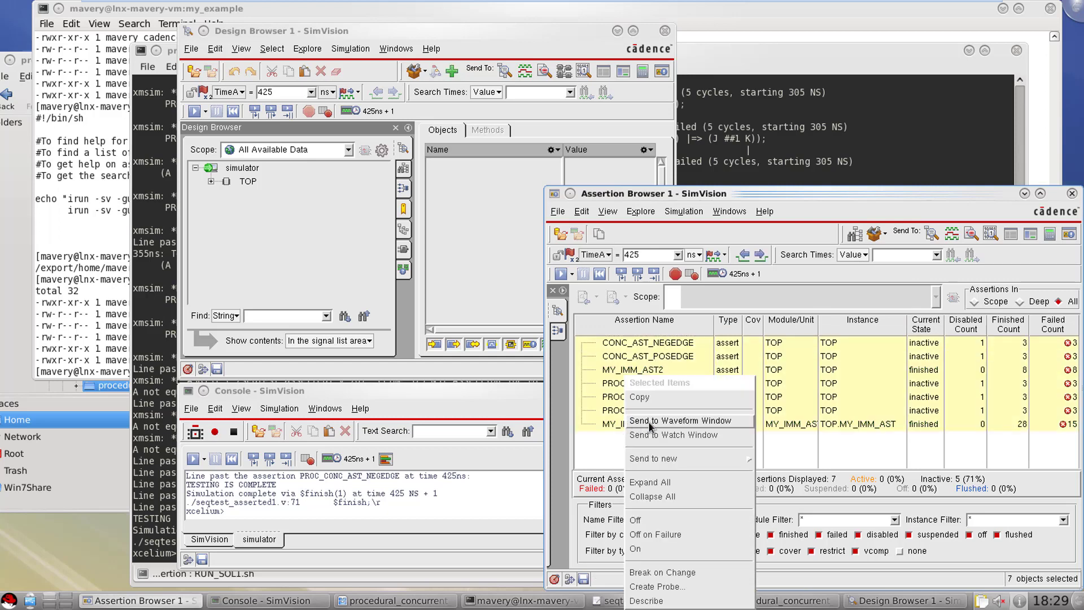
- Send all assertions to a waveform window and CONC_AST_NEGEDGE to the Source Browser
left_click(680, 420)
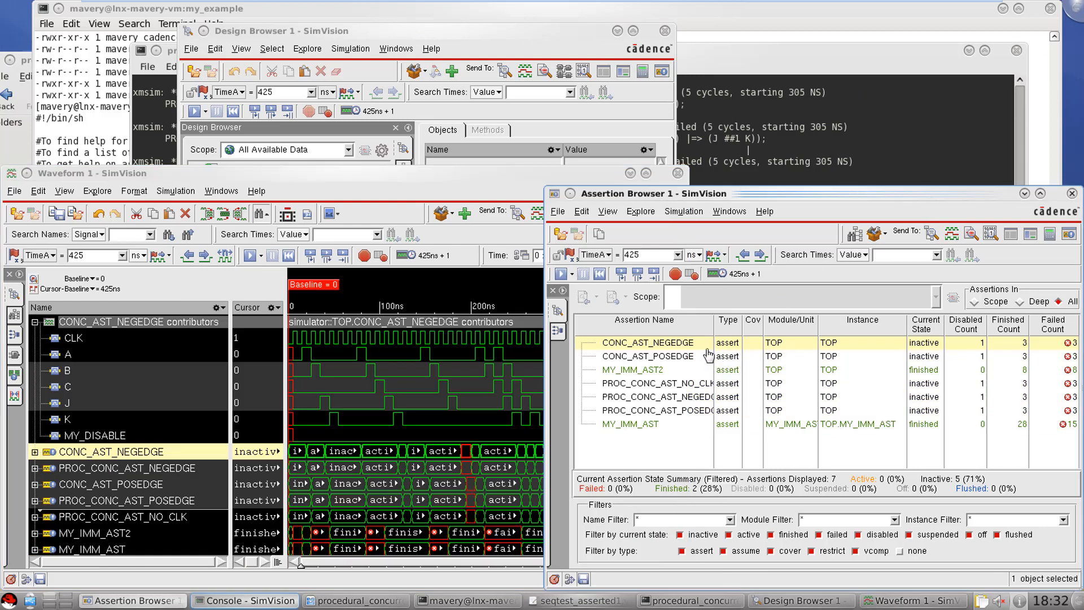
right_click(649, 342)
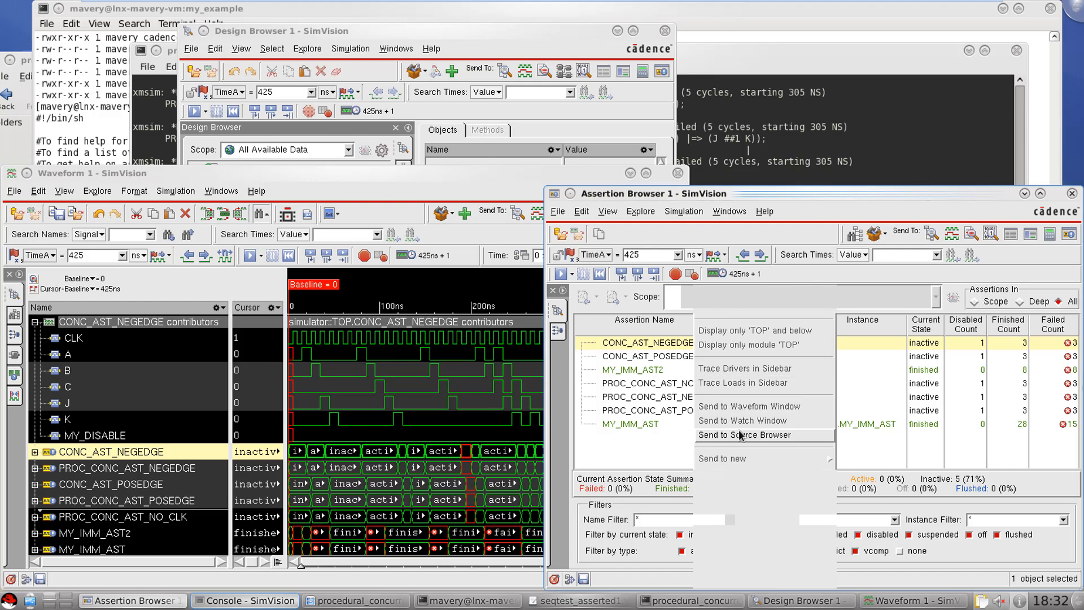
left_click(743, 434)
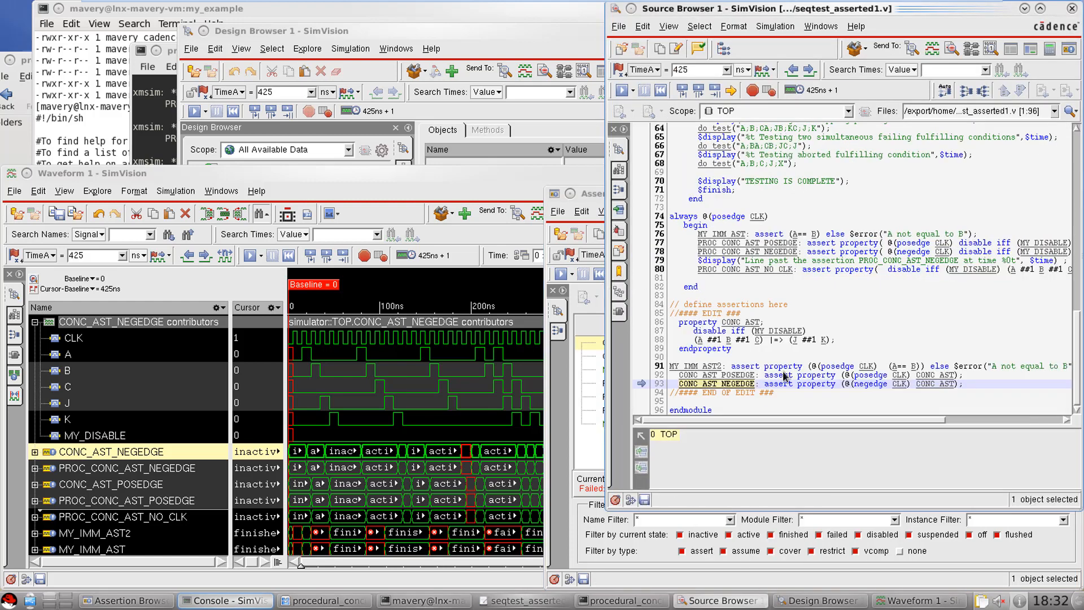
- Scroll the Source Browser right to read the CONC_AST_NEGEDGE declaration line
scroll("right", 3)
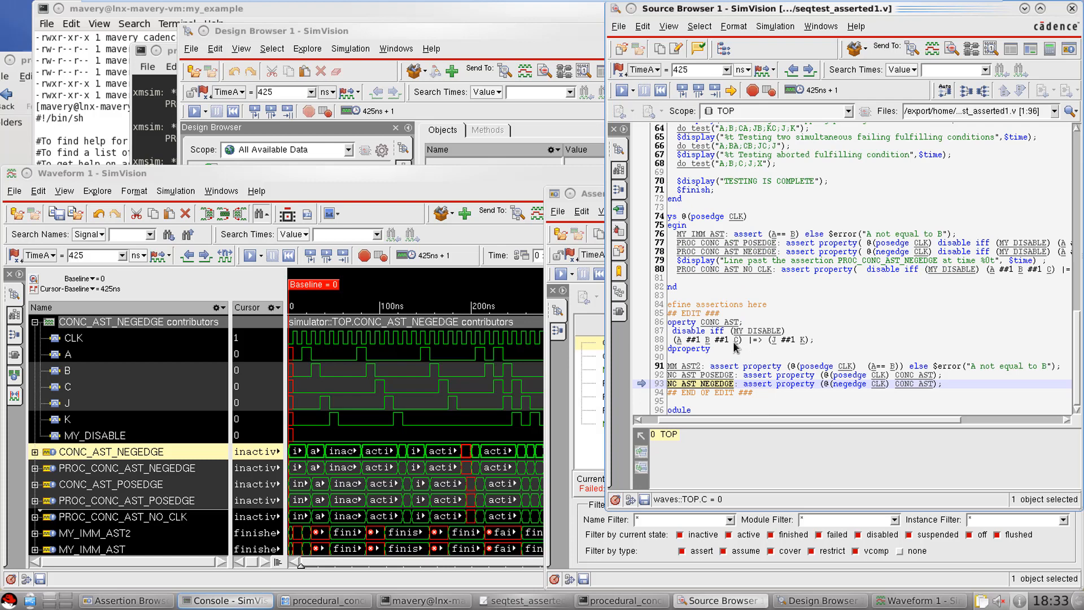
mouse_move(879, 374)
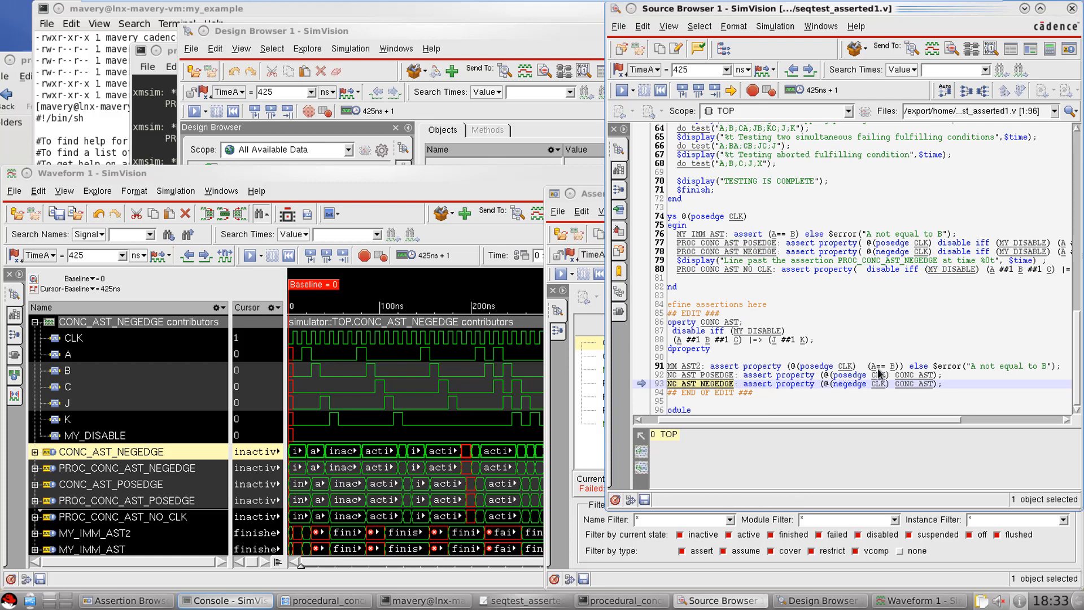
mouse_move(877, 372)
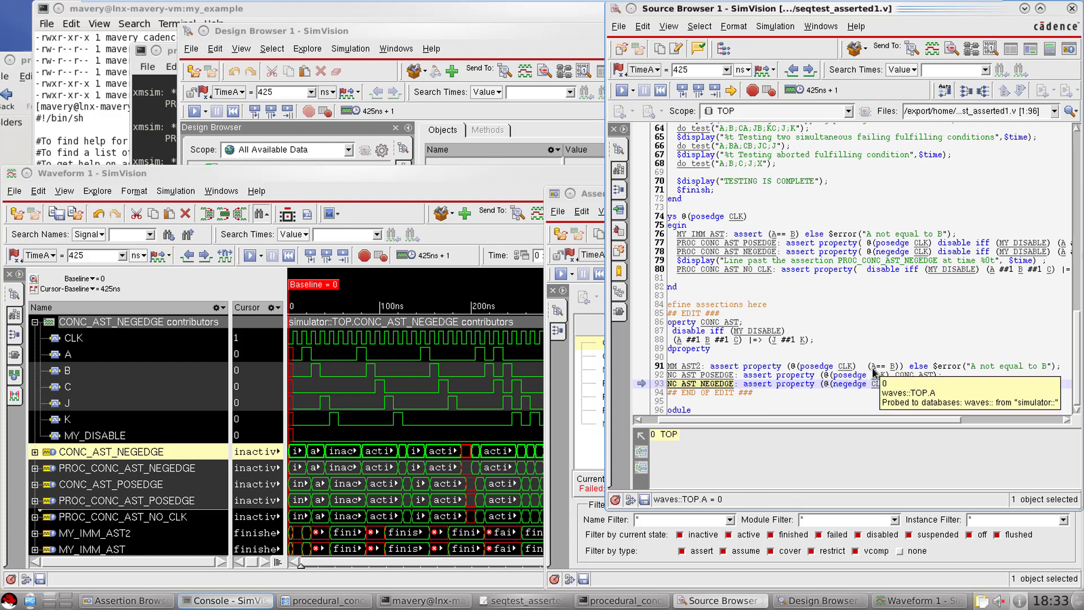
mouse_move(760, 365)
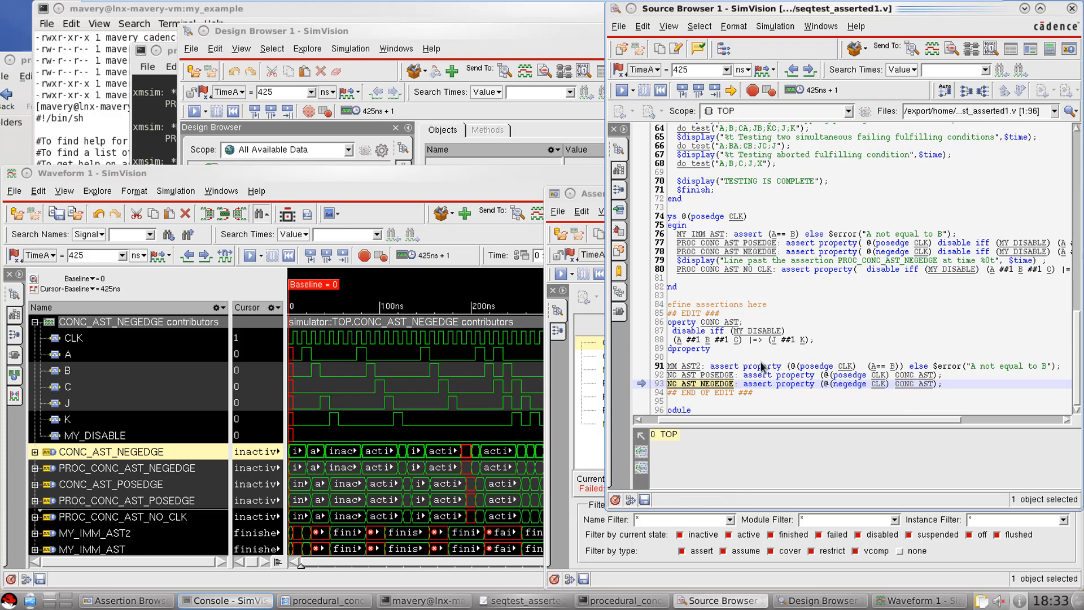
mouse_move(876, 370)
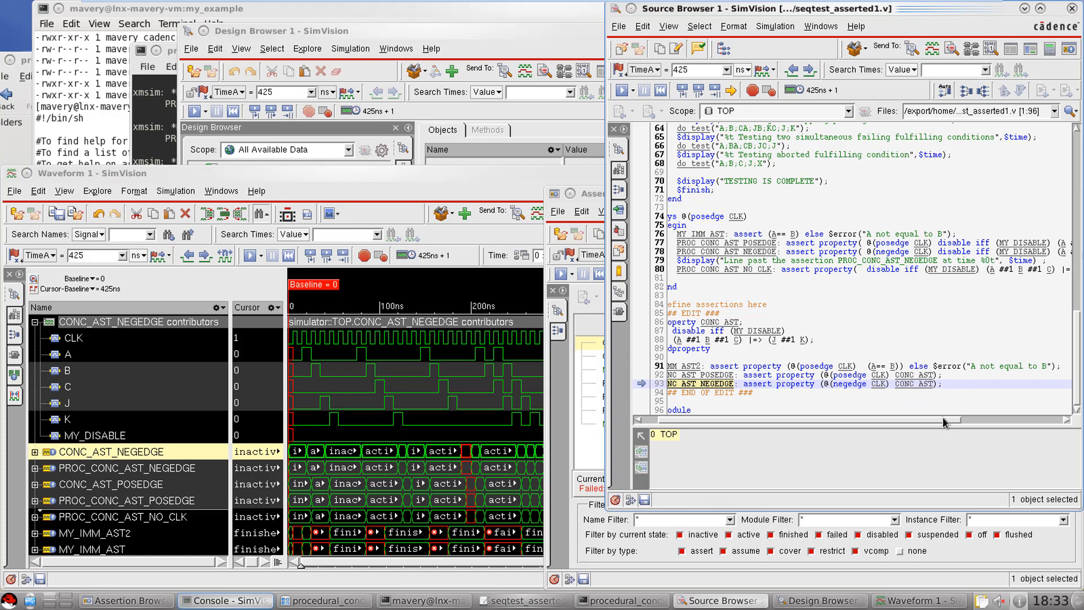
scroll("right", 3)
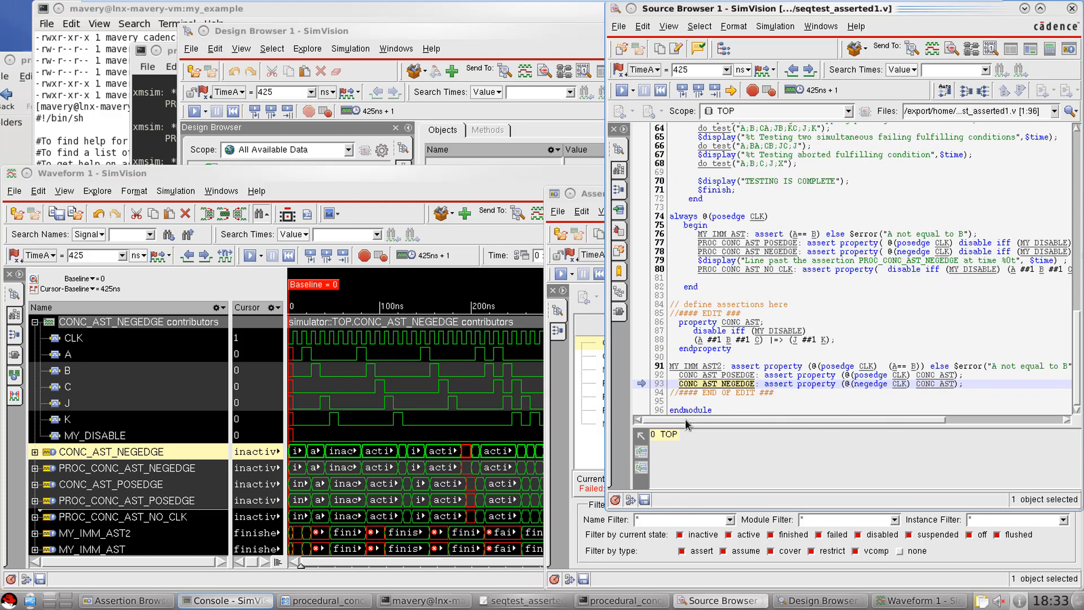
mouse_move(902, 352)
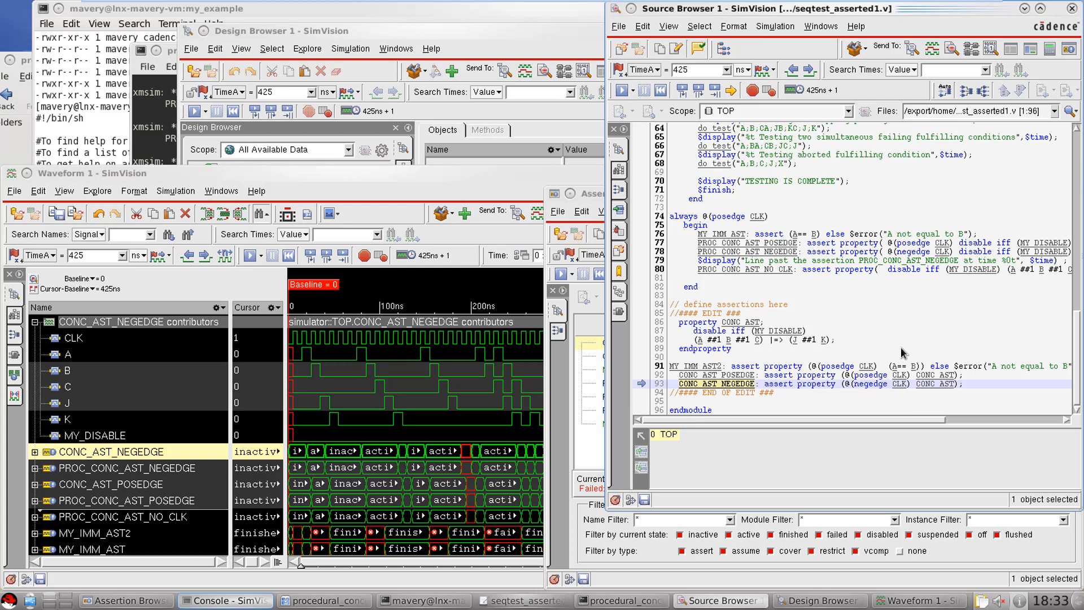
mouse_move(479, 176)
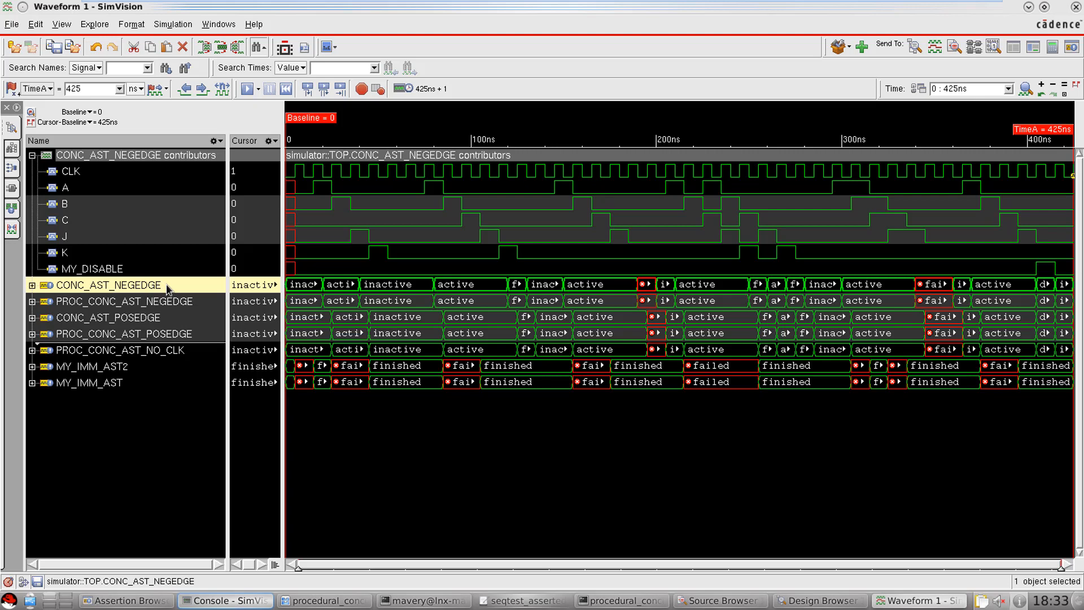
- Step through the CONC_AST_NEGEDGE, PROC_CONC_AST_NEGEDGE, CONC_AST_POSEDGE, MY_IMM_AST2 and MY_IMM_AST traces
left_click(125, 301)
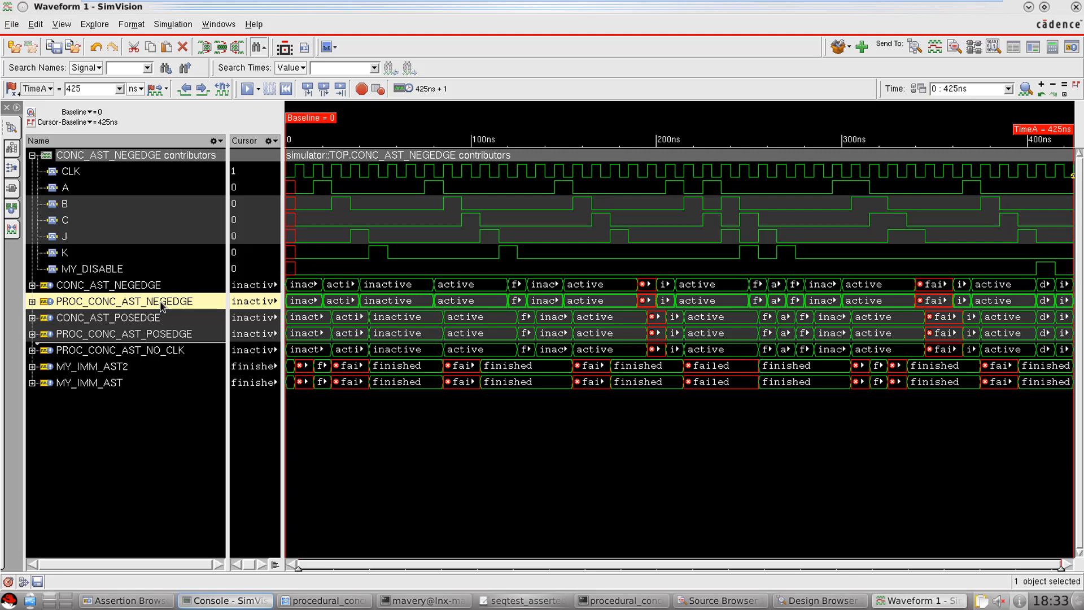
left_click(109, 317)
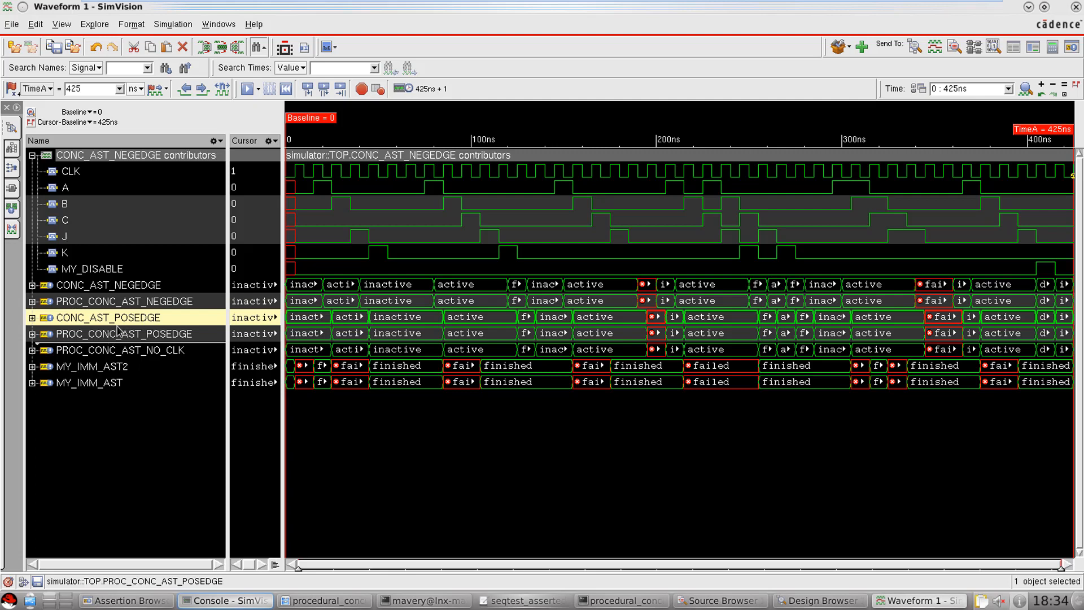
left_click(123, 333)
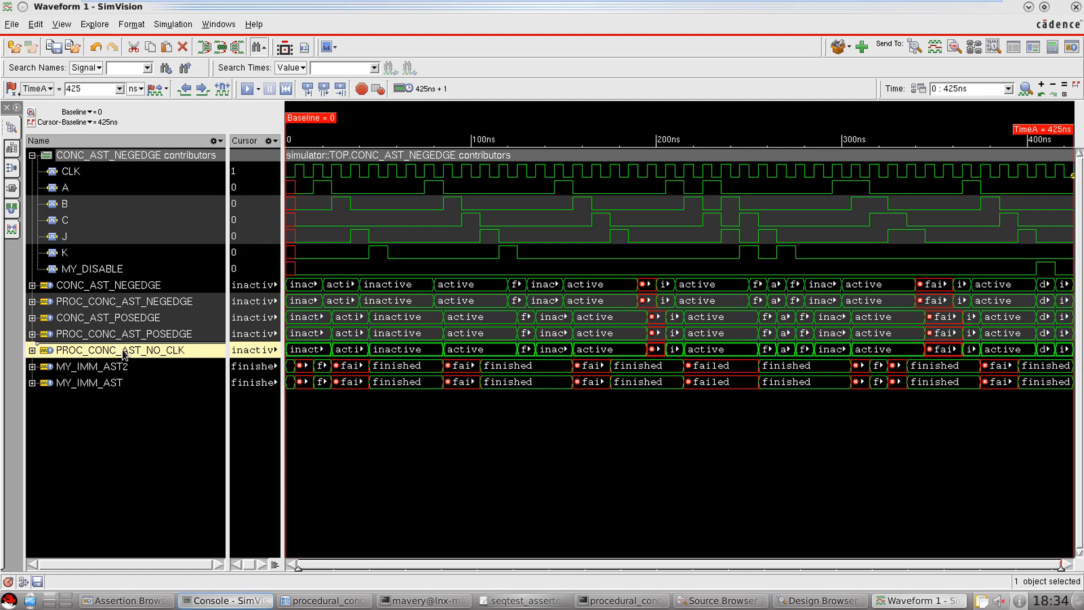
left_click(91, 366)
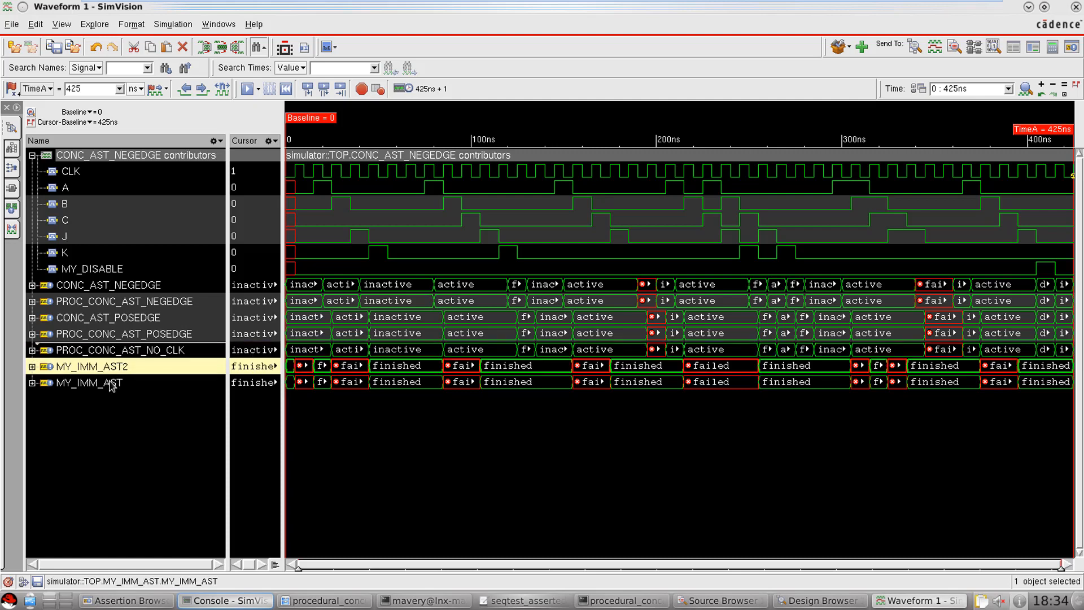
left_click(88, 383)
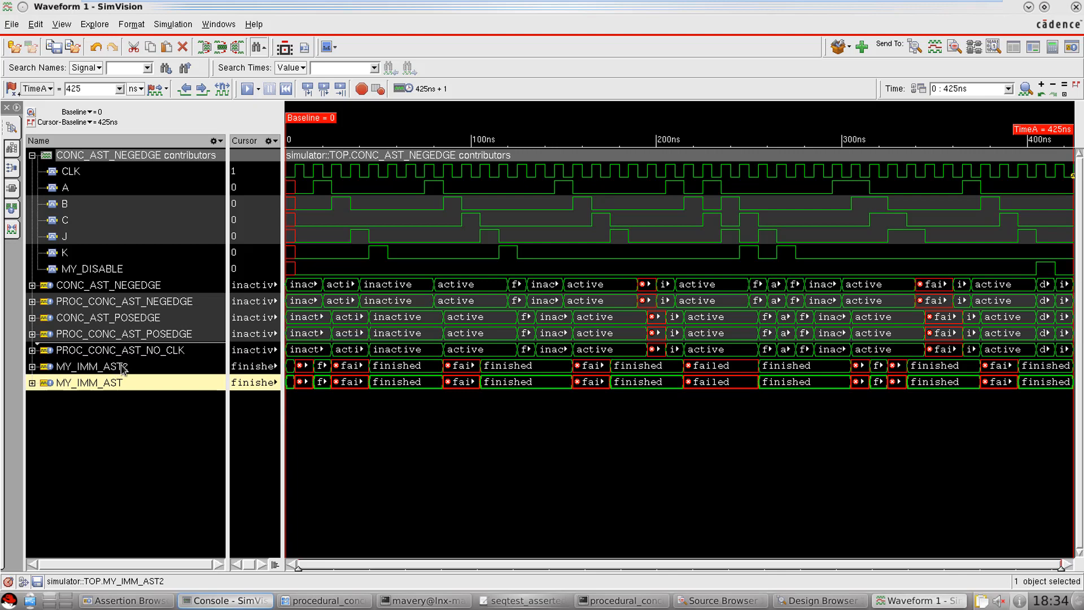
- Revisit the posedge and negedge assertion traces to compare their pass and fail timing over 425 ns
left_click(91, 382)
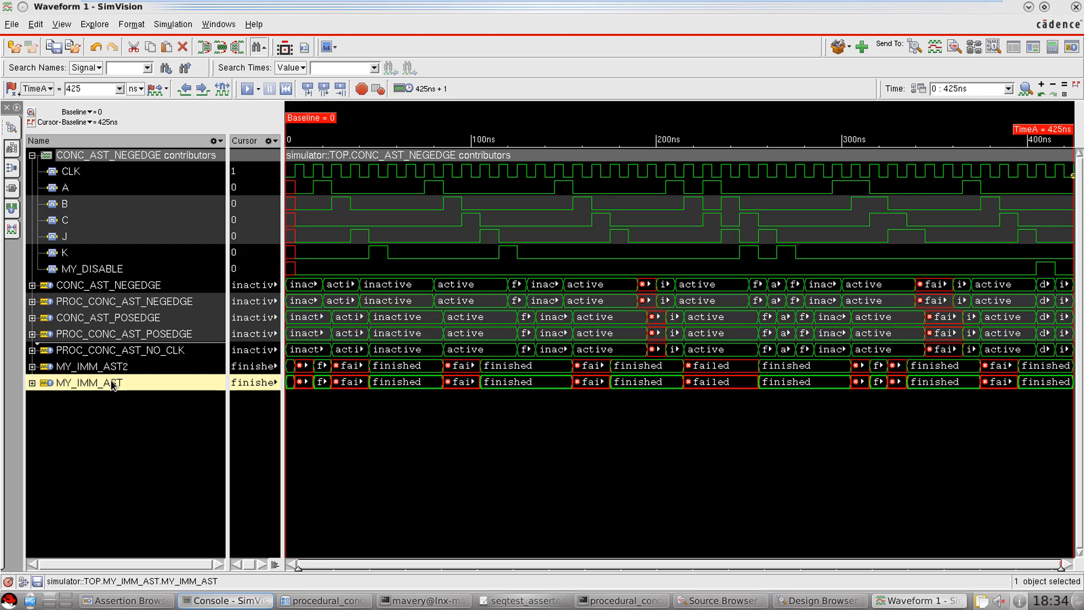
left_click(125, 333)
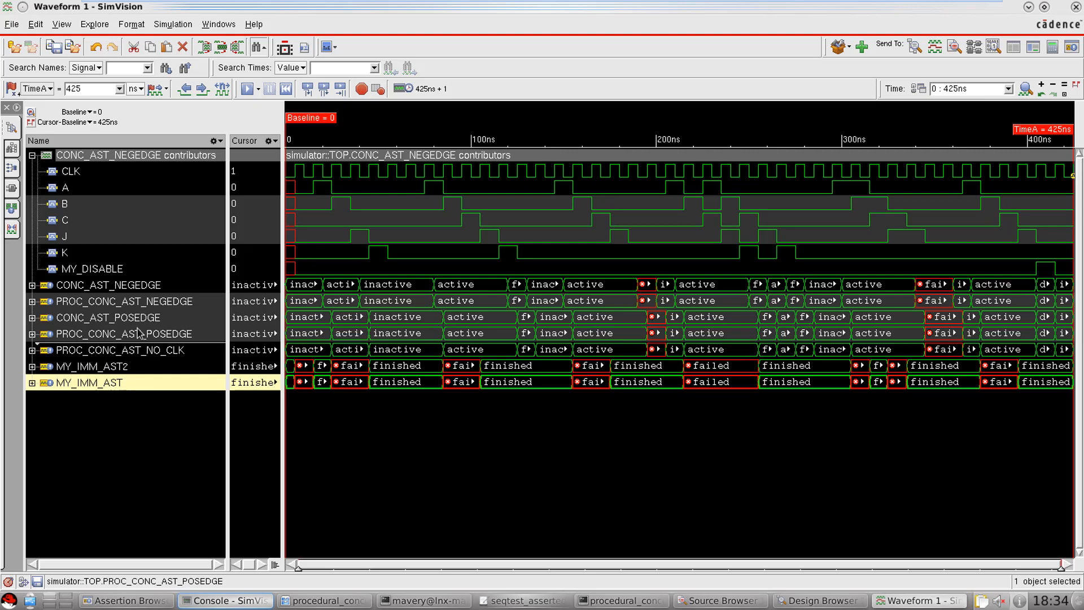
left_click(124, 300)
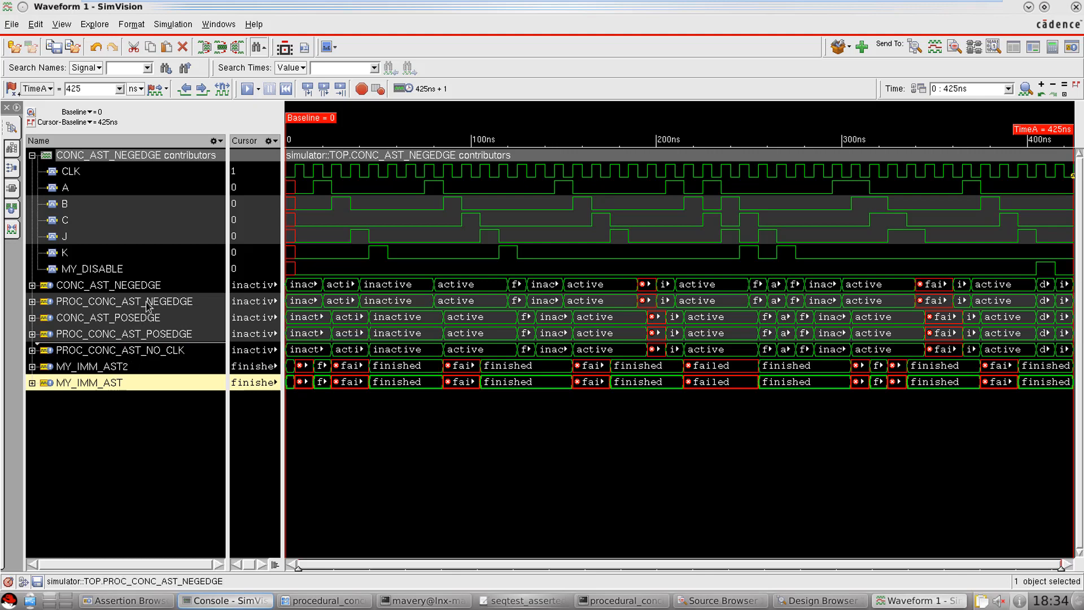
left_click(143, 300)
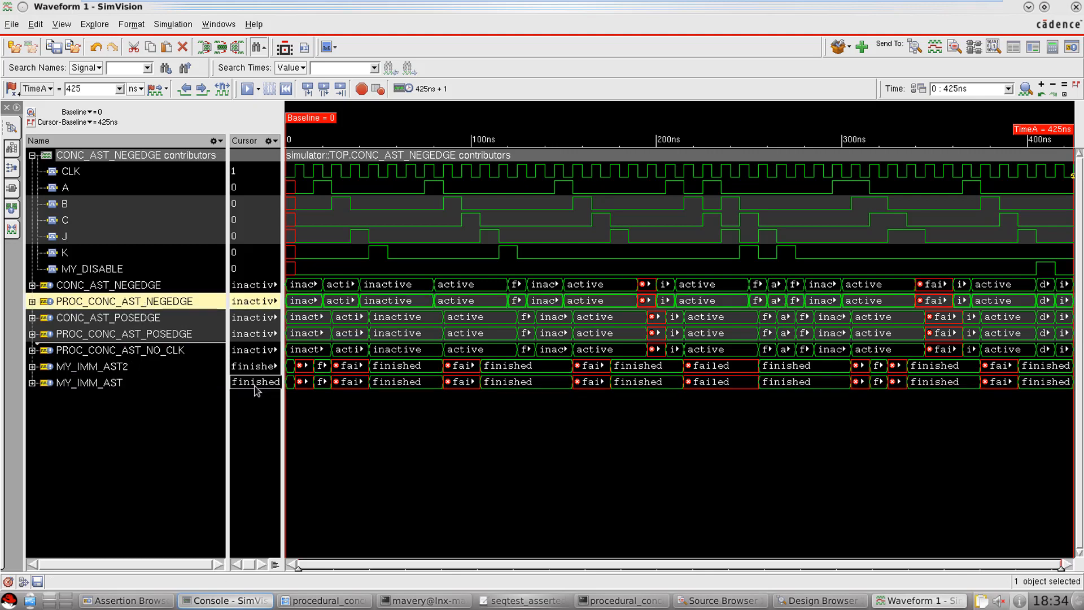
left_click(115, 285)
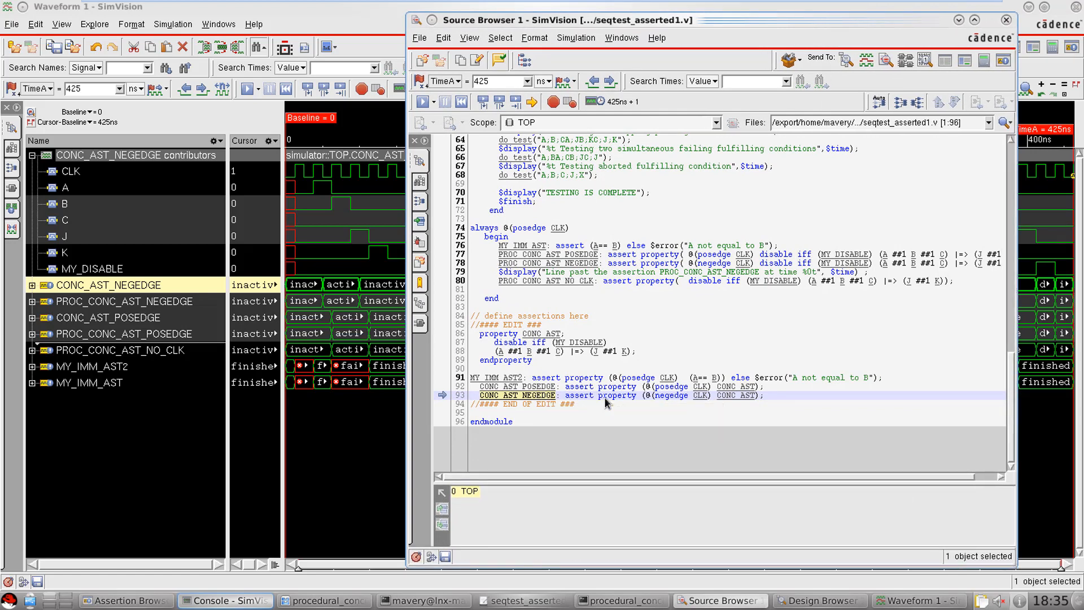
mouse_move(651, 275)
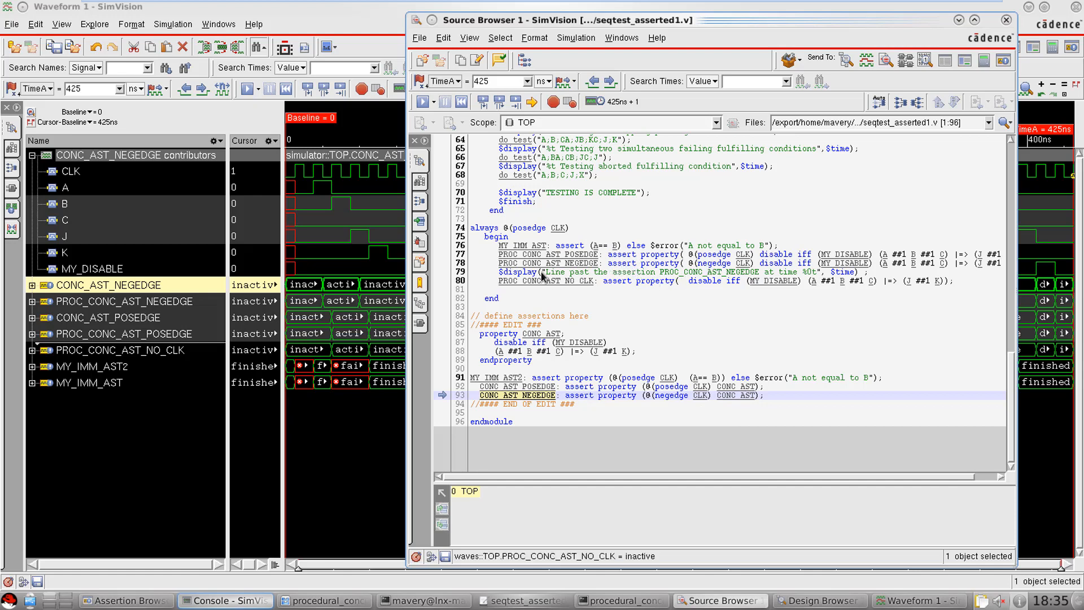
mouse_move(543, 232)
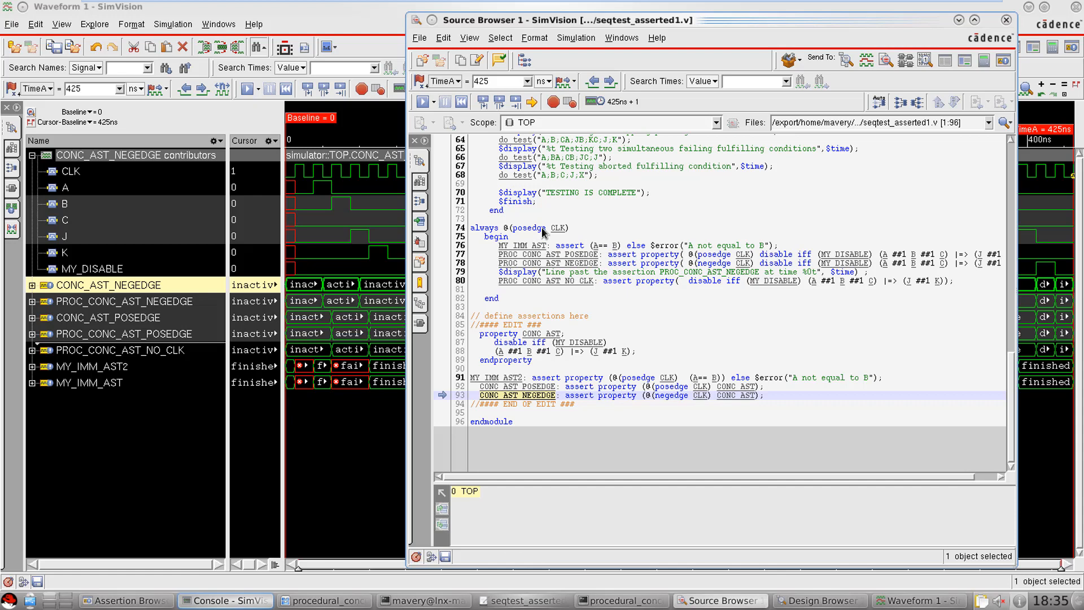
mouse_move(545, 232)
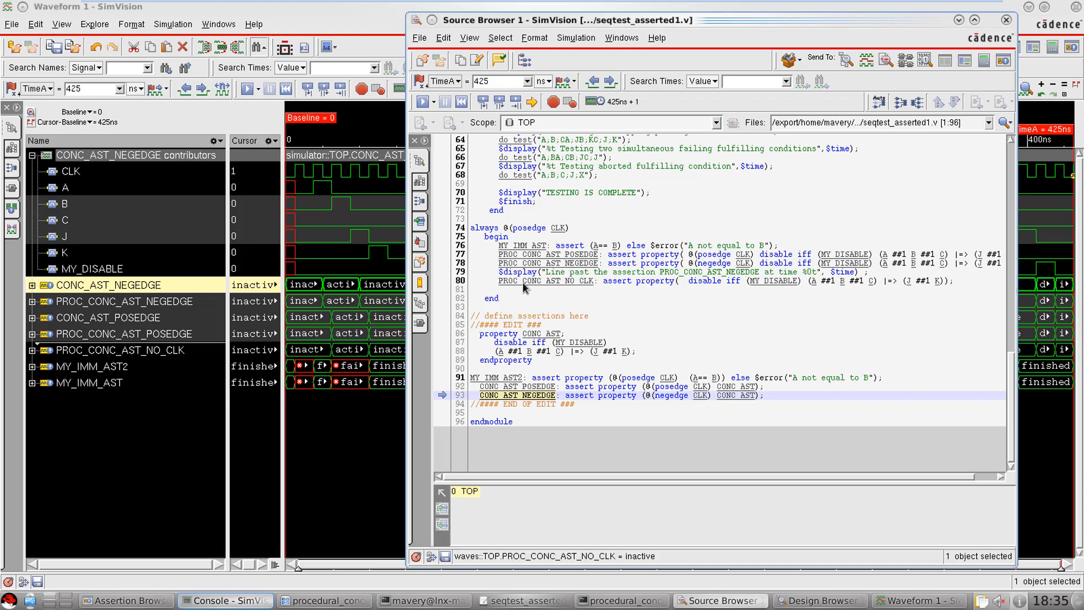
mouse_move(655, 293)
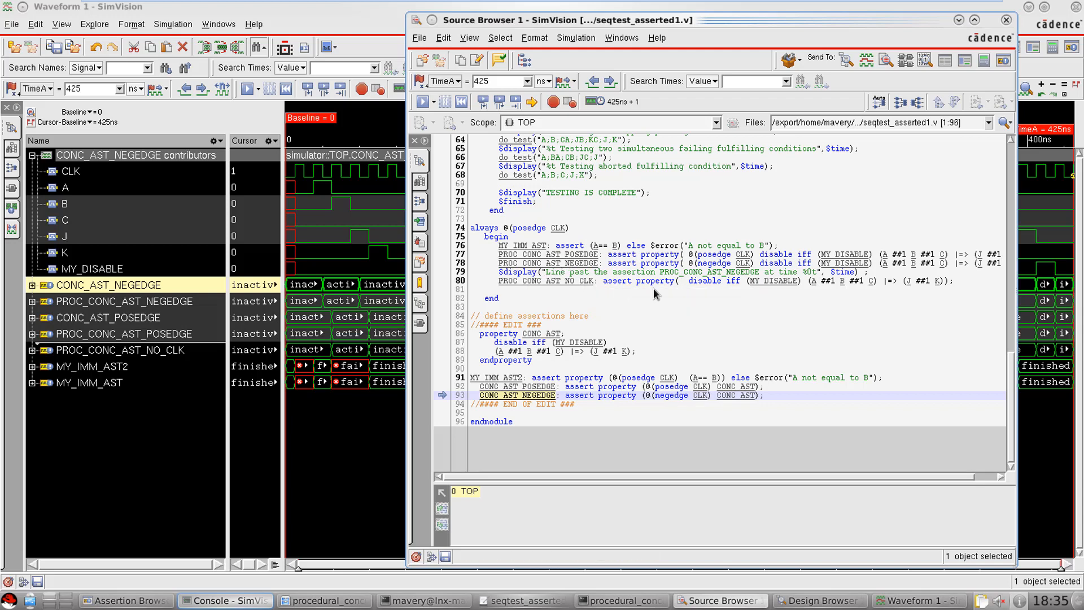
mouse_move(579, 247)
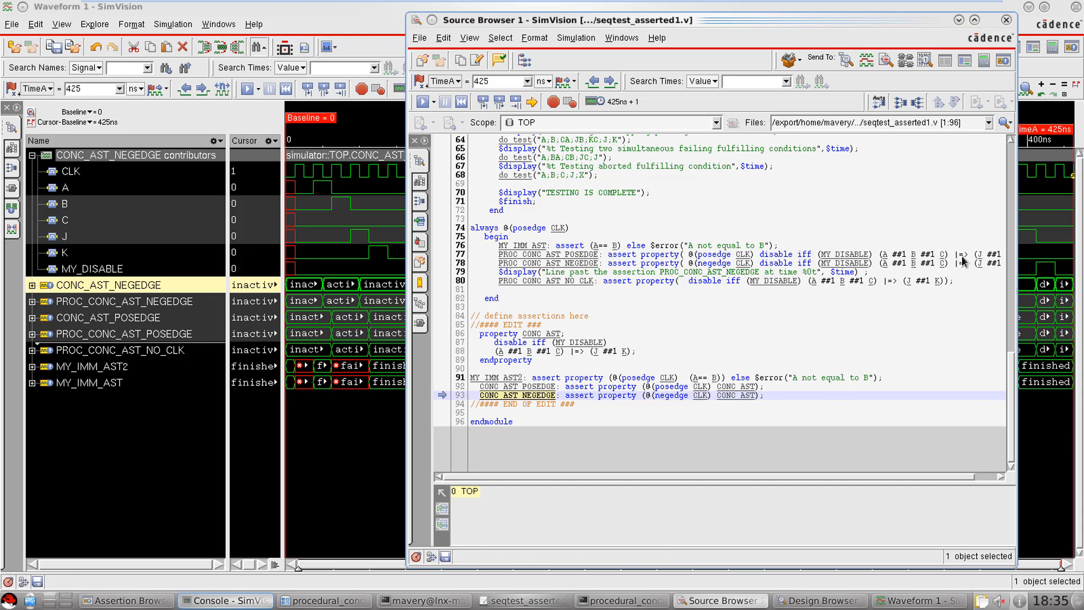
mouse_move(630, 257)
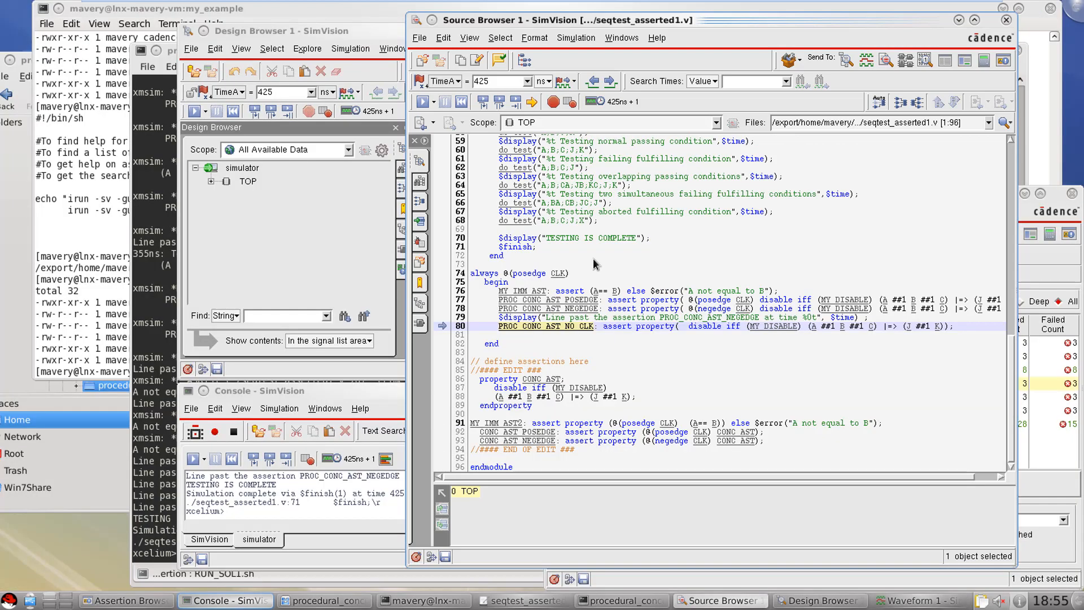
mouse_move(622, 321)
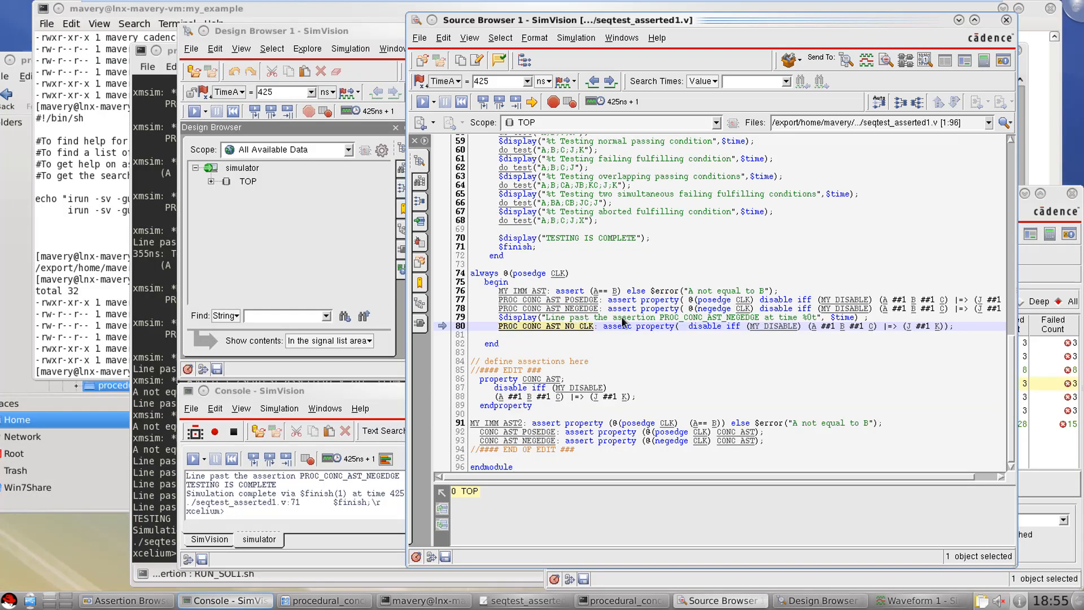
mouse_move(785, 320)
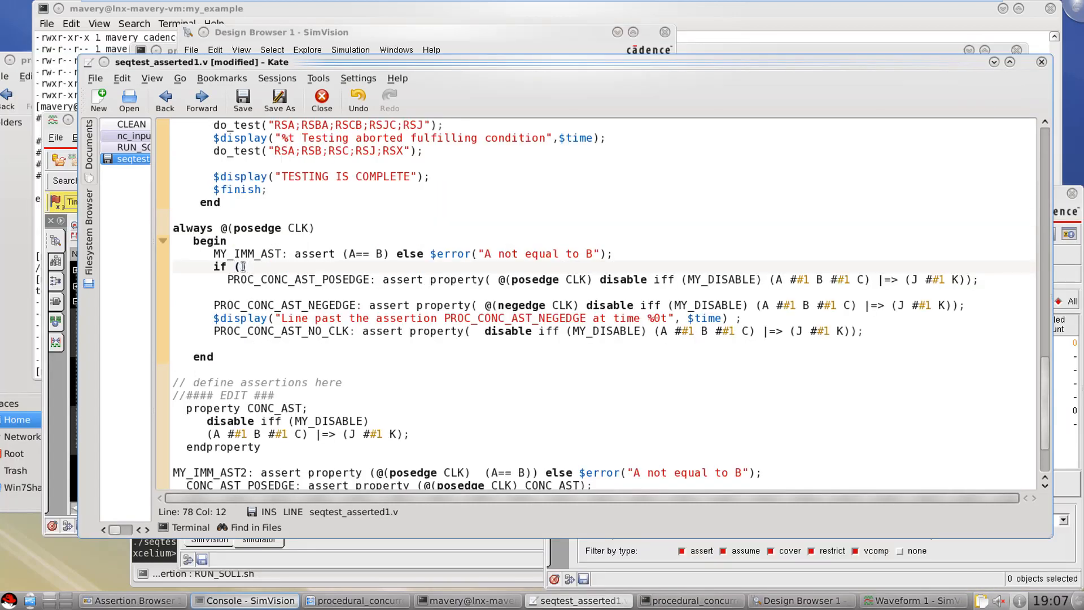
- Guard PROC_CONC_AST_POSEDGE with 'if (R && S)' in the always block and save seqtest_asserted1.v
type("A")
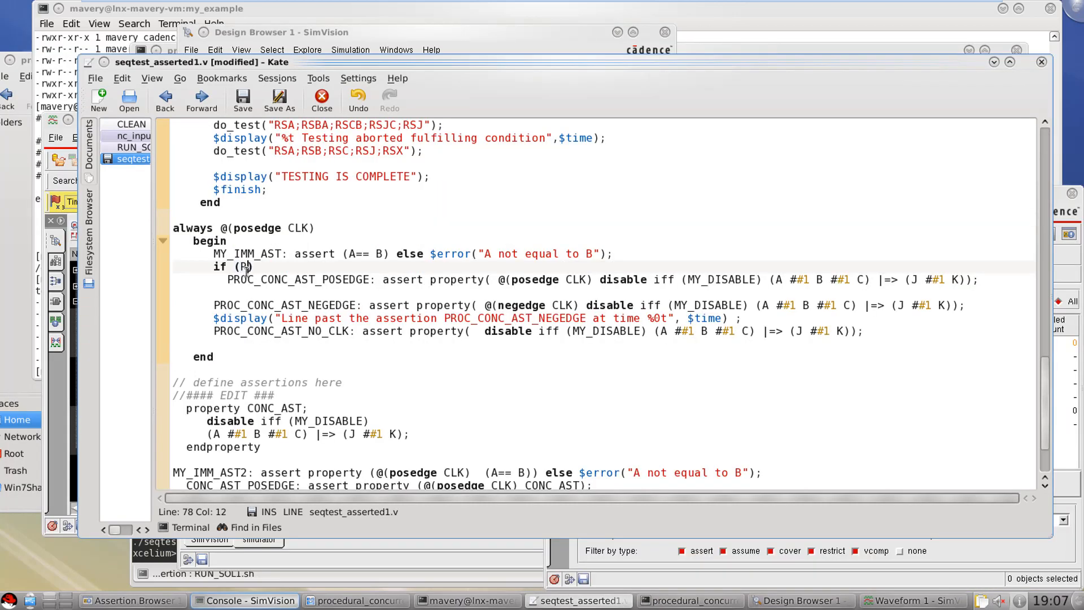
type("&& S")
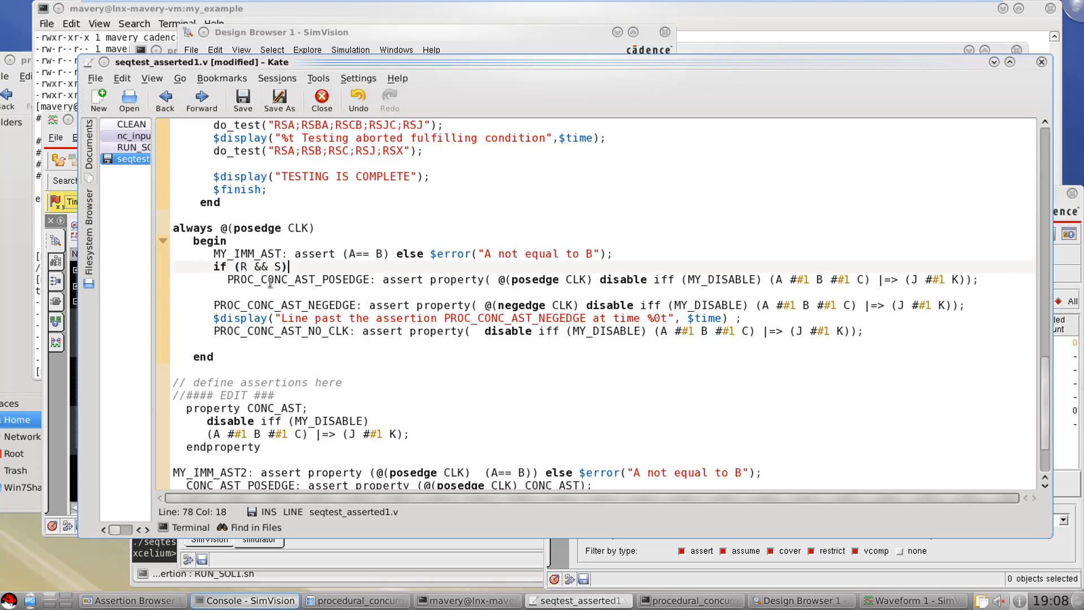
mouse_move(531, 287)
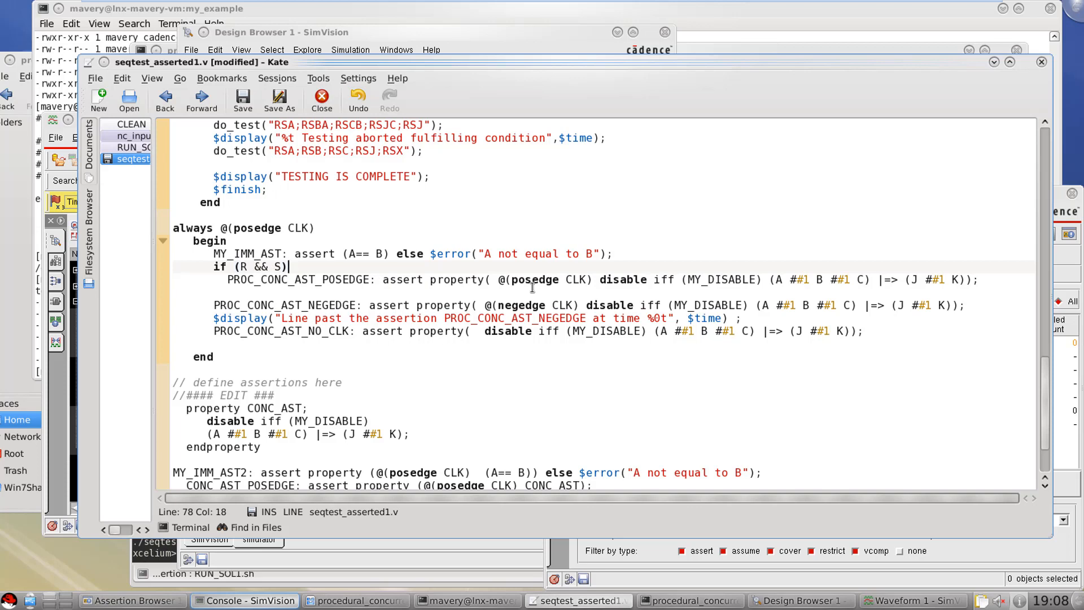
mouse_move(257, 268)
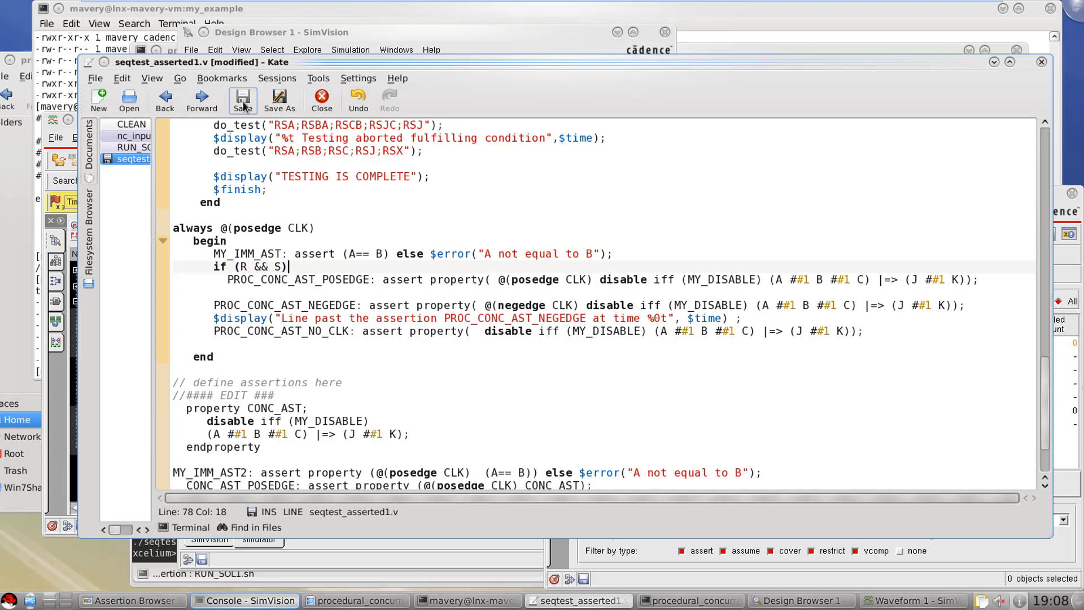
left_click(243, 100)
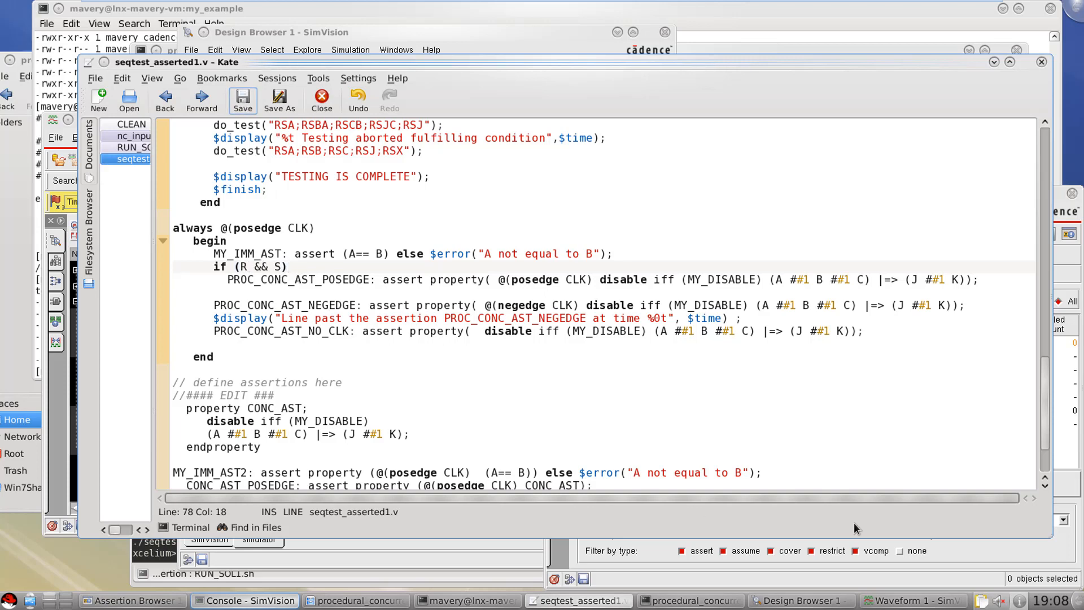
left_click(913, 599)
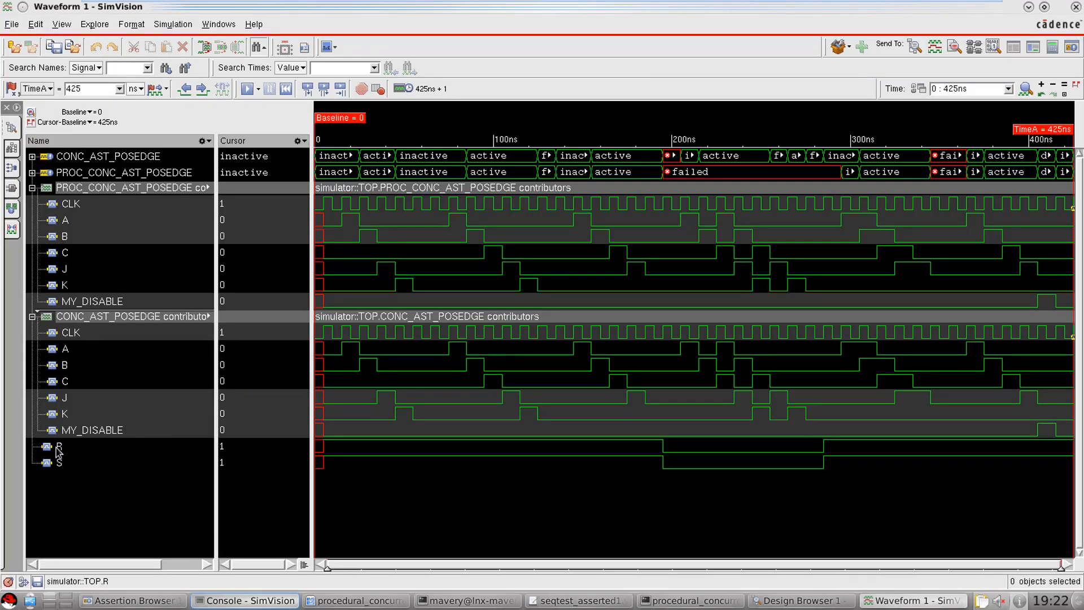
- Inspect PROC_CONC_AST_POSEDGE against CONC_AST_POSEDGE with R and S traces, zooming on a region, then return to Kate
left_click(60, 461)
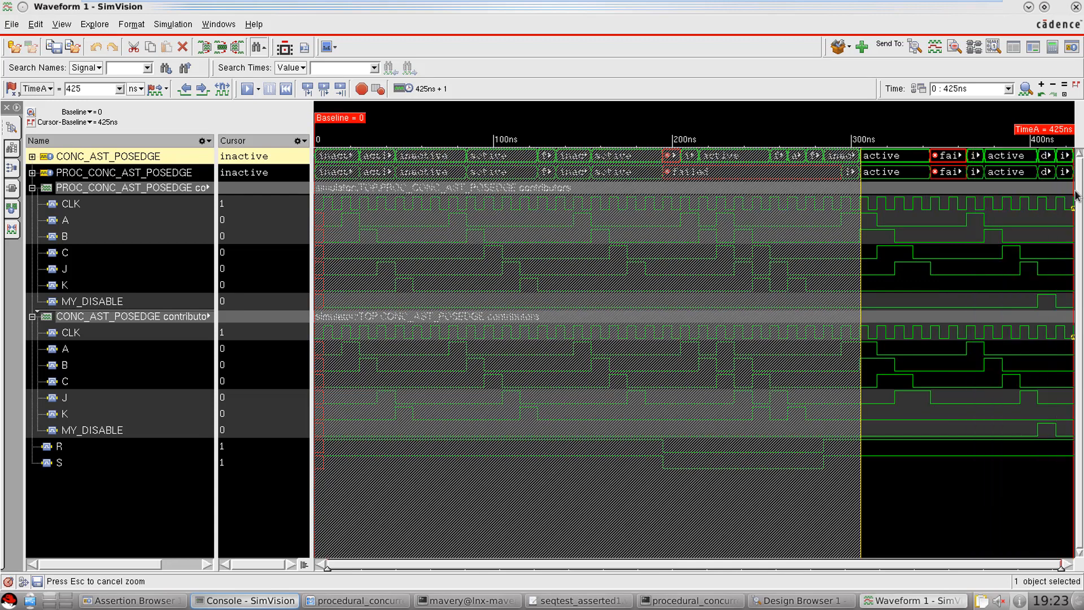
left_click(863, 196)
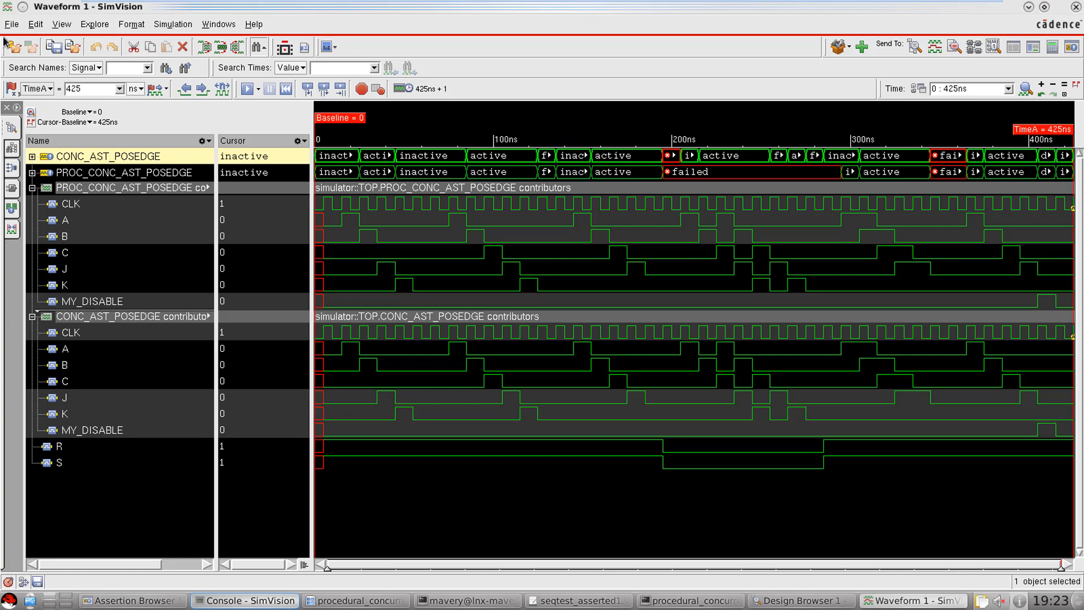
left_click(578, 599)
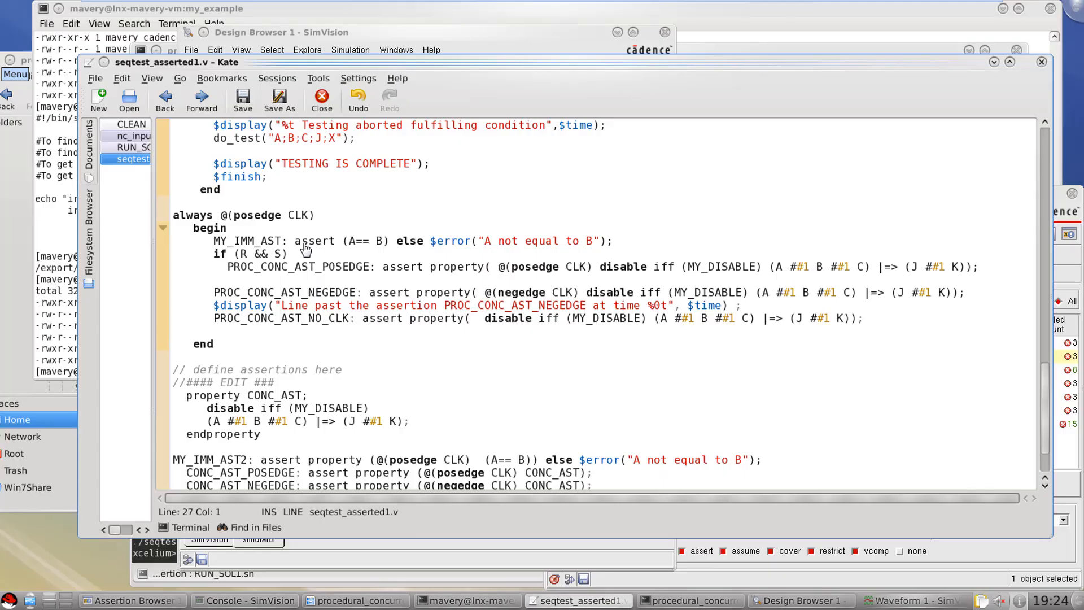
mouse_move(338, 247)
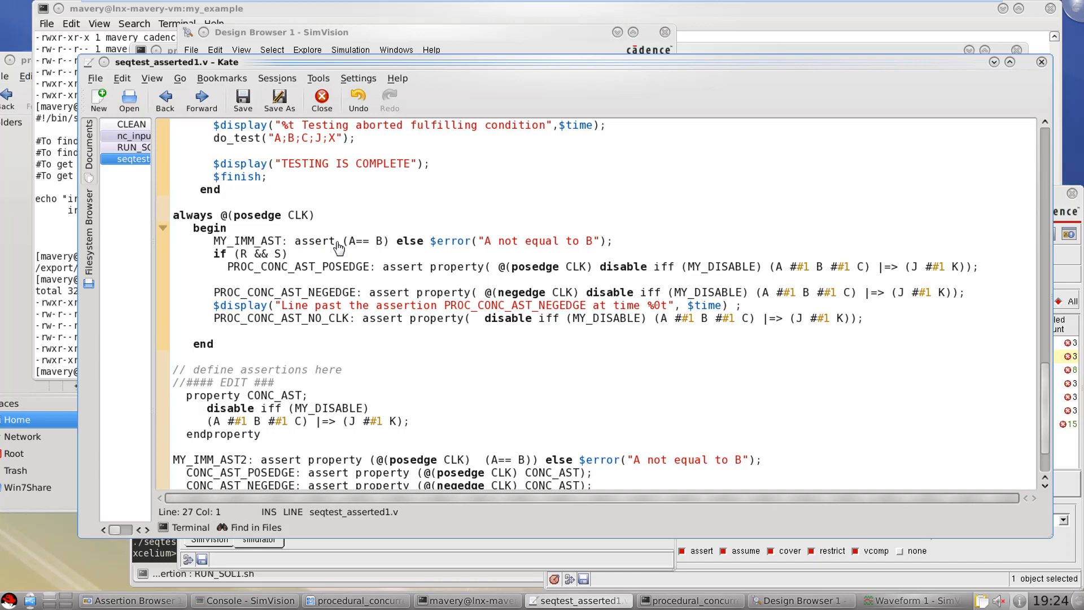
mouse_move(463, 442)
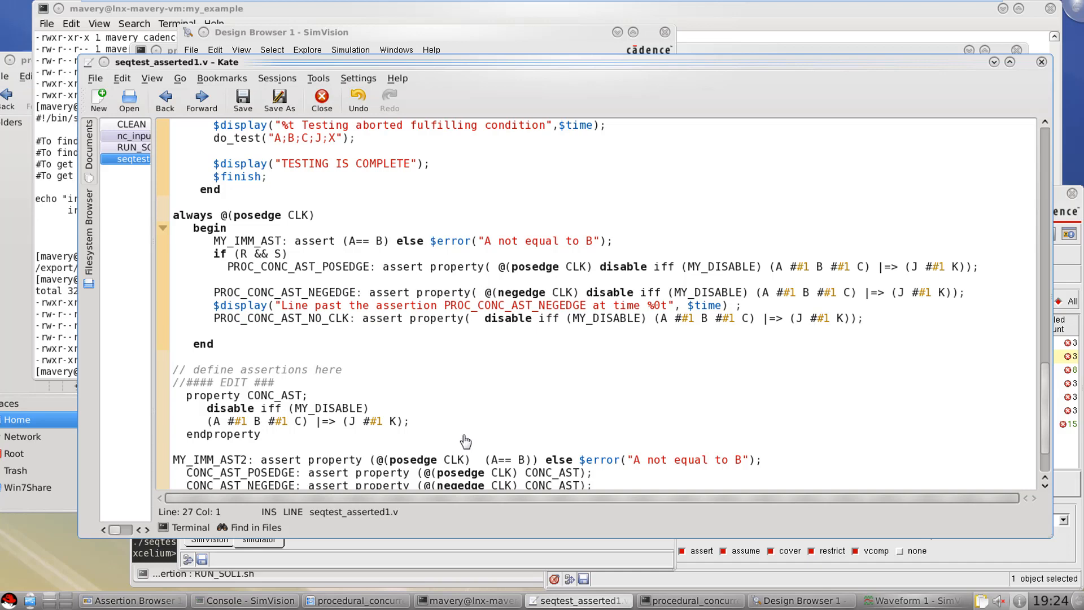
mouse_move(1043, 408)
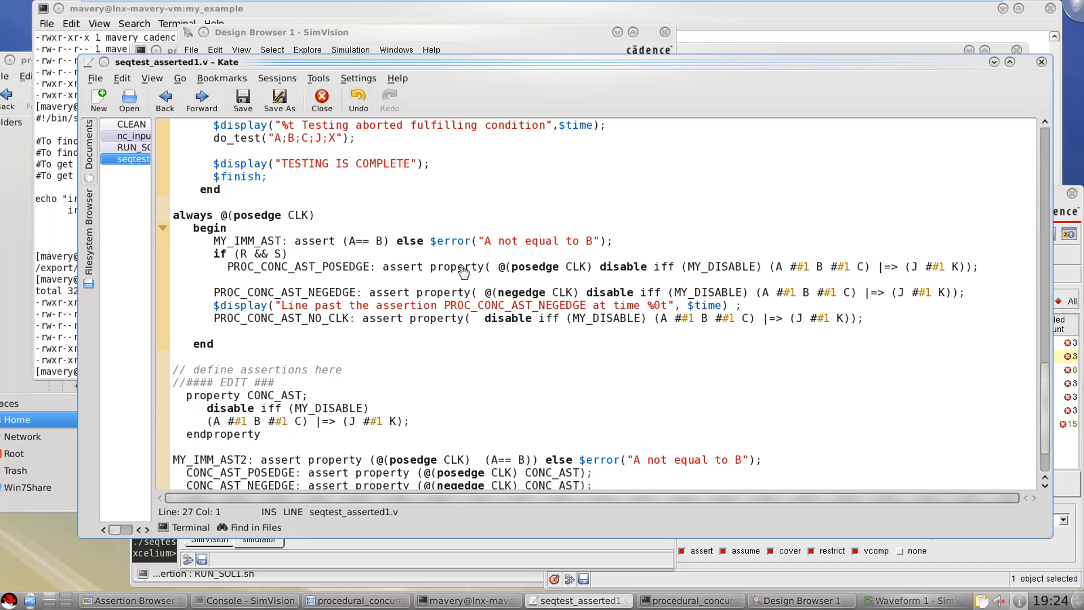
mouse_move(348, 270)
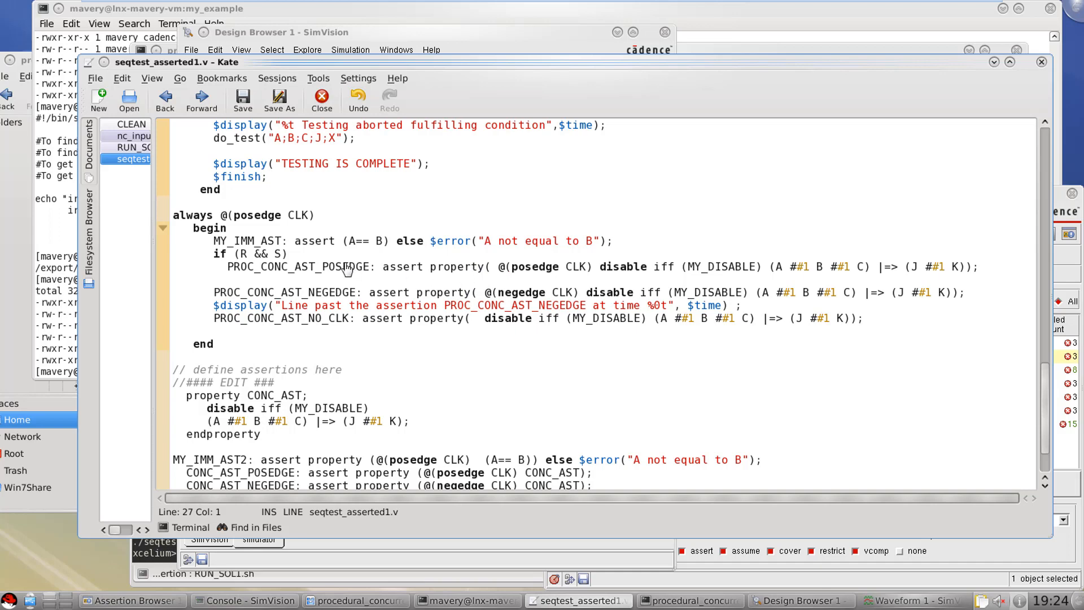
mouse_move(222, 261)
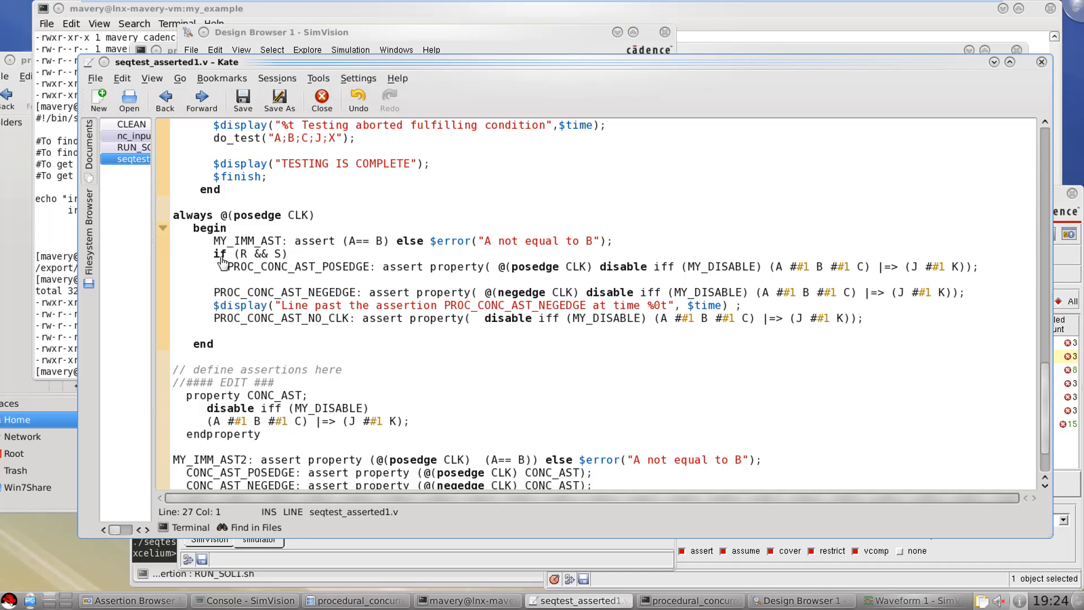
mouse_move(278, 261)
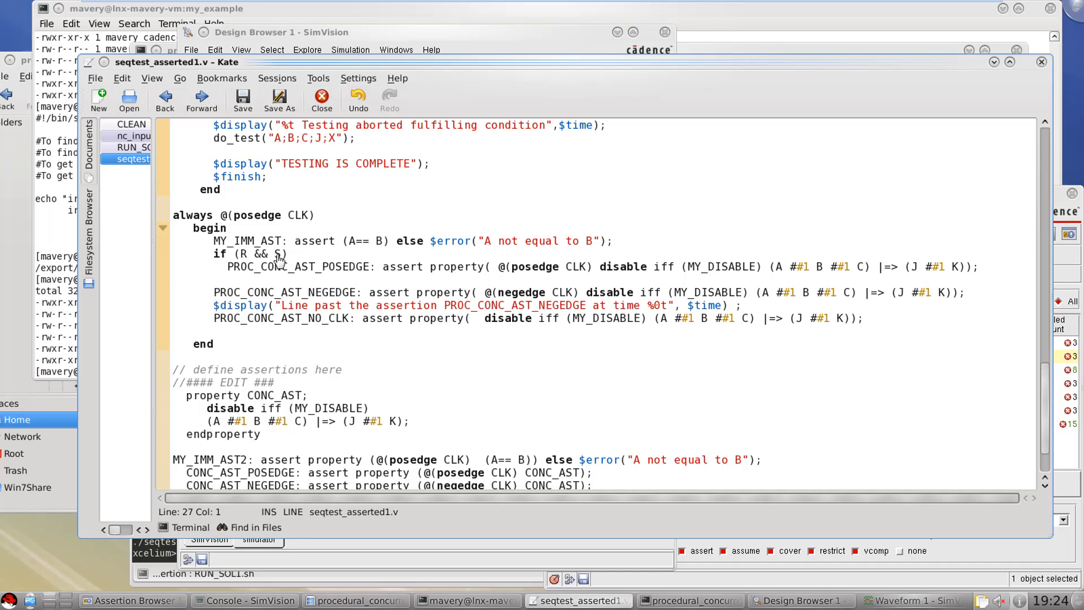
mouse_move(1043, 442)
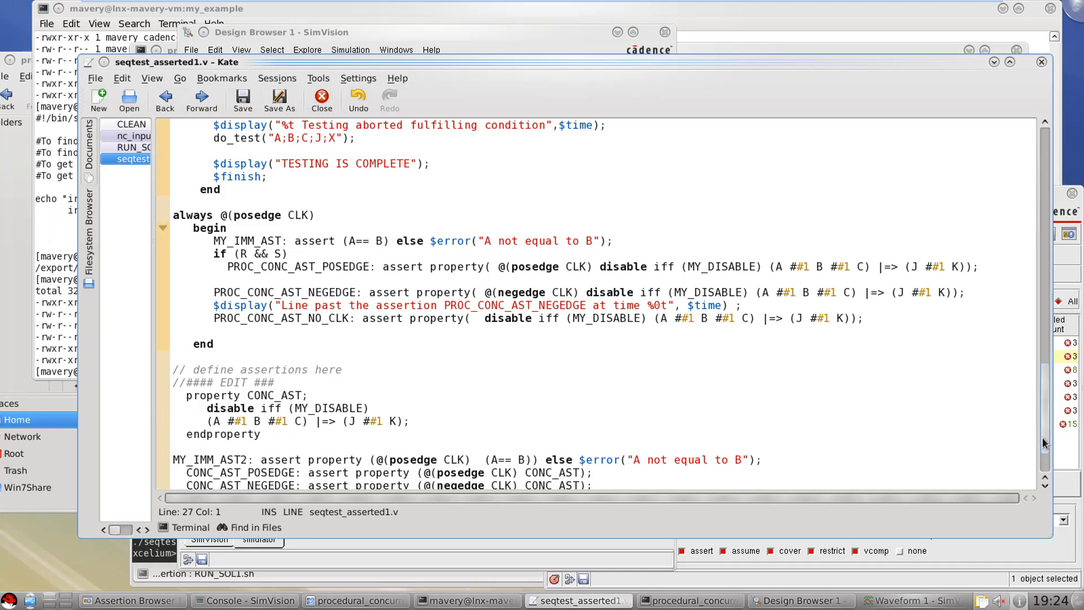
scroll("down", 3)
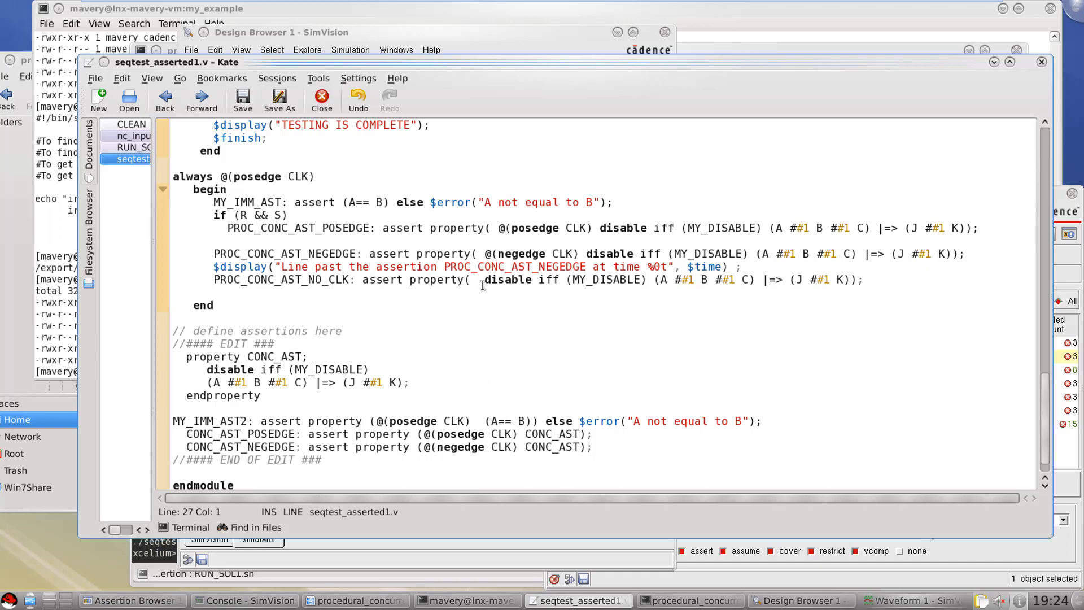
mouse_move(603, 453)
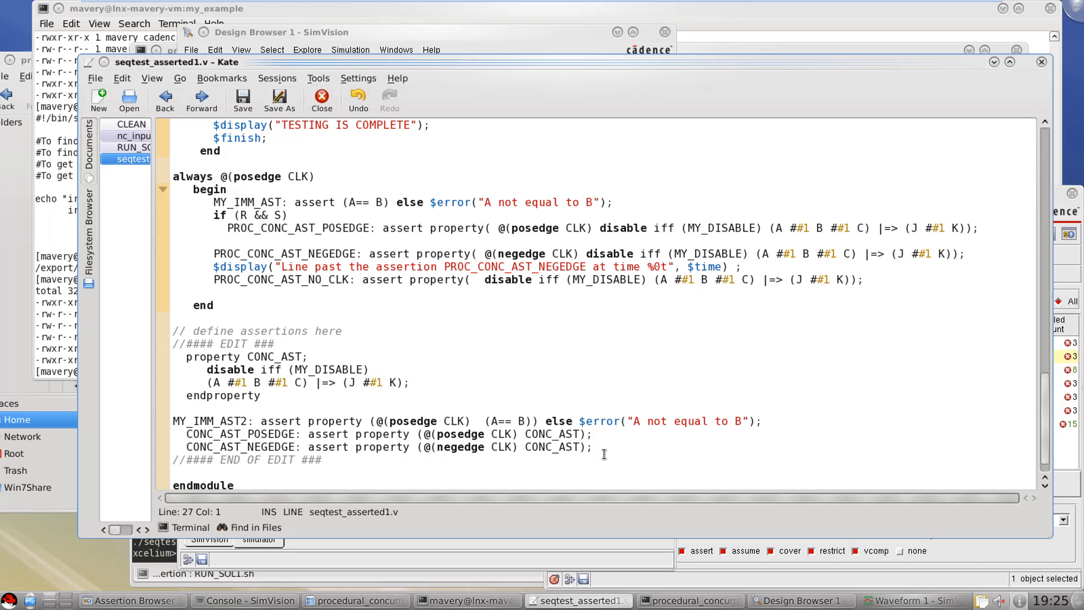
mouse_move(515, 394)
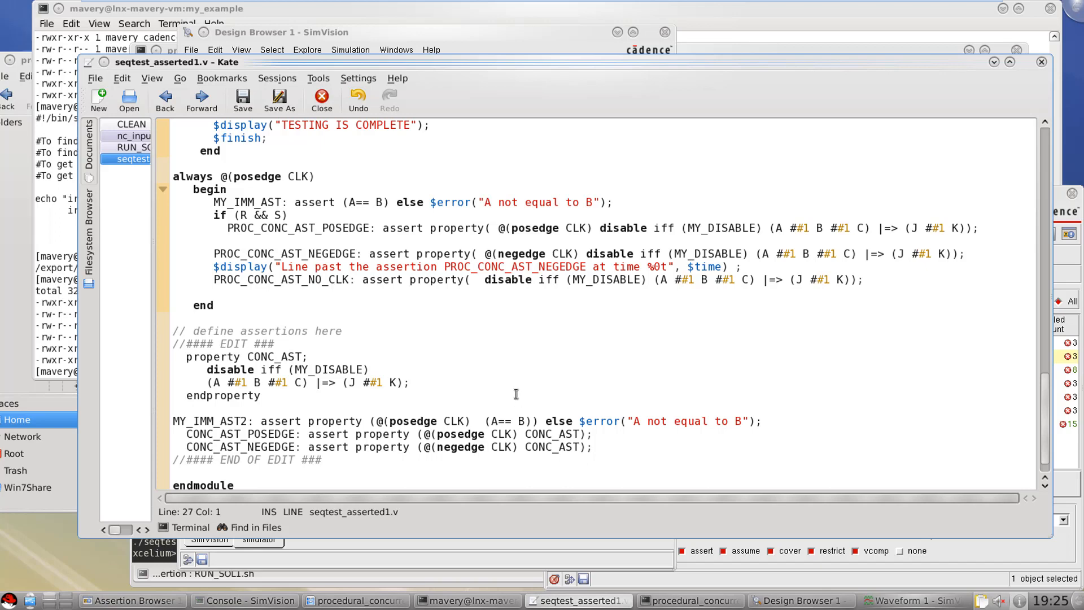
mouse_move(475, 251)
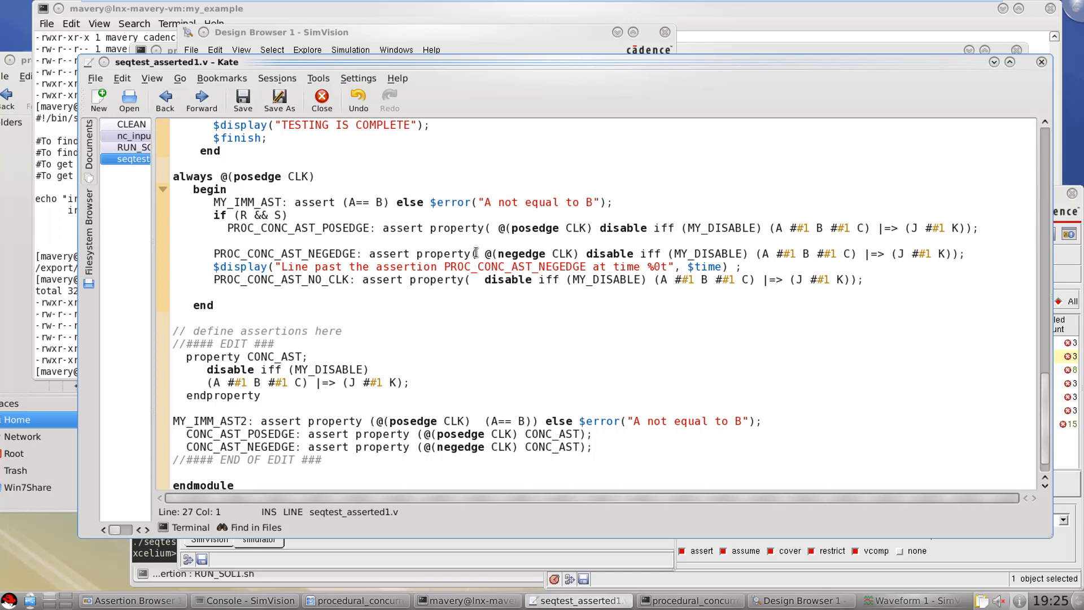